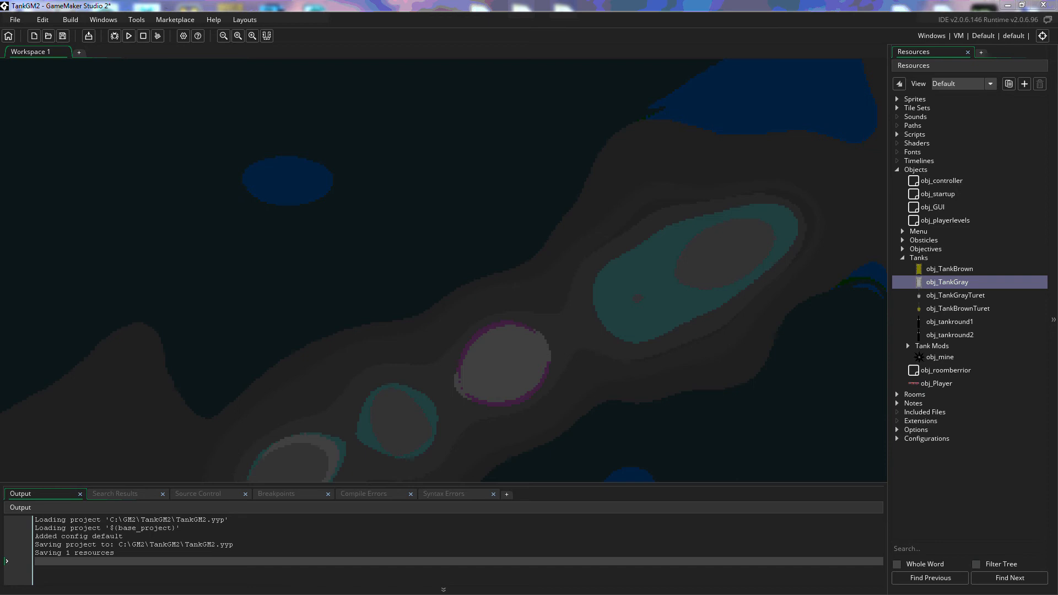
pyautogui.moveTo(846, 147)
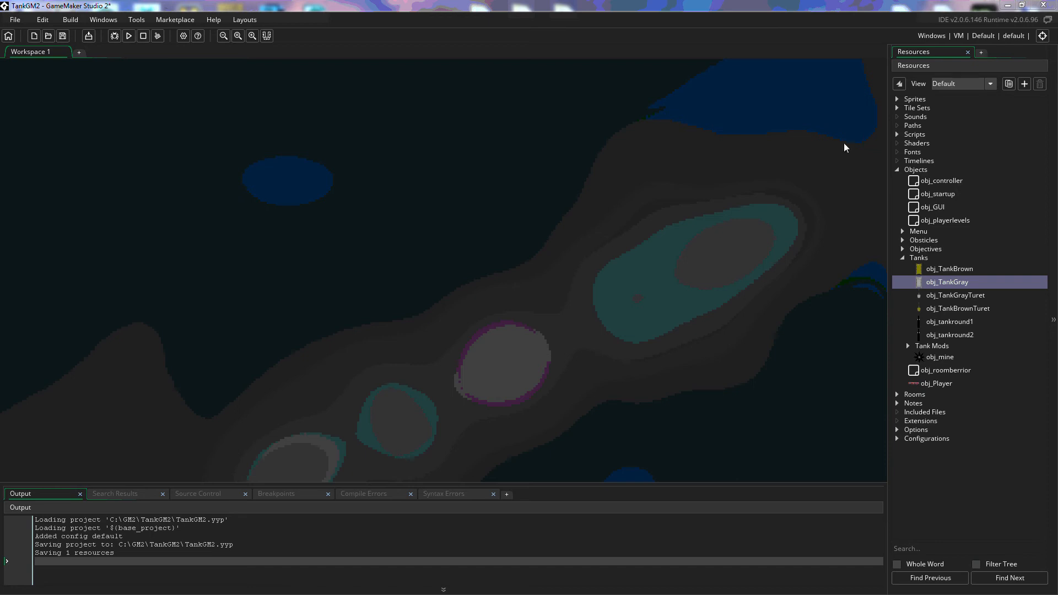
pyautogui.moveTo(952, 227)
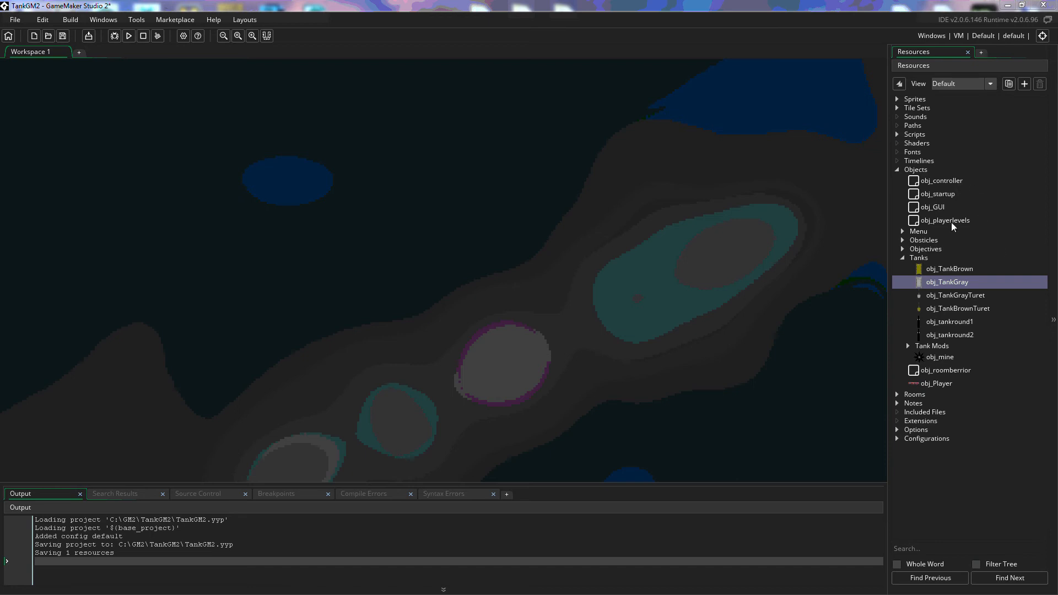
pyautogui.moveTo(937, 363)
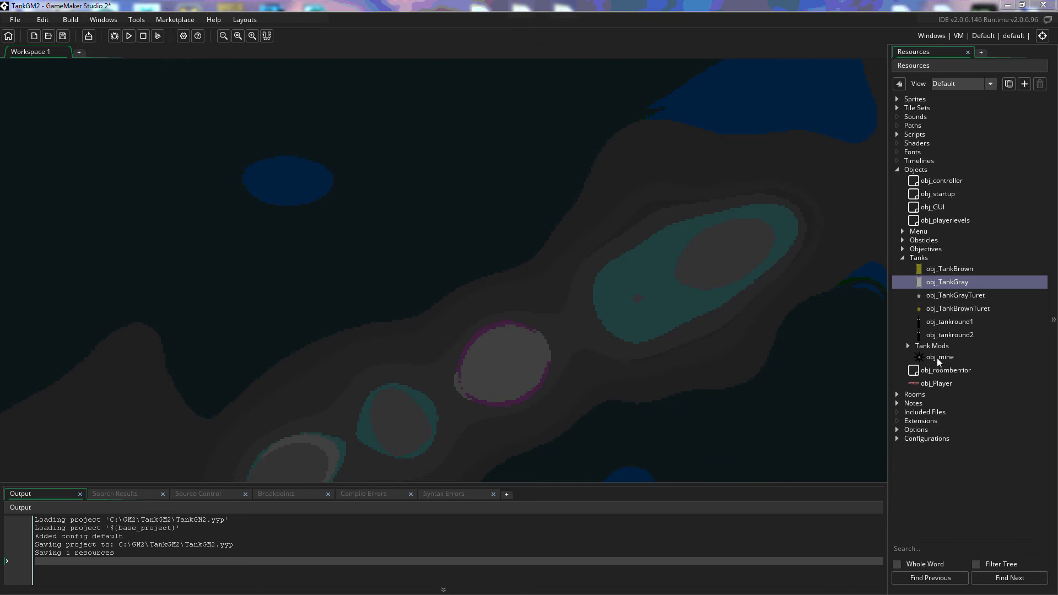
pyautogui.moveTo(949, 308)
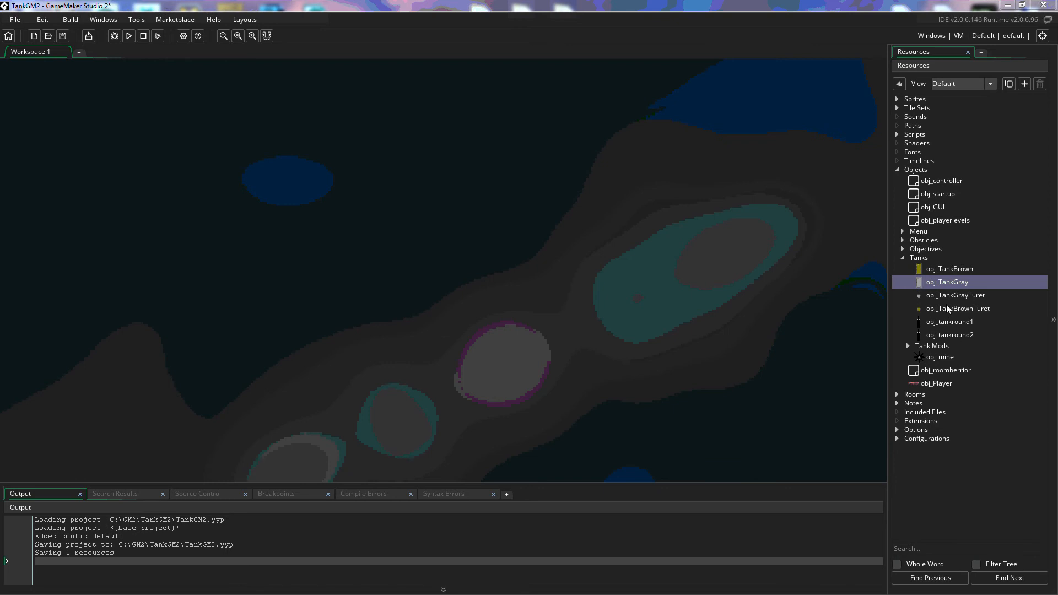
pyautogui.moveTo(946, 290)
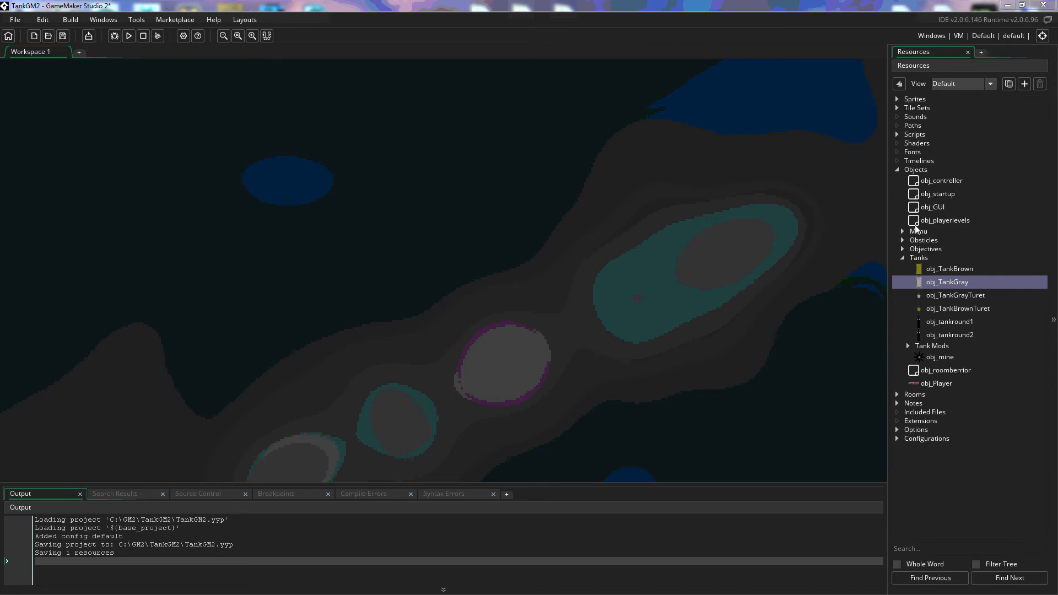
# - Collapse the Objects group and bring up its resource context menu
pyautogui.click(903, 169)
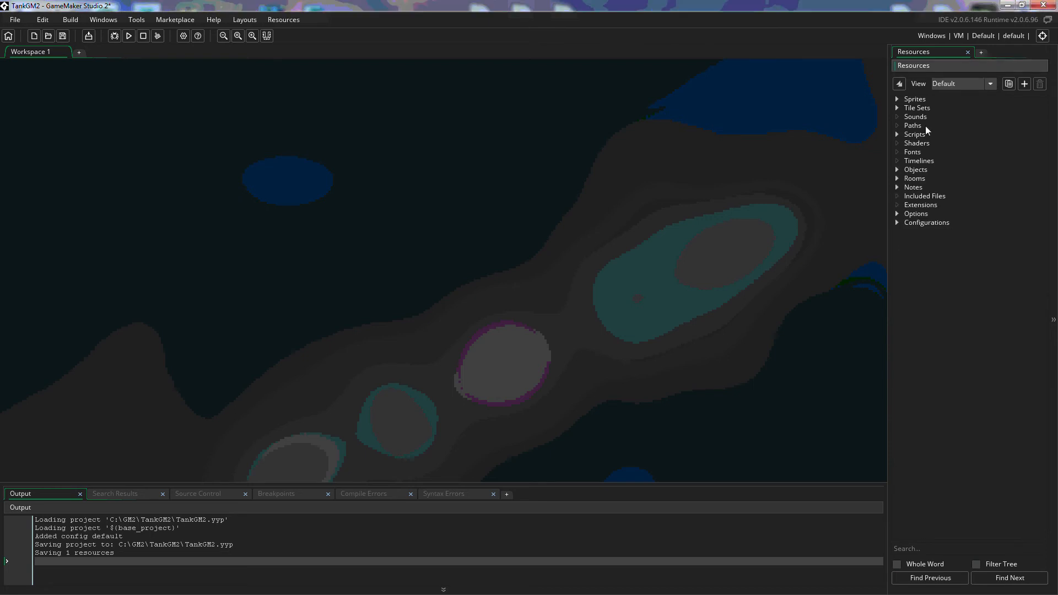
pyautogui.moveTo(913, 173)
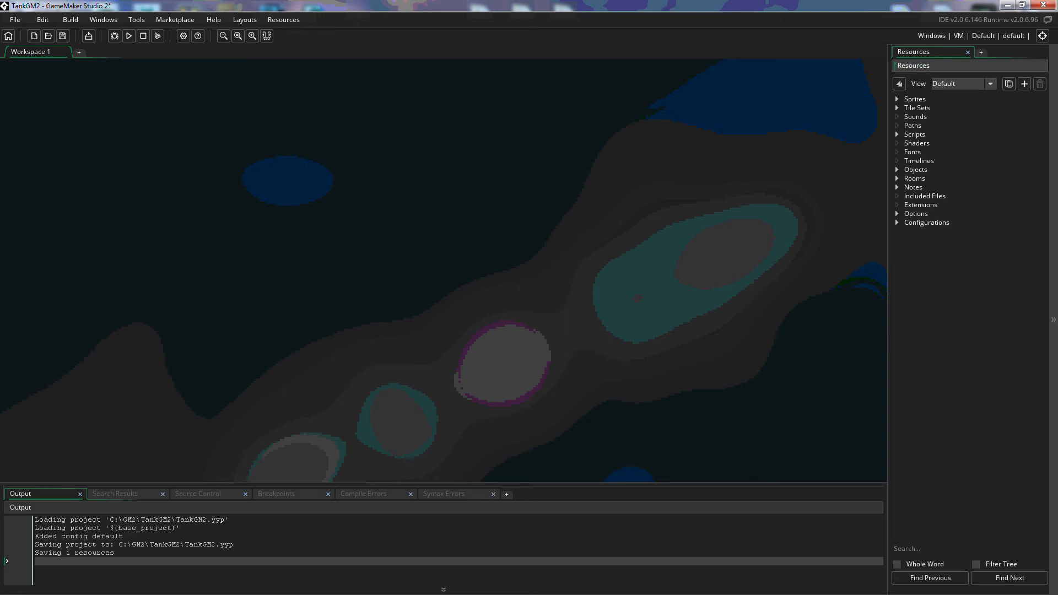
pyautogui.moveTo(916, 174)
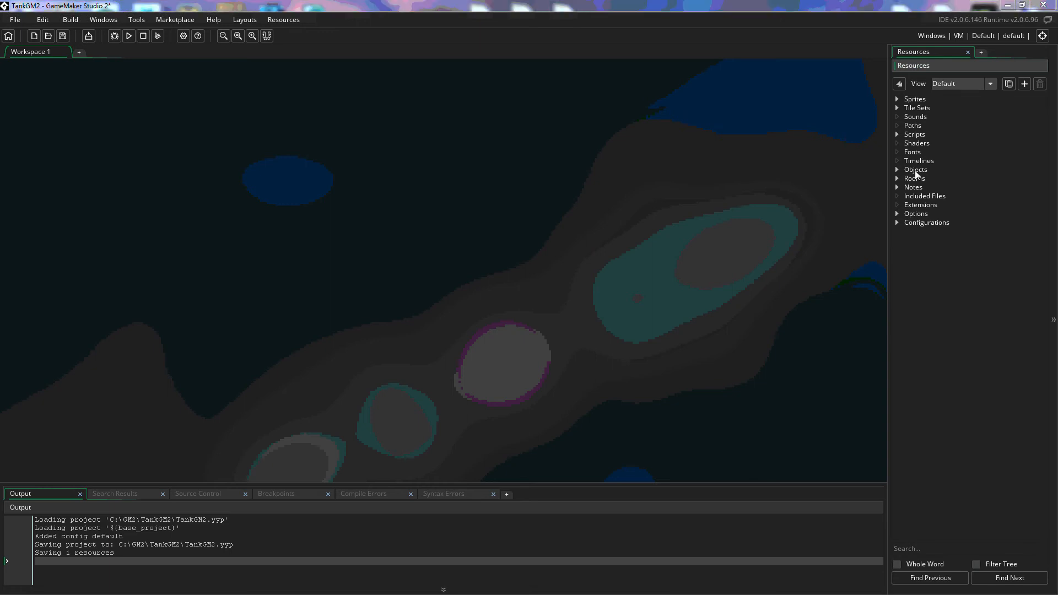
pyautogui.rightClick(915, 169)
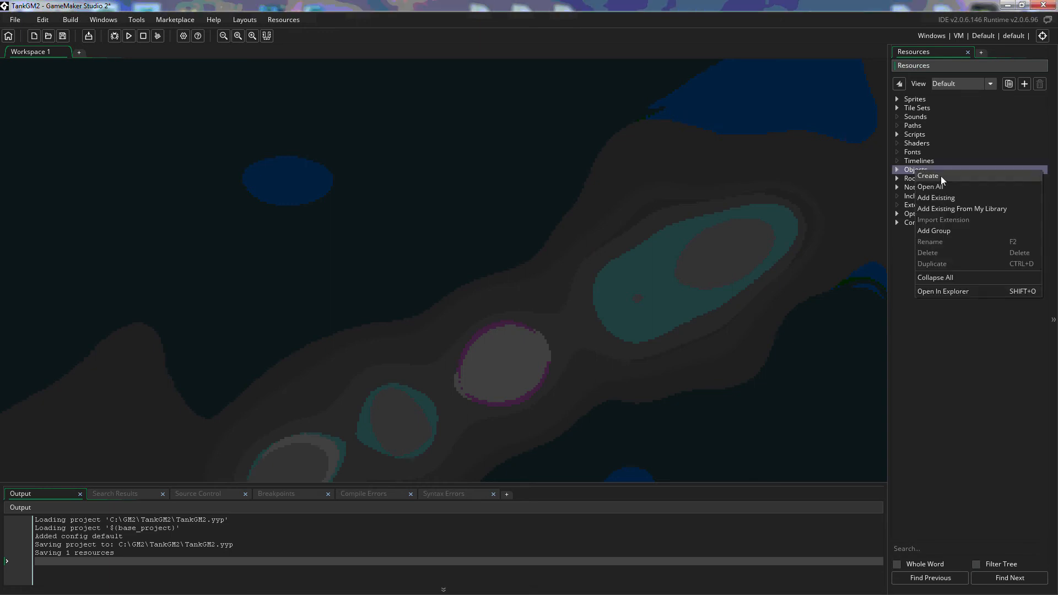
pyautogui.moveTo(937, 200)
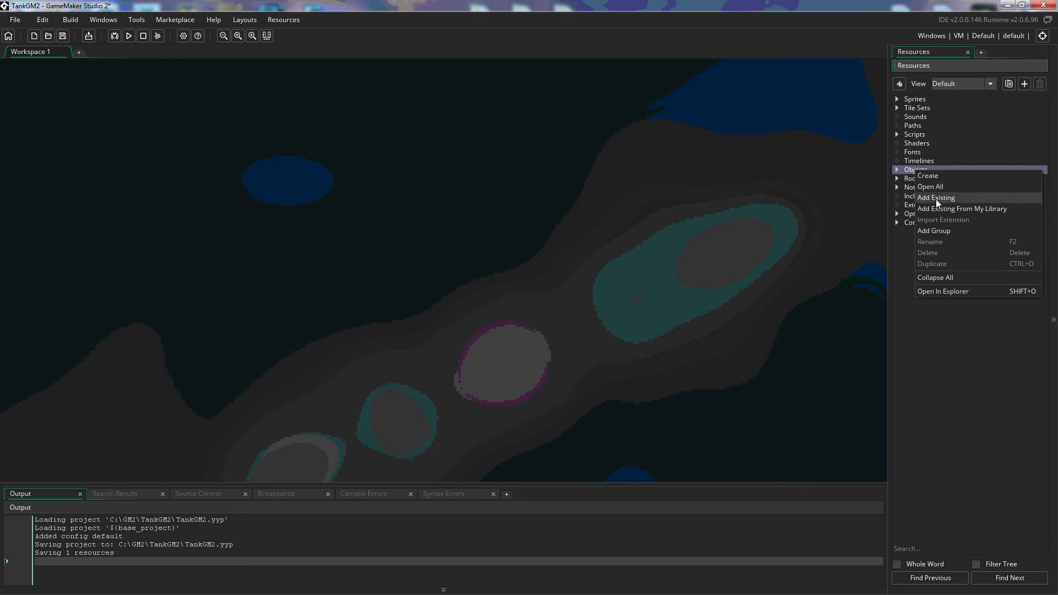
pyautogui.moveTo(943, 208)
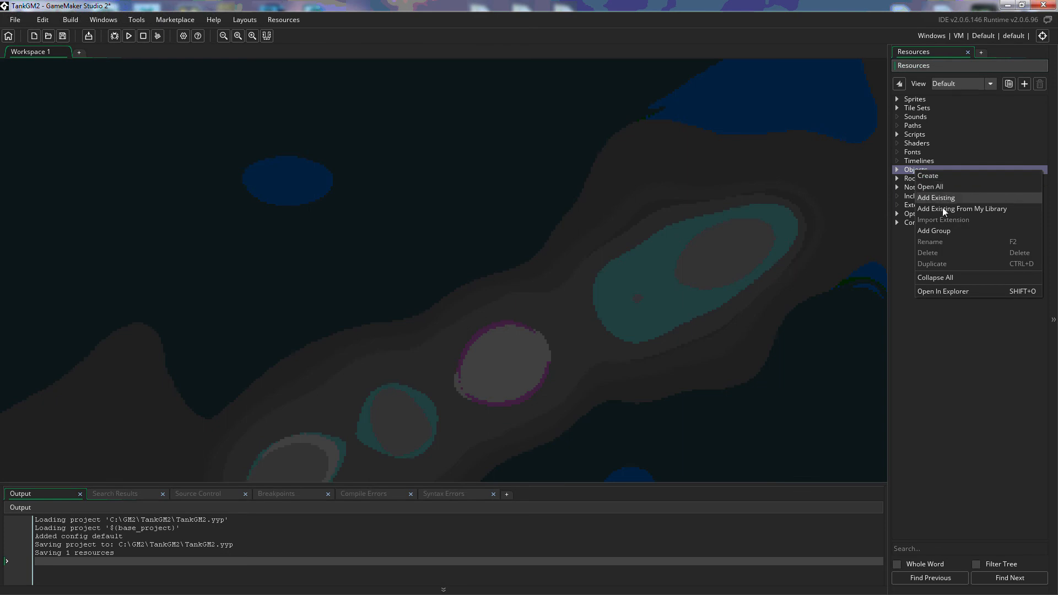
pyautogui.moveTo(933, 230)
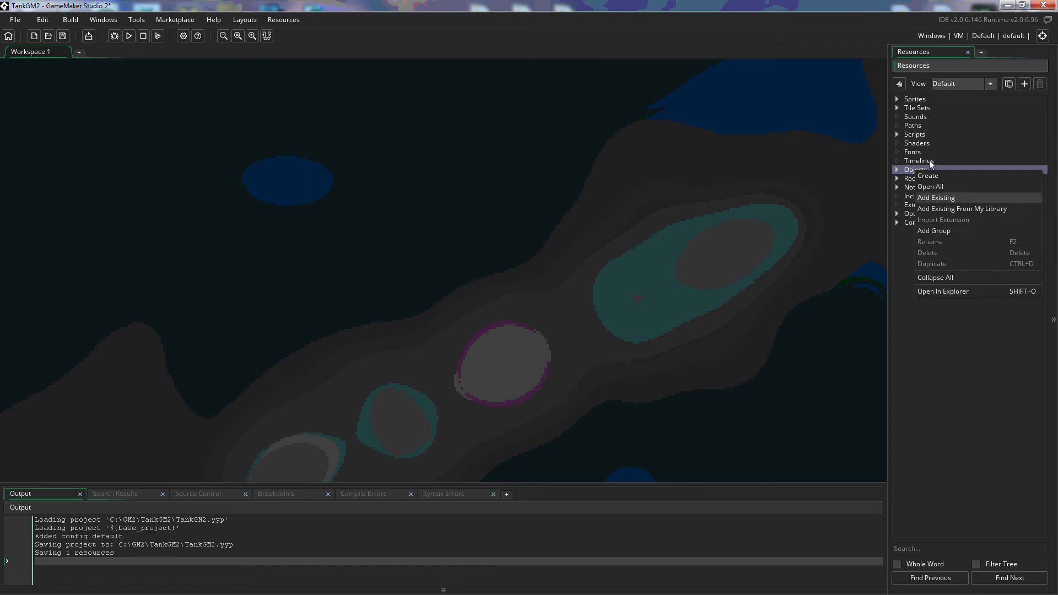
pyautogui.moveTo(922, 184)
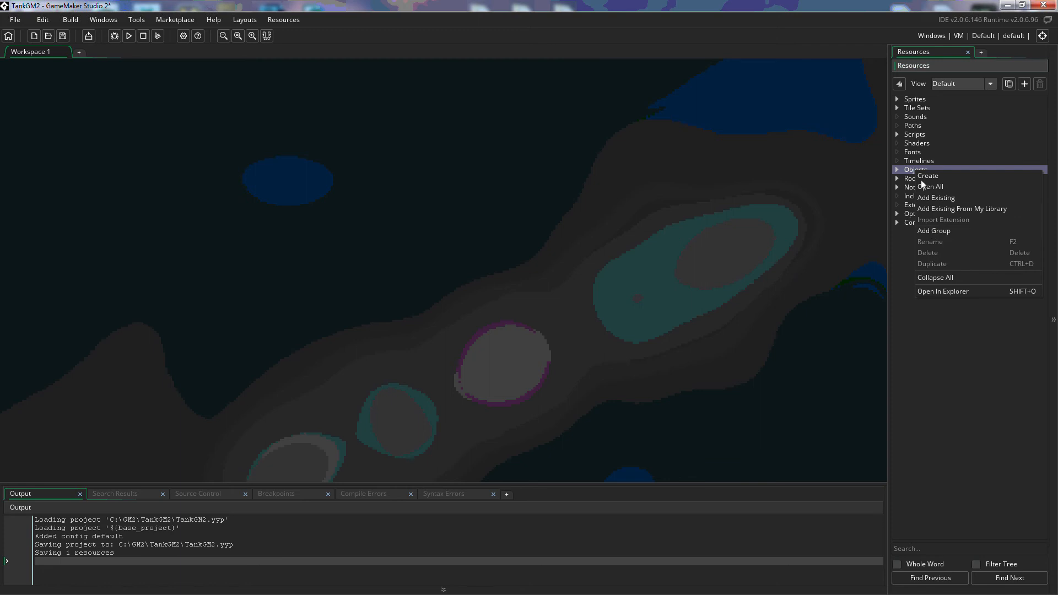
pyautogui.moveTo(945, 281)
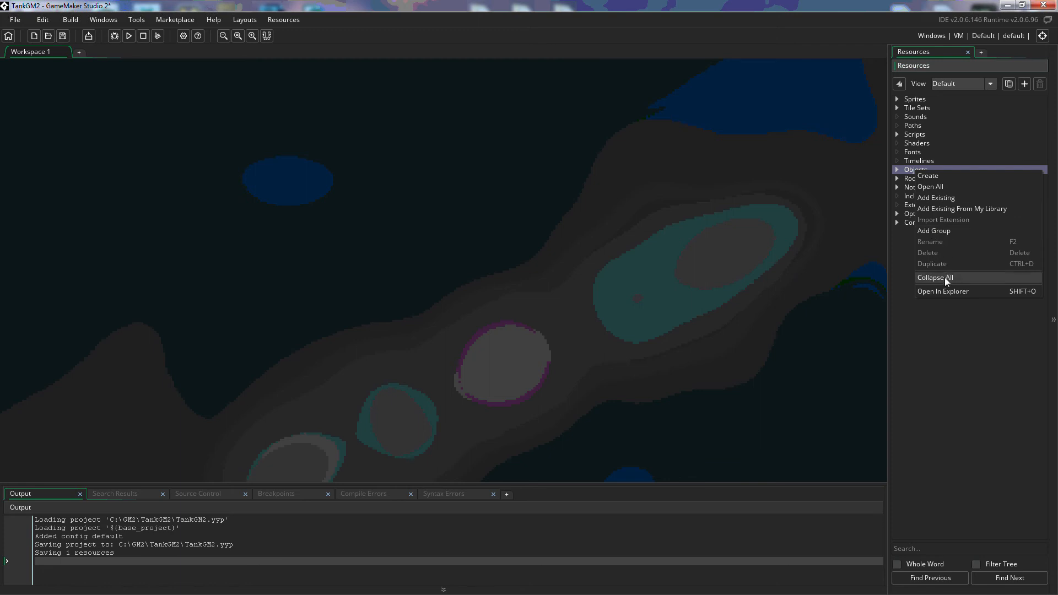
pyautogui.moveTo(927, 182)
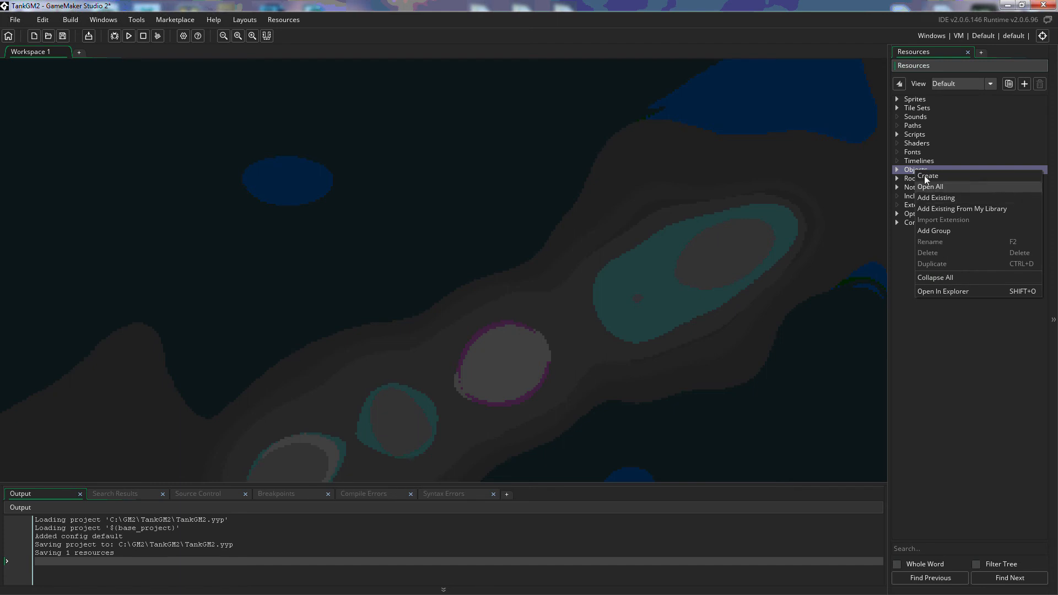
pyautogui.moveTo(937, 317)
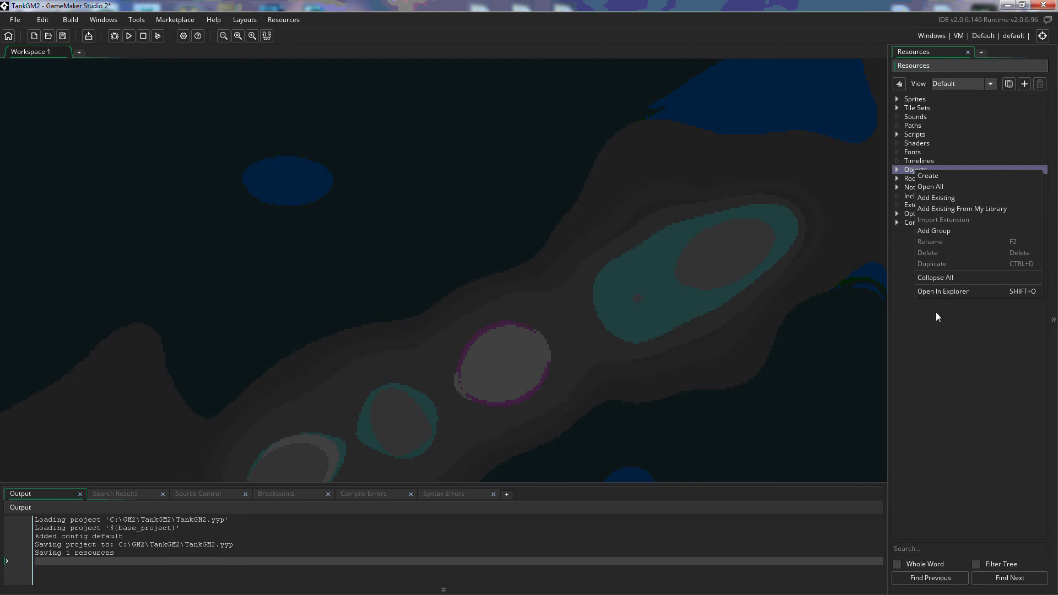
pyautogui.moveTo(948, 356)
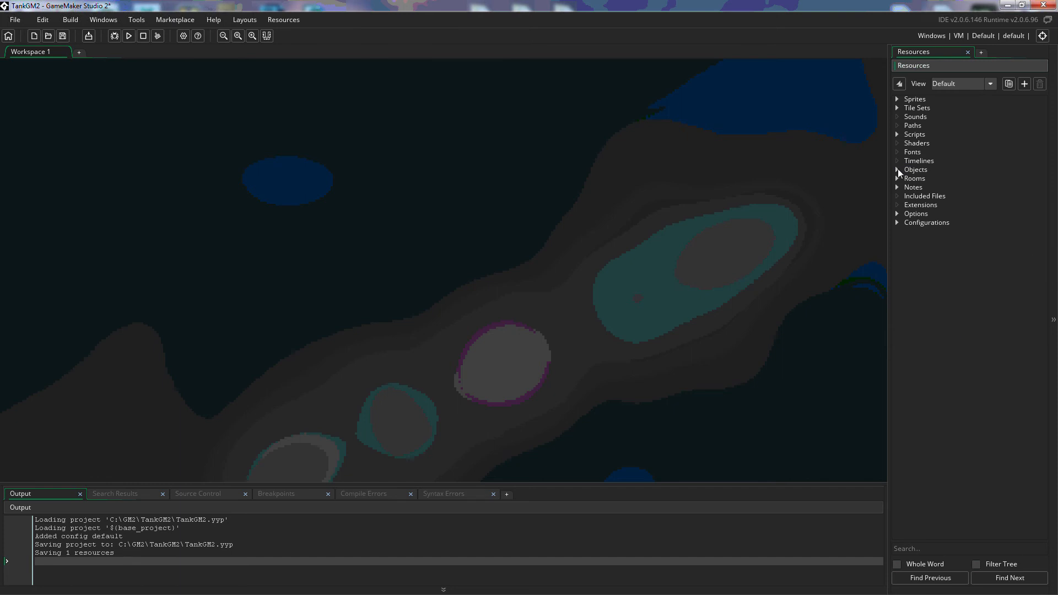
# - Expand the Objects group to show the Tanks objects like obj_TankGray and obj_TankBrown
pyautogui.click(897, 170)
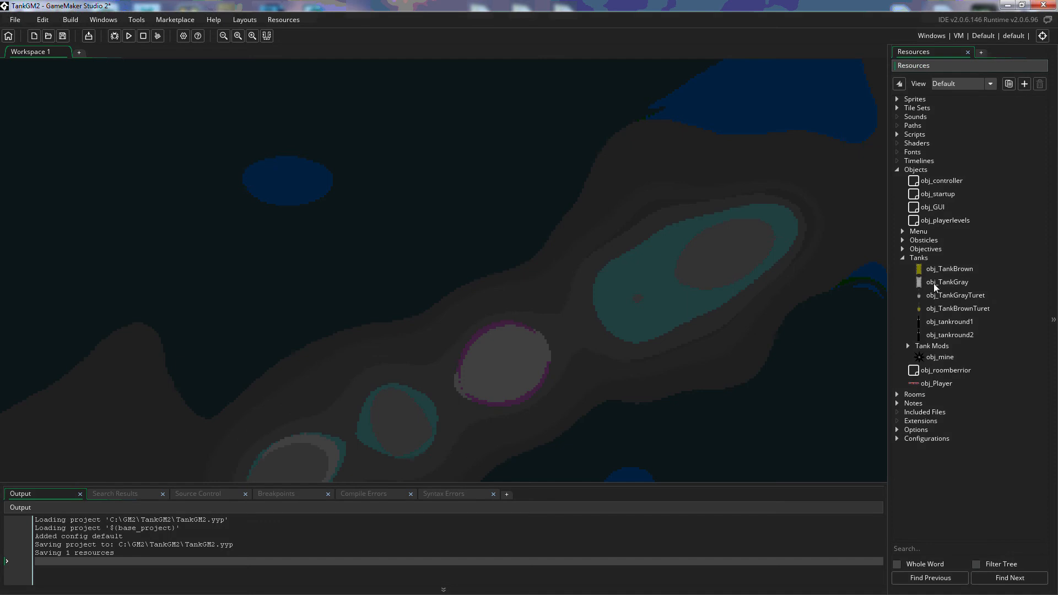
pyautogui.moveTo(961, 296)
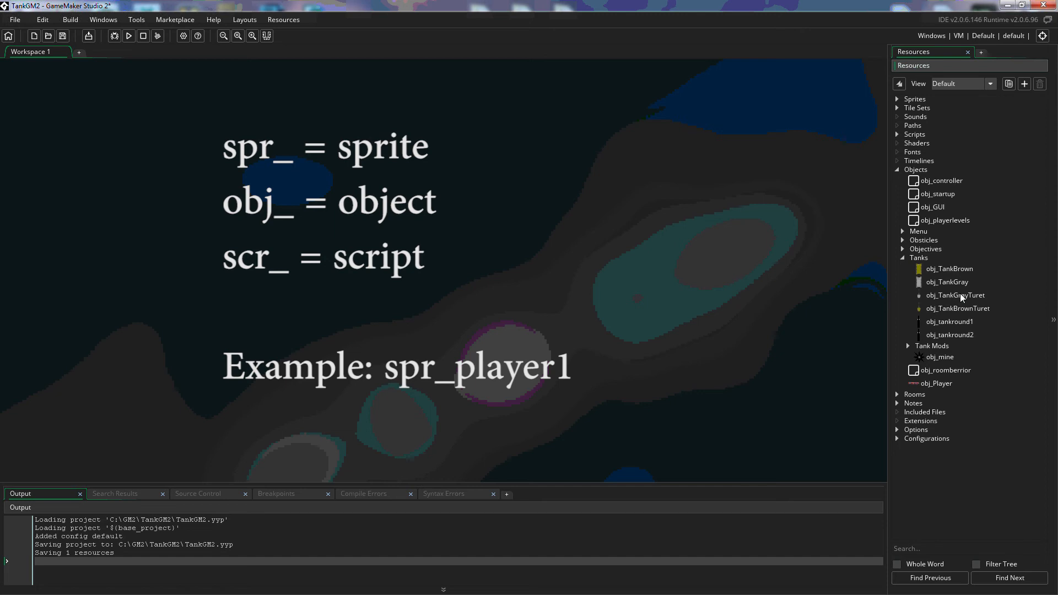
pyautogui.moveTo(958, 287)
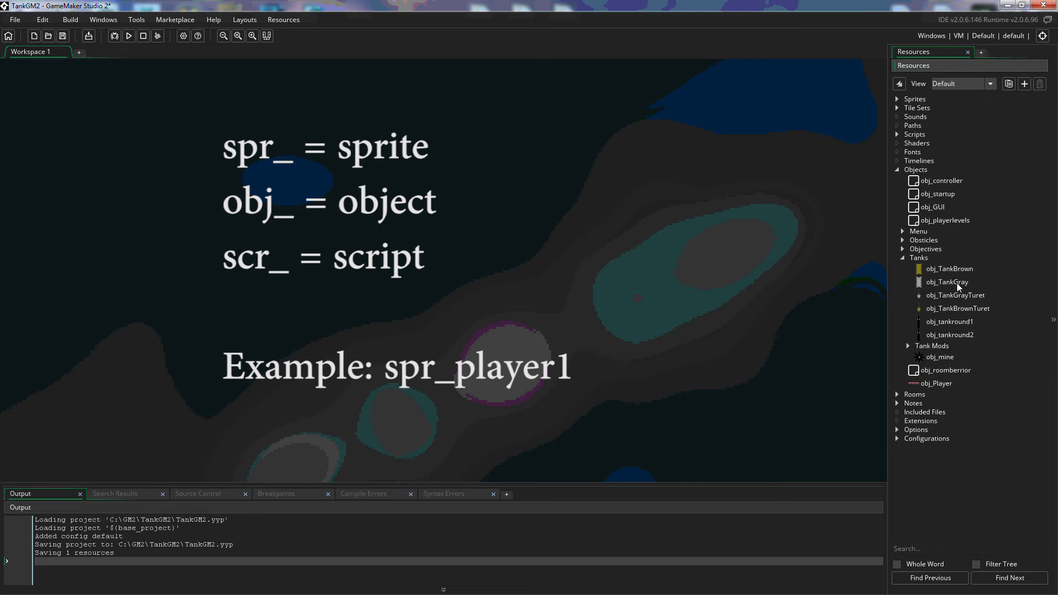
pyautogui.doubleClick(945, 282)
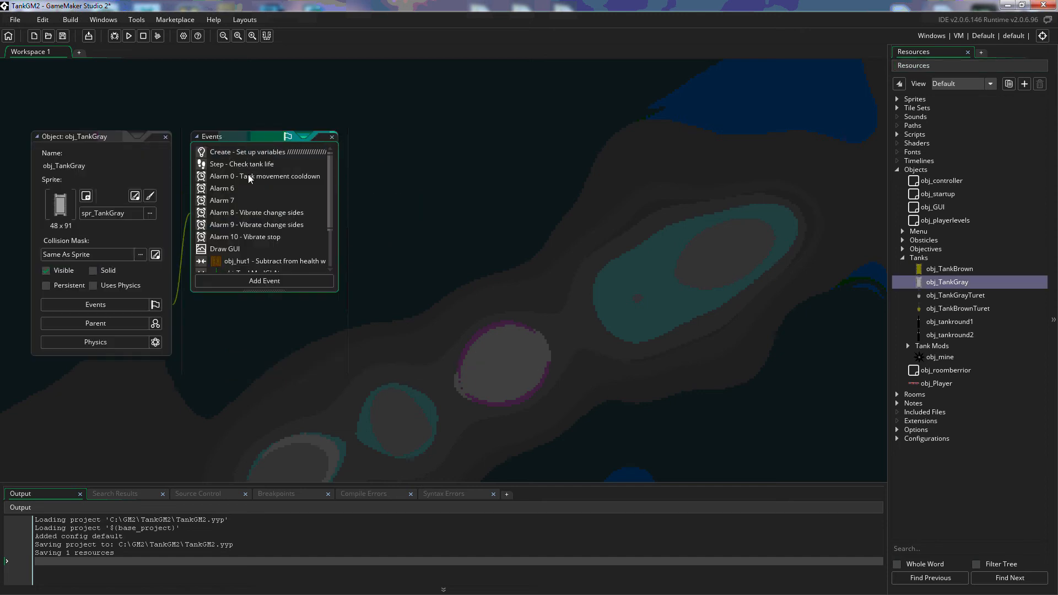
pyautogui.moveTo(77, 136); pyautogui.dragTo(232, 143)
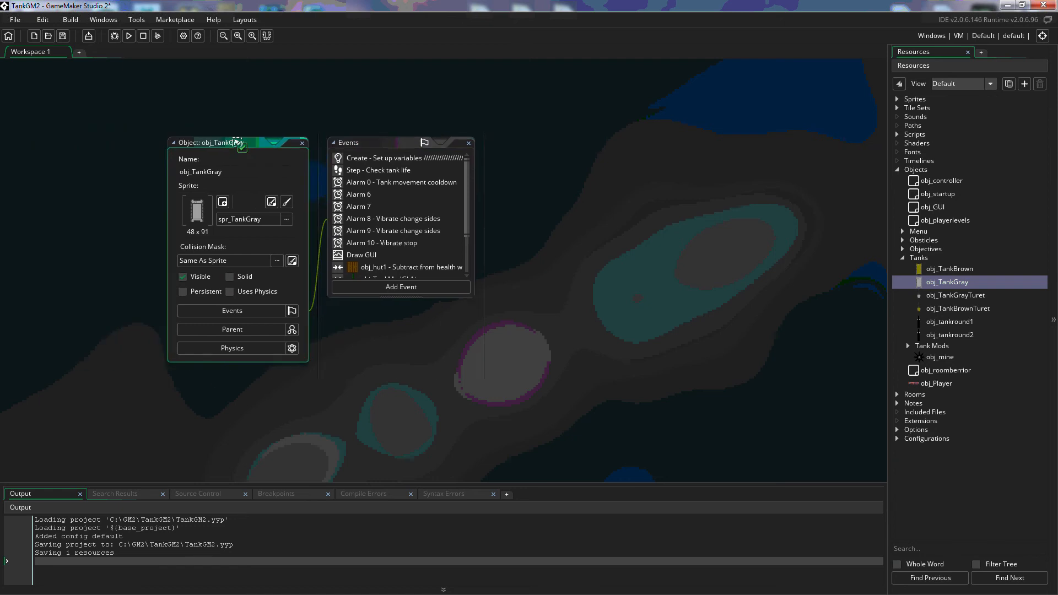
pyautogui.moveTo(233, 143); pyautogui.dragTo(350, 140)
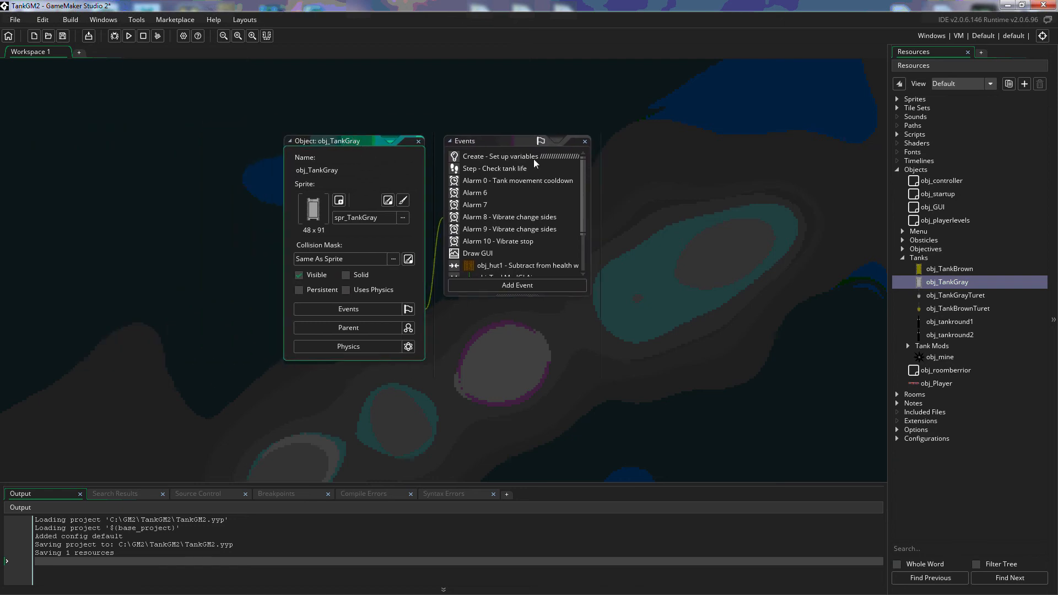
pyautogui.moveTo(557, 352)
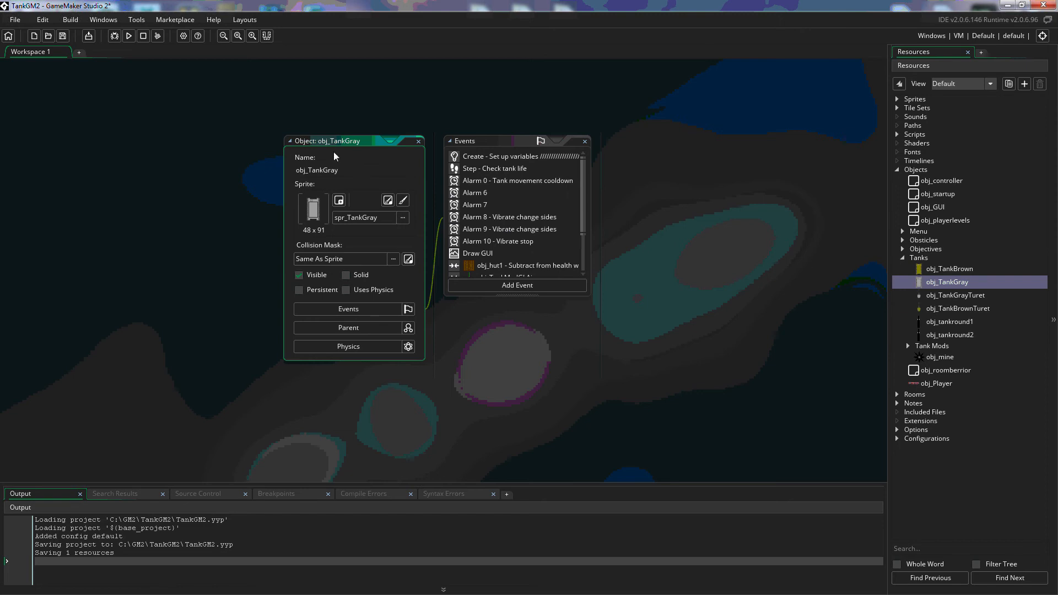
pyautogui.click(317, 170)
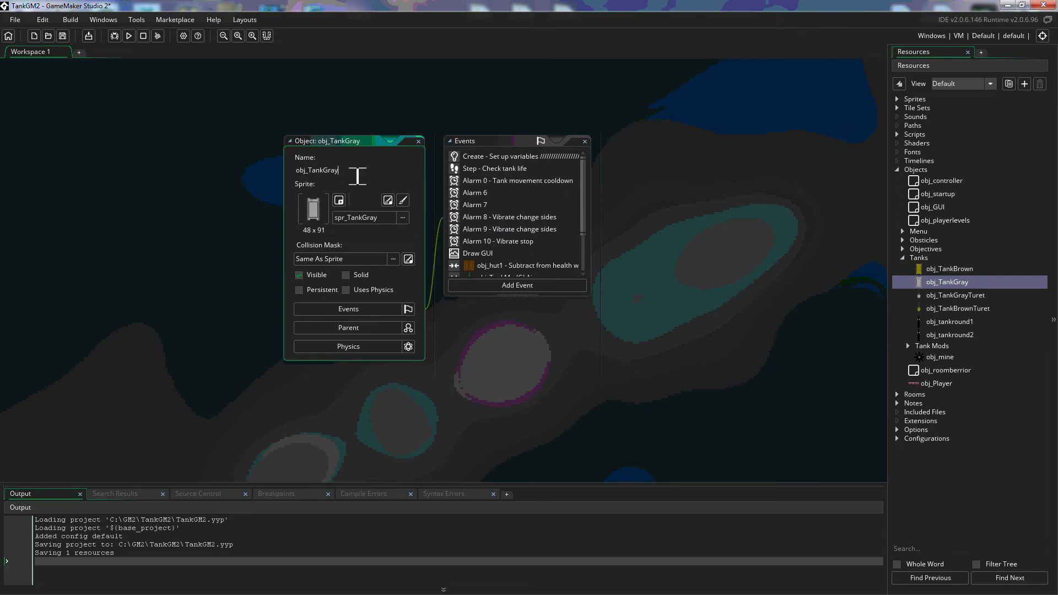
pyautogui.moveTo(318, 203)
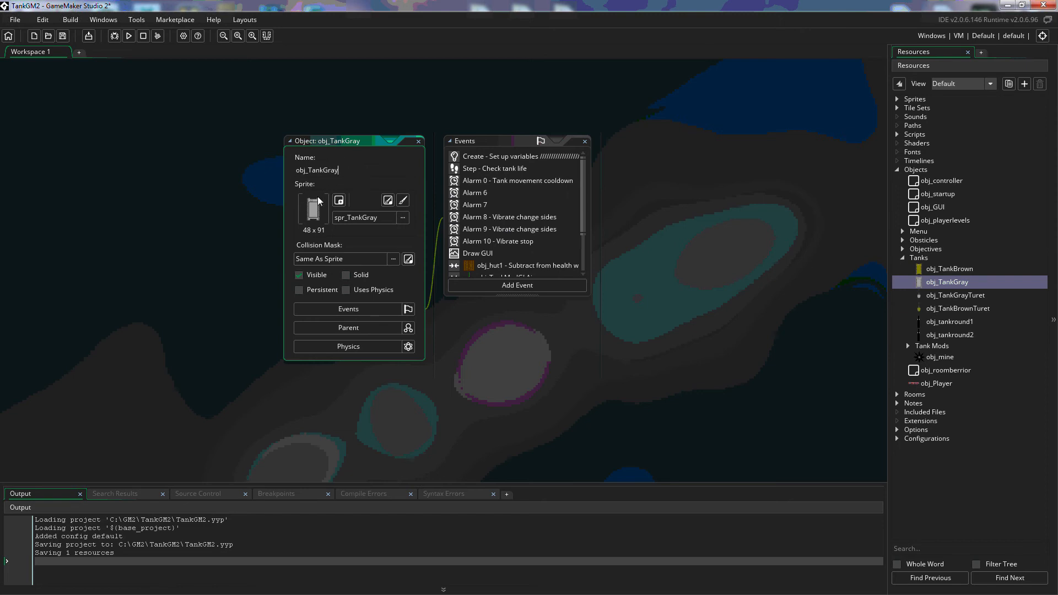
pyautogui.moveTo(307, 213)
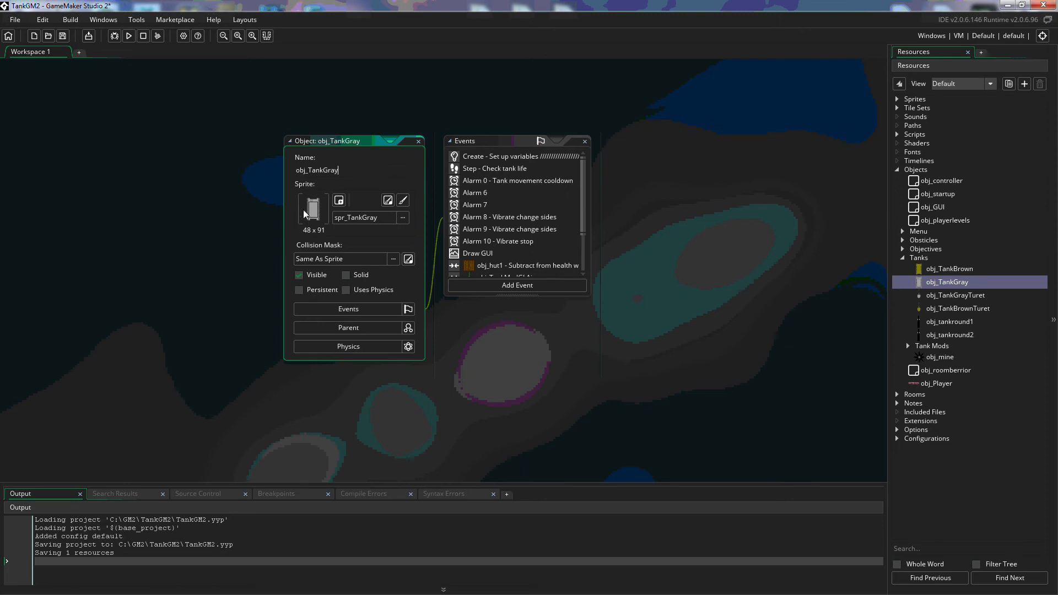
pyautogui.moveTo(311, 235)
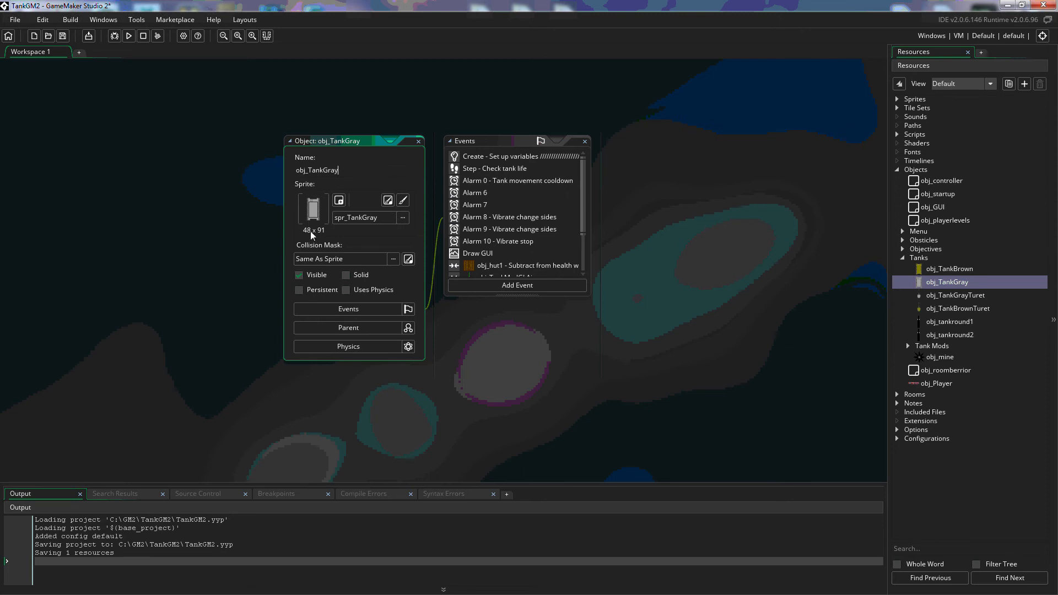
pyautogui.moveTo(337, 200)
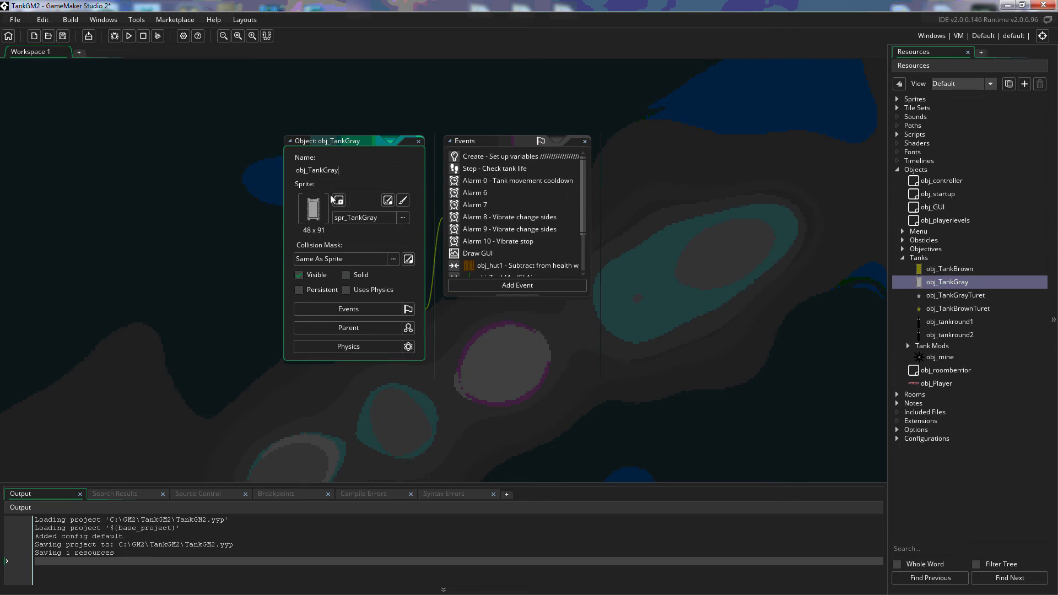
pyautogui.moveTo(338, 199)
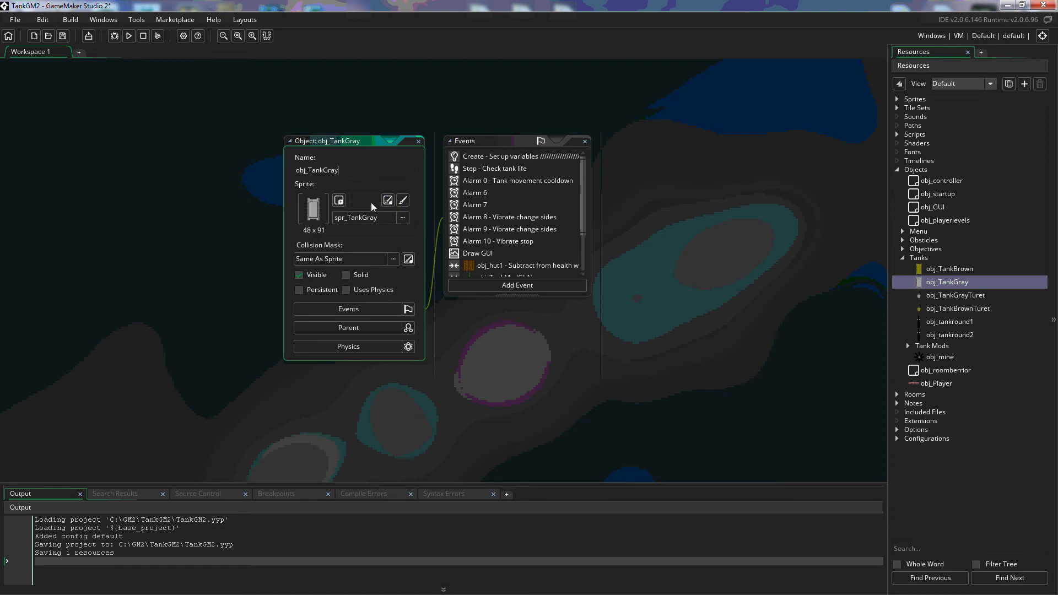
pyautogui.moveTo(388, 199)
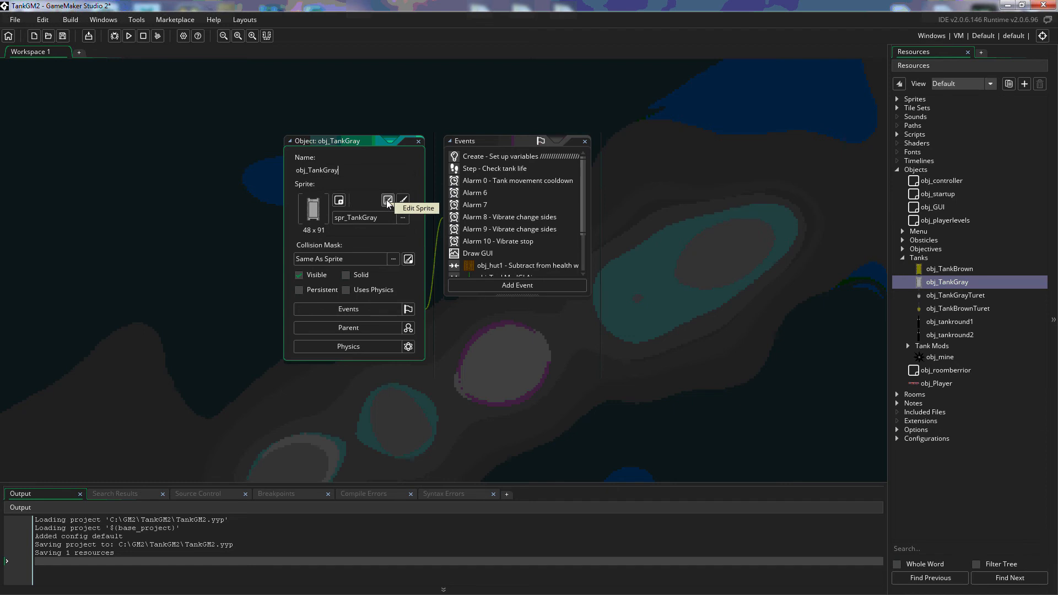
pyautogui.moveTo(403, 198)
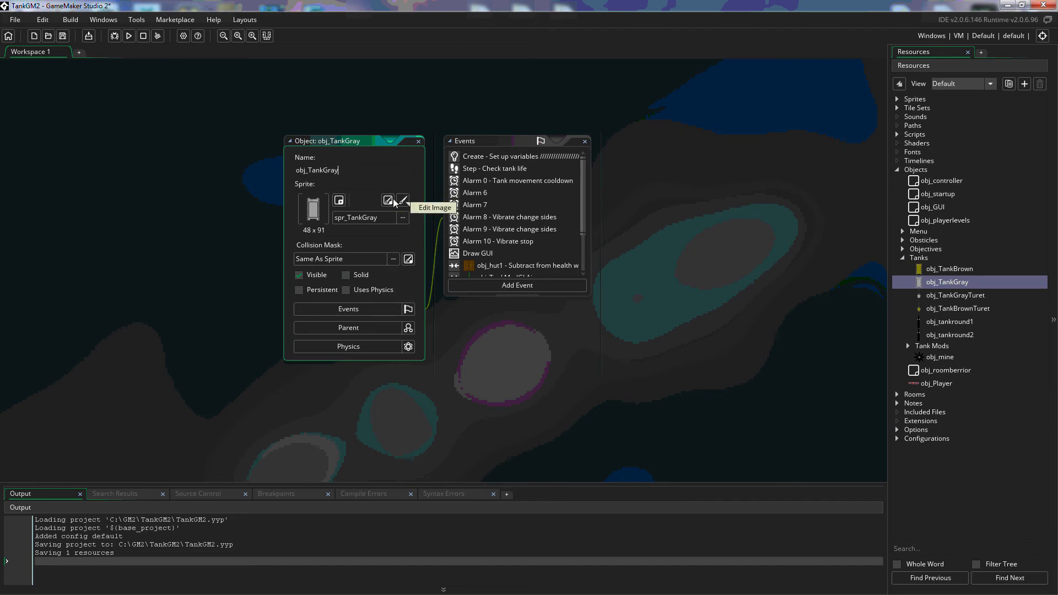
pyautogui.moveTo(388, 200)
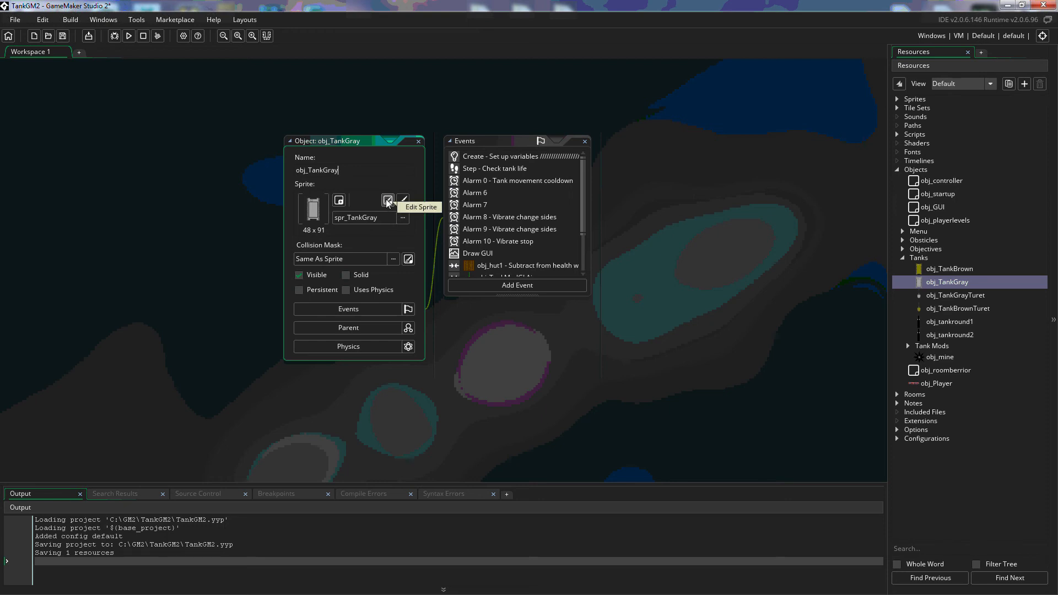
pyautogui.click(387, 199)
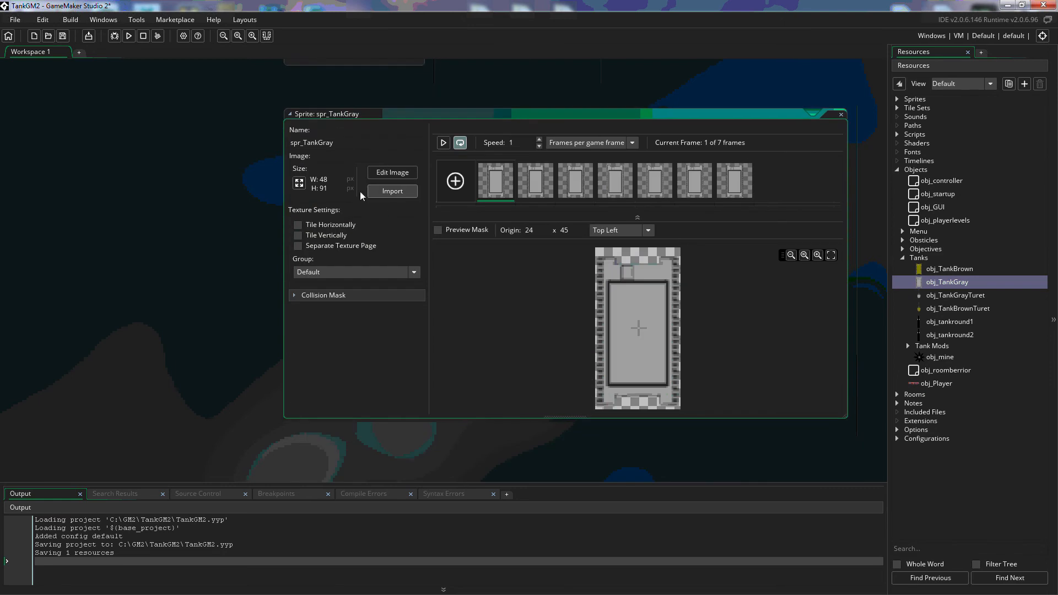
pyautogui.moveTo(356, 172)
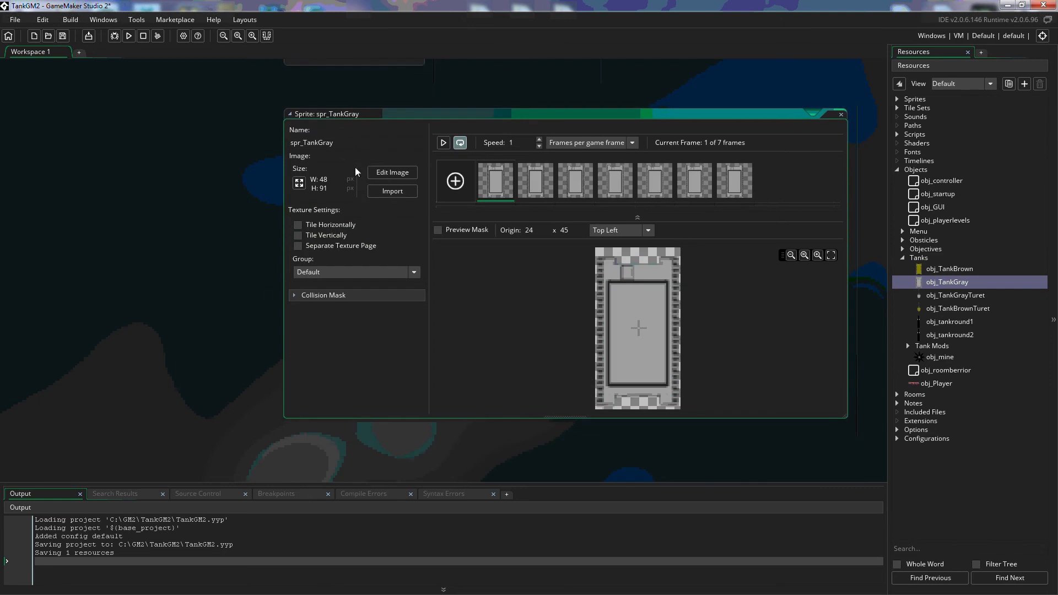
pyautogui.moveTo(395, 327)
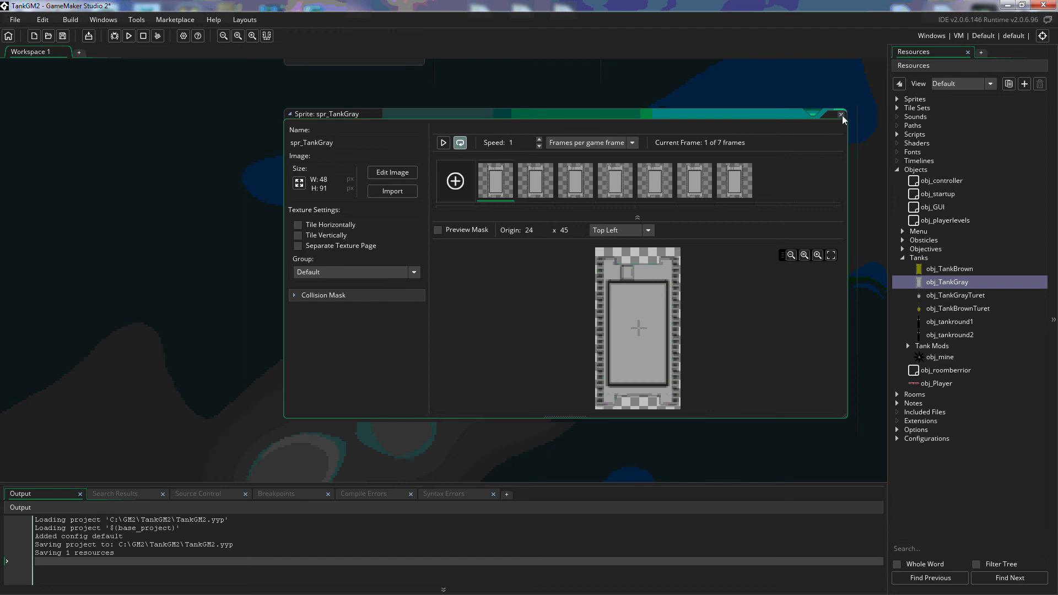
pyautogui.click(840, 114)
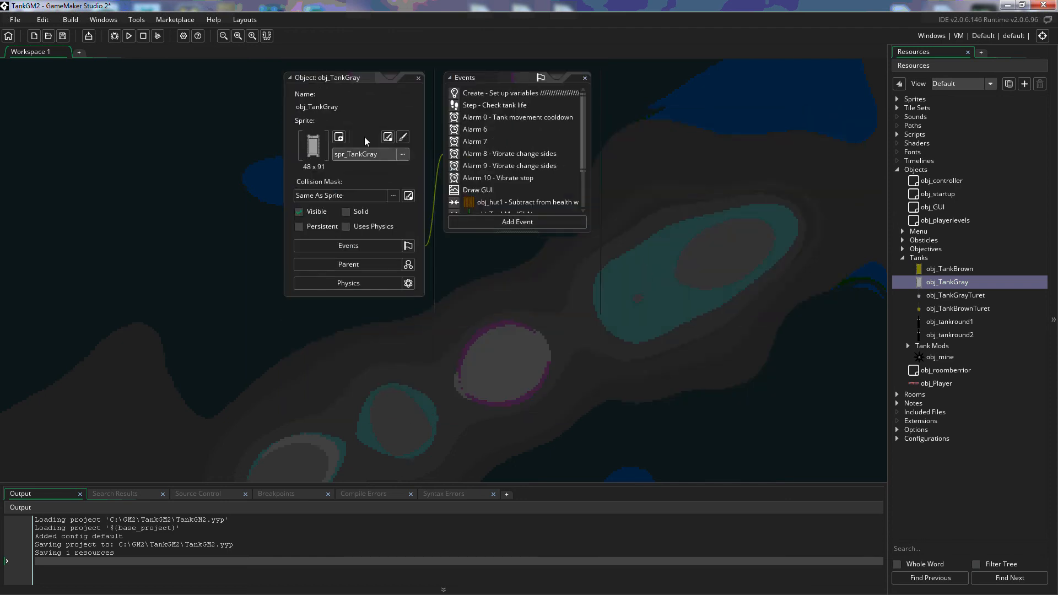
pyautogui.click(387, 137)
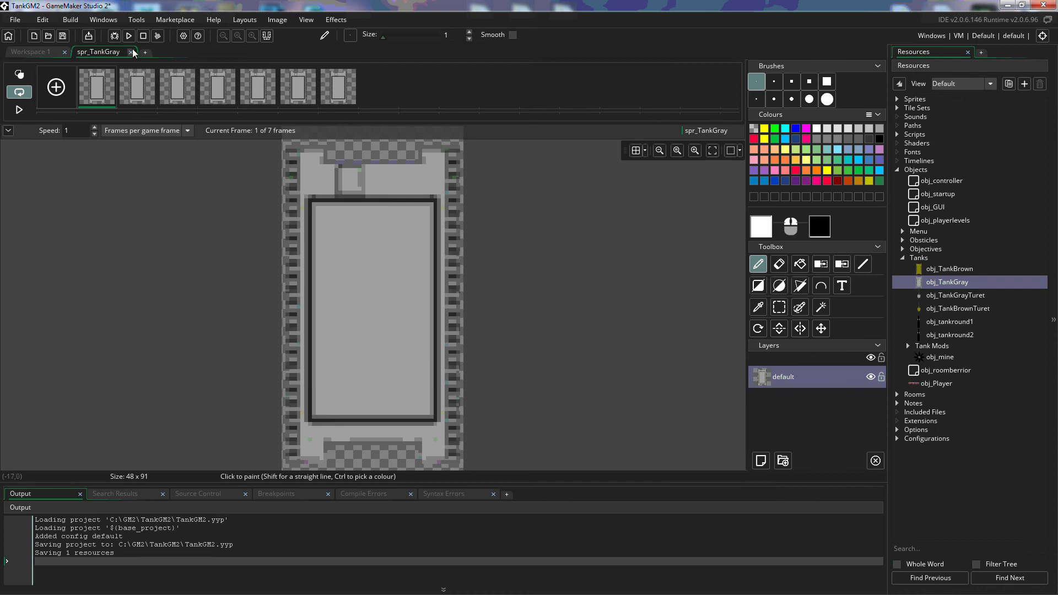
pyautogui.click(133, 51)
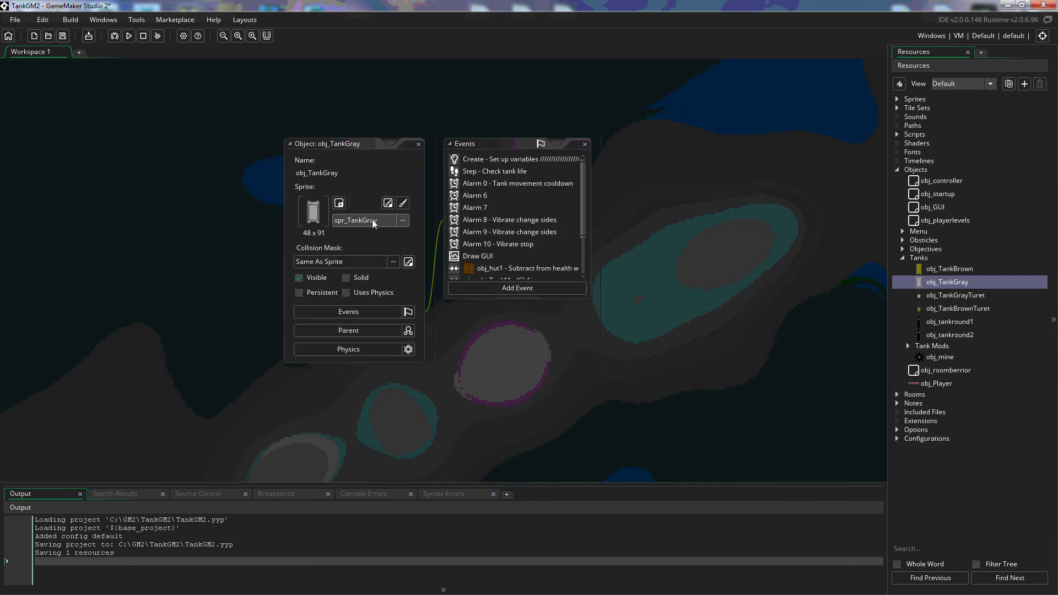
pyautogui.moveTo(405, 224)
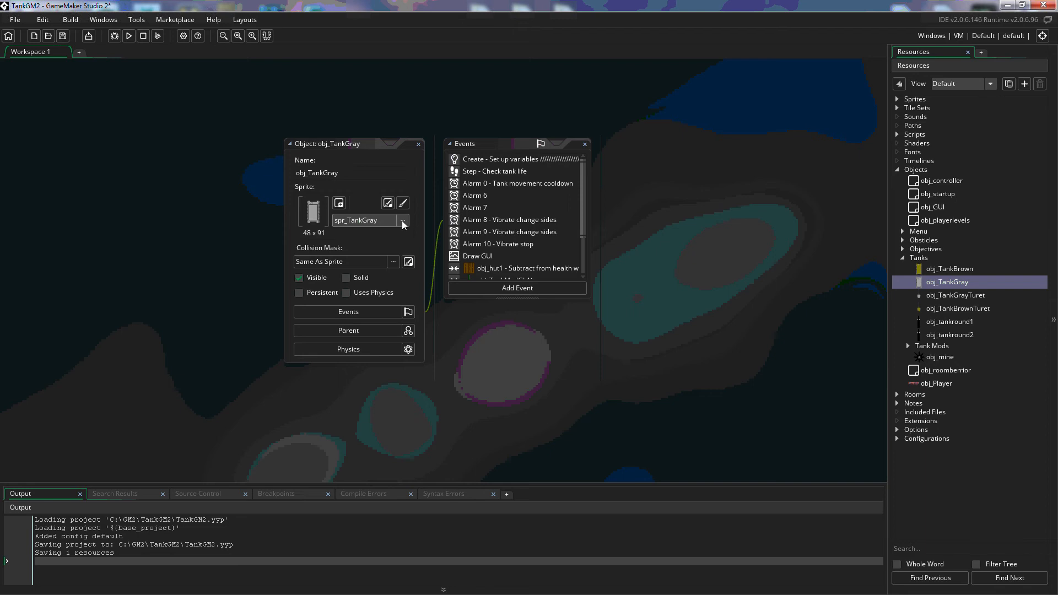
pyautogui.click(402, 220)
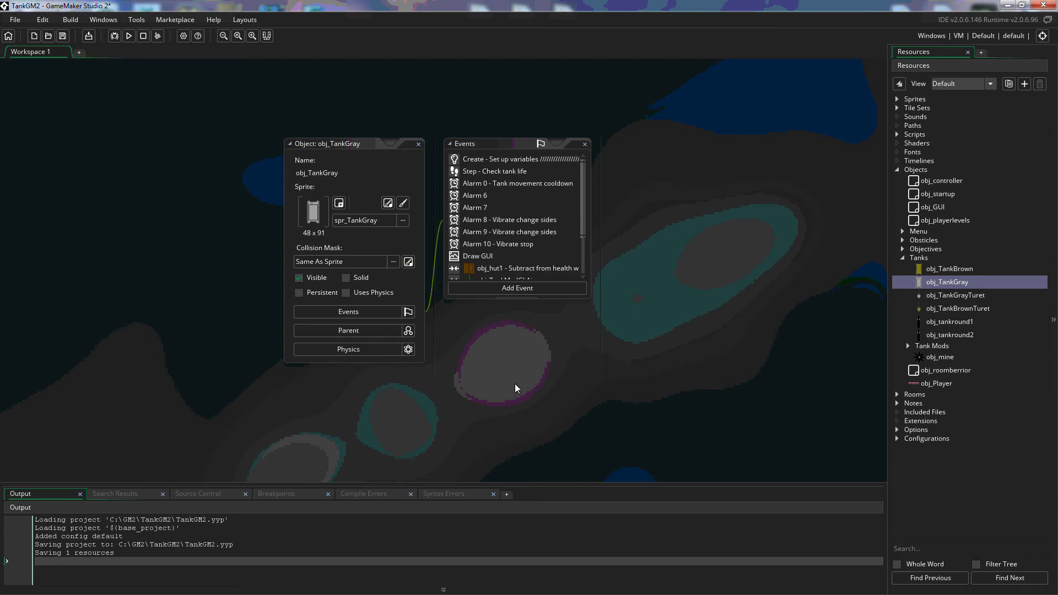
pyautogui.moveTo(308, 245)
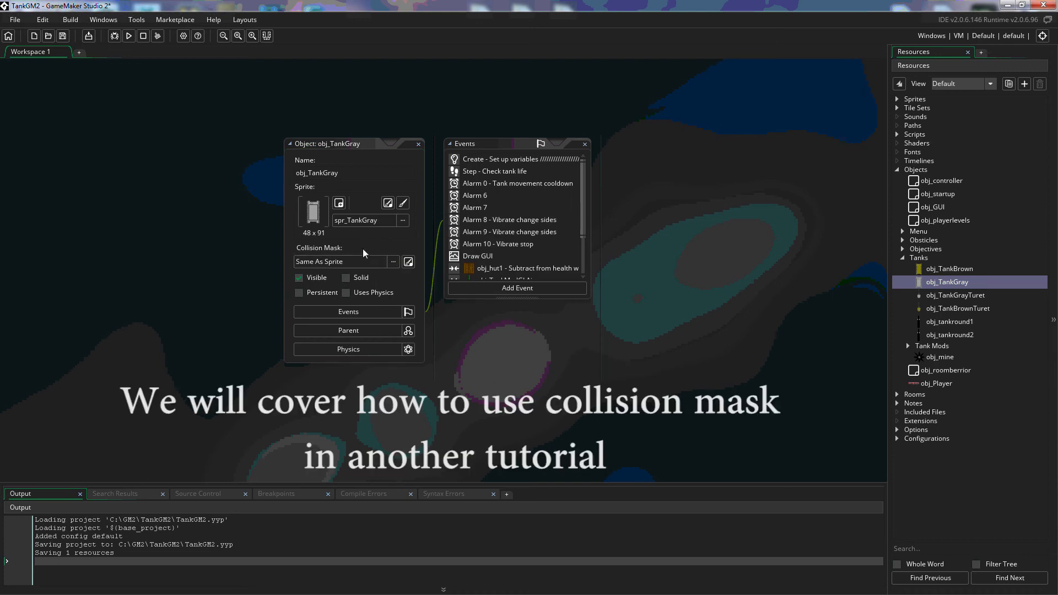
pyautogui.moveTo(388, 272)
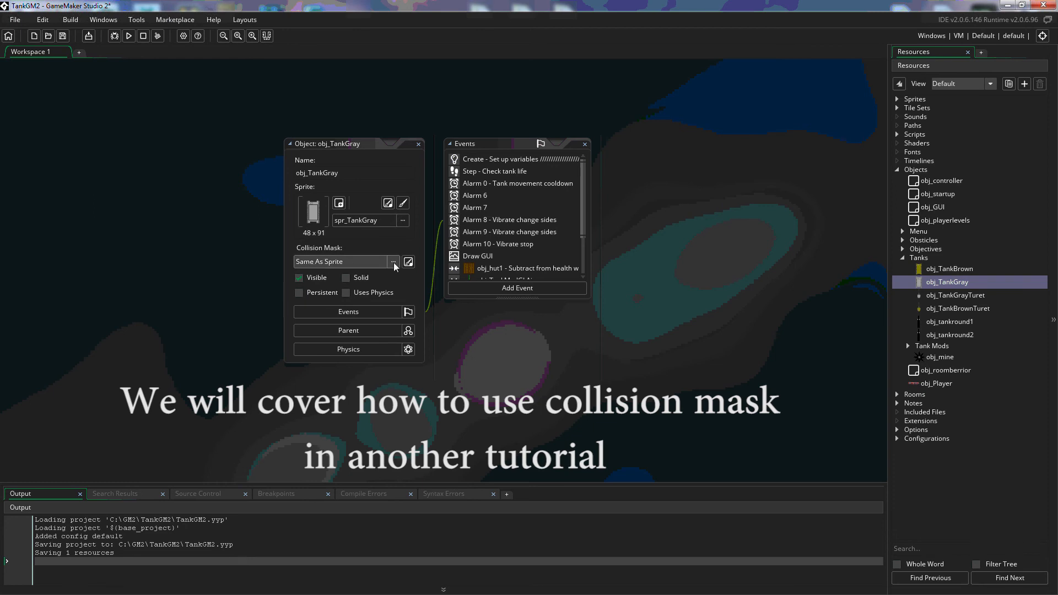
pyautogui.click(394, 263)
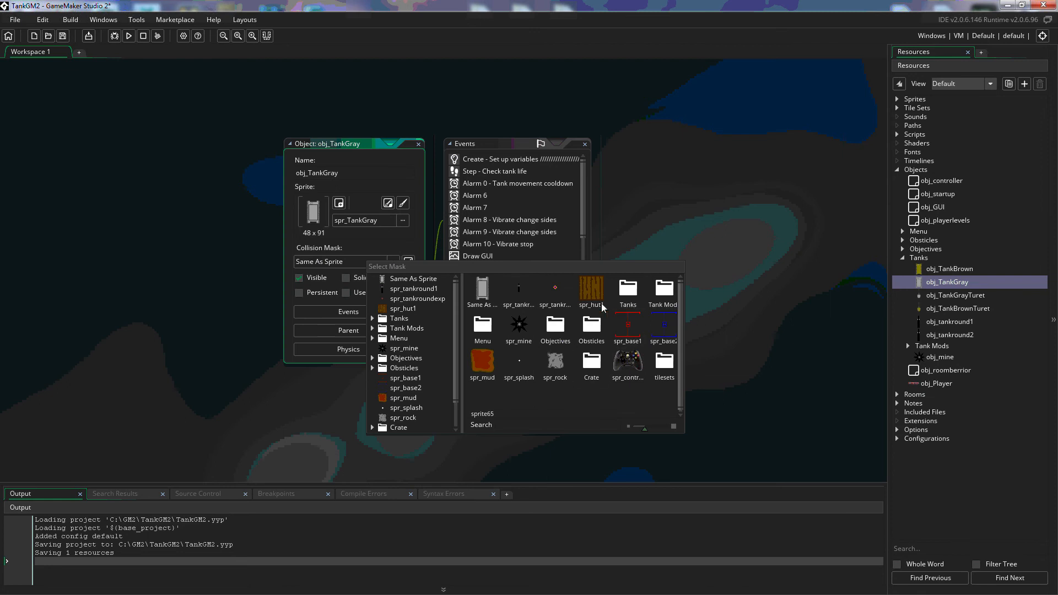
pyautogui.moveTo(679, 225)
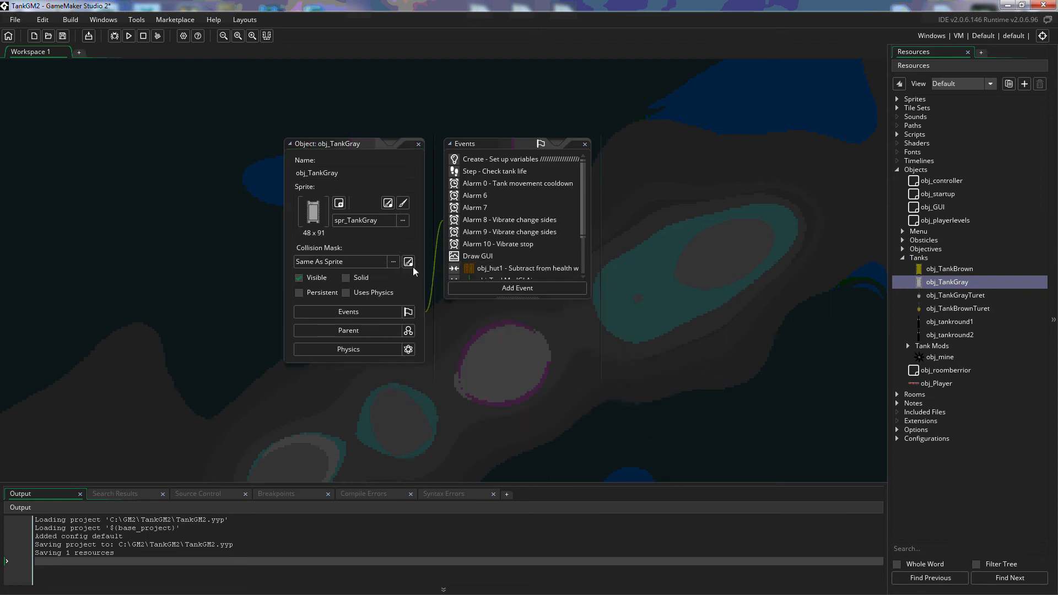
pyautogui.moveTo(407, 263)
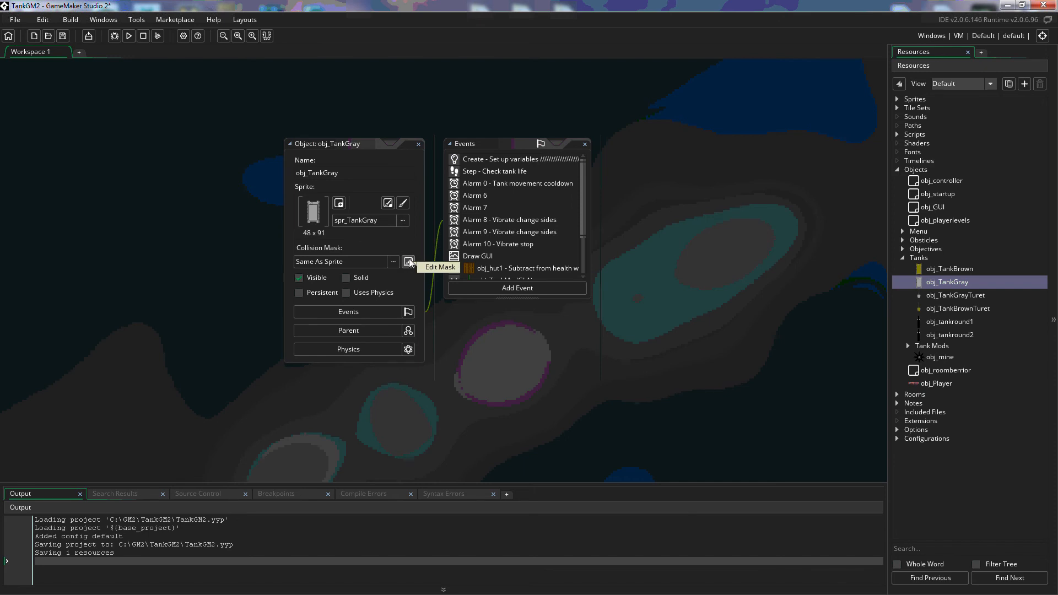
pyautogui.click(387, 202)
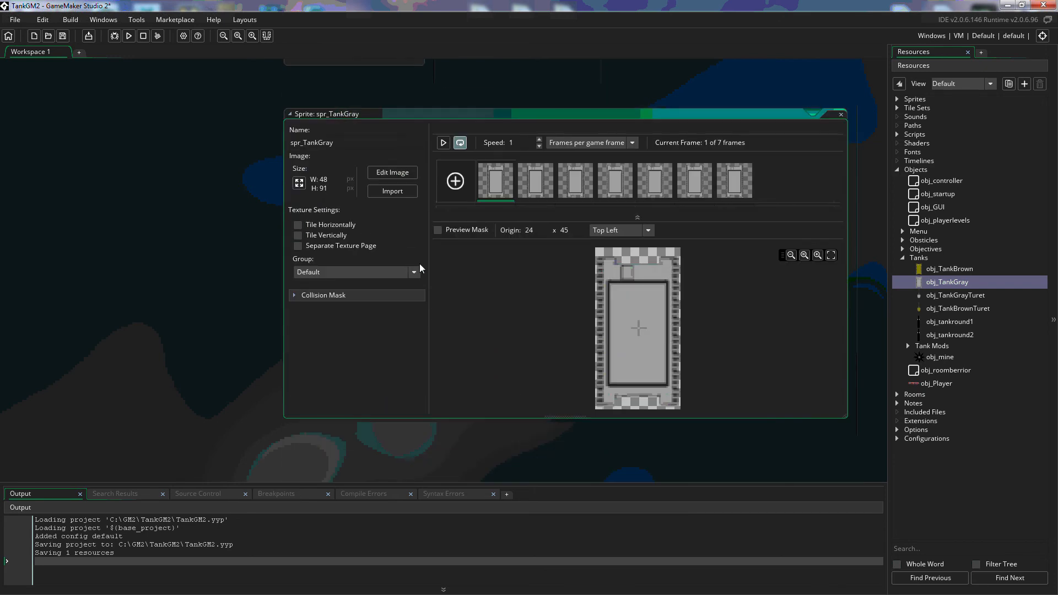
pyautogui.moveTo(430, 320)
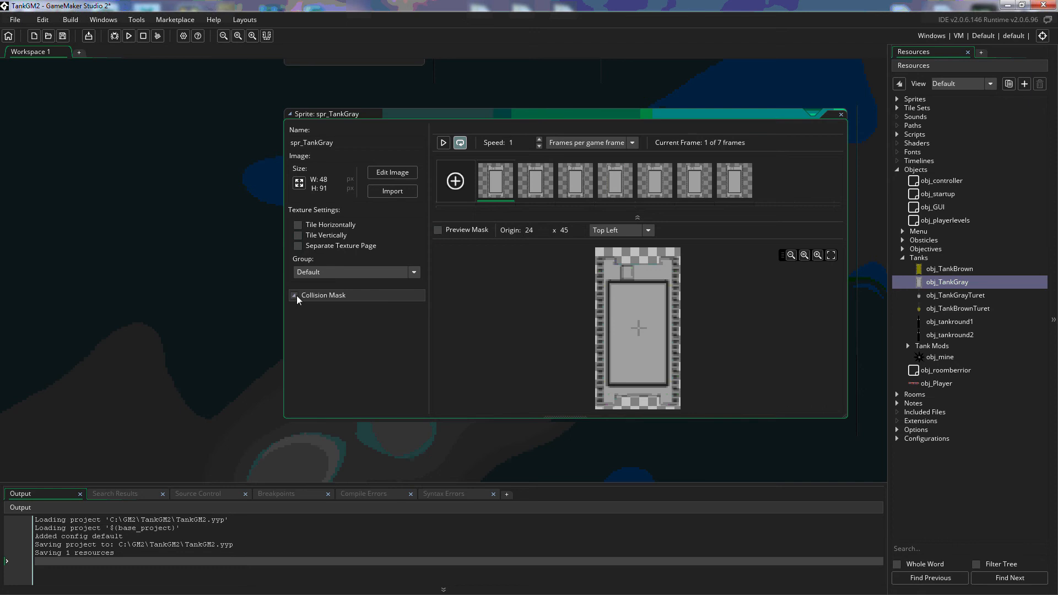
pyautogui.click(295, 295)
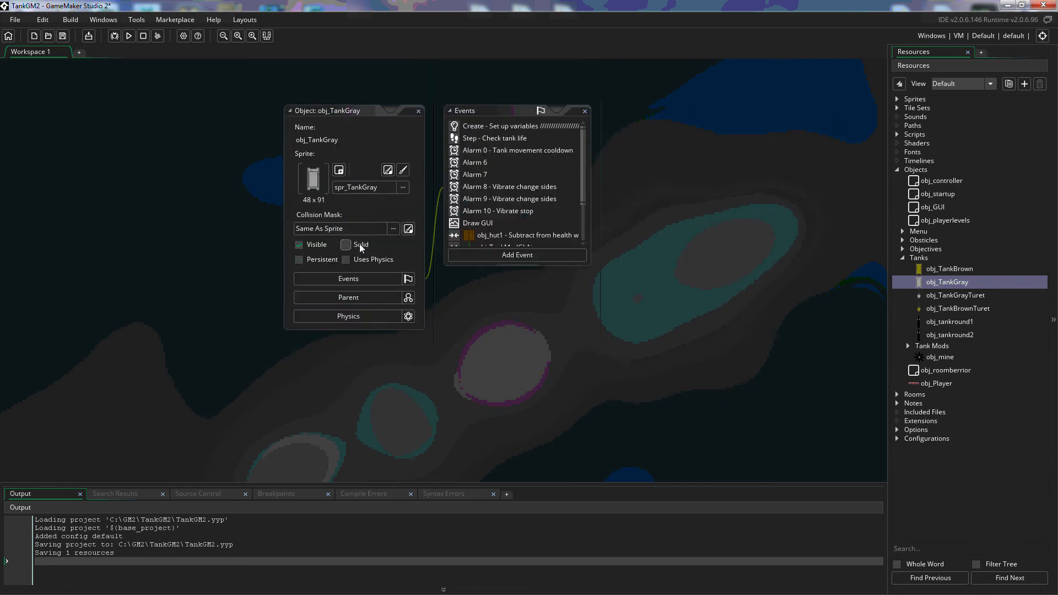
pyautogui.click(298, 245)
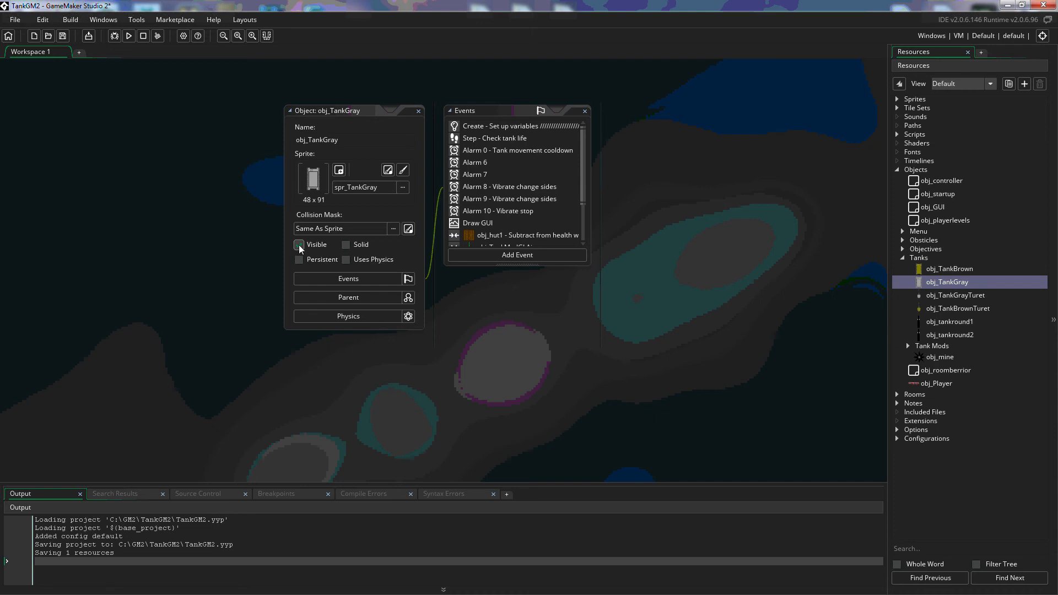
pyautogui.click(299, 244)
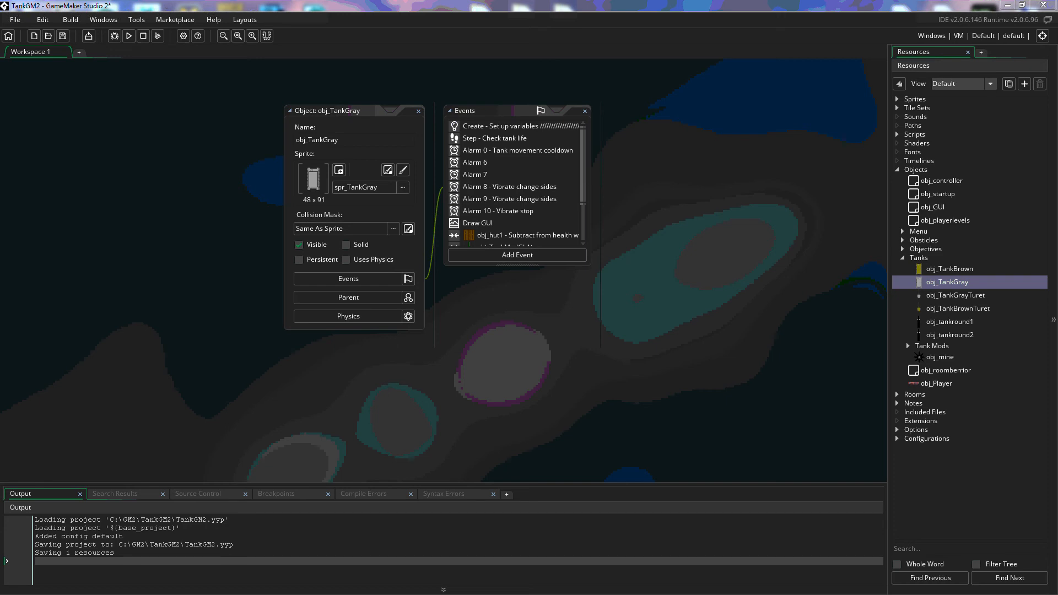
pyautogui.click(345, 245)
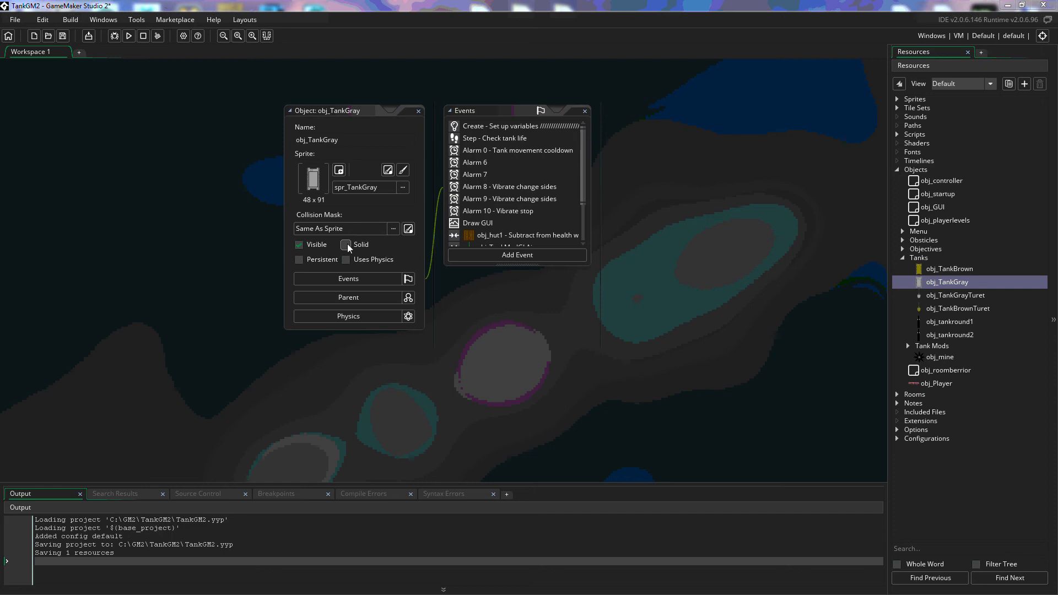
pyautogui.moveTo(343, 265)
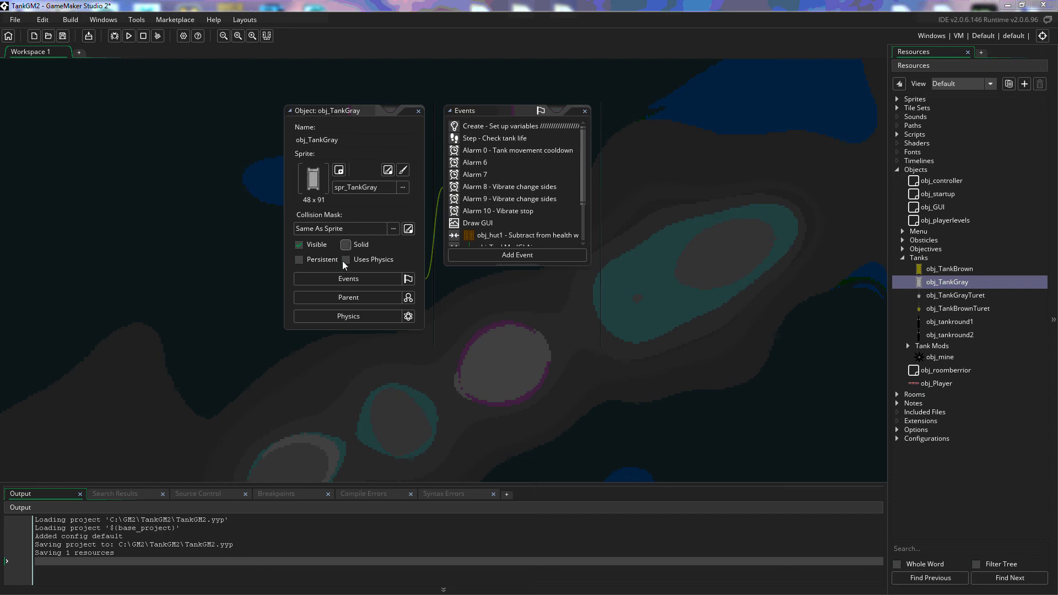
pyautogui.moveTo(299, 259)
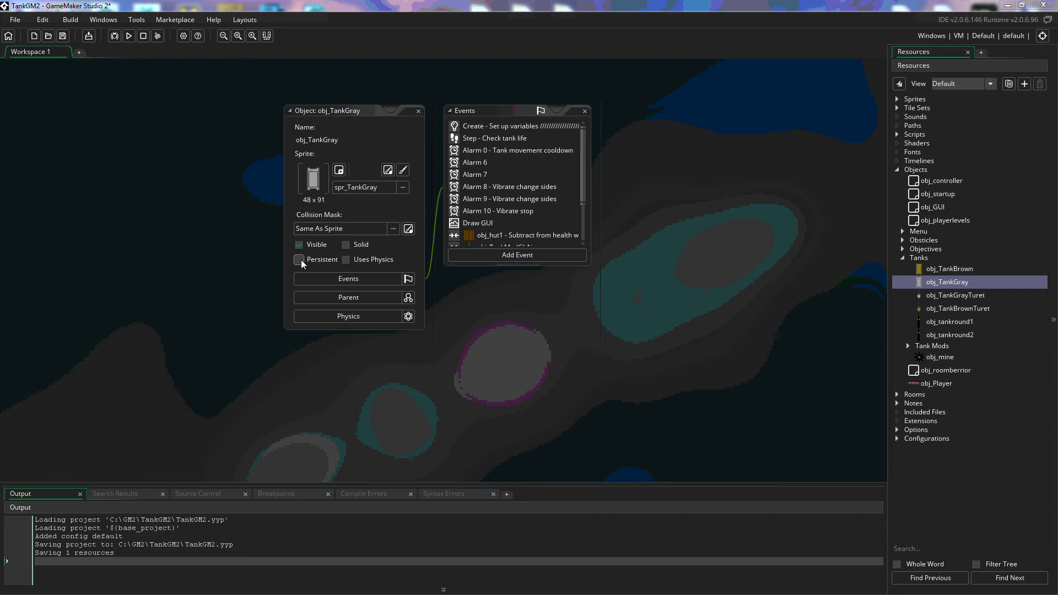
pyautogui.click(298, 259)
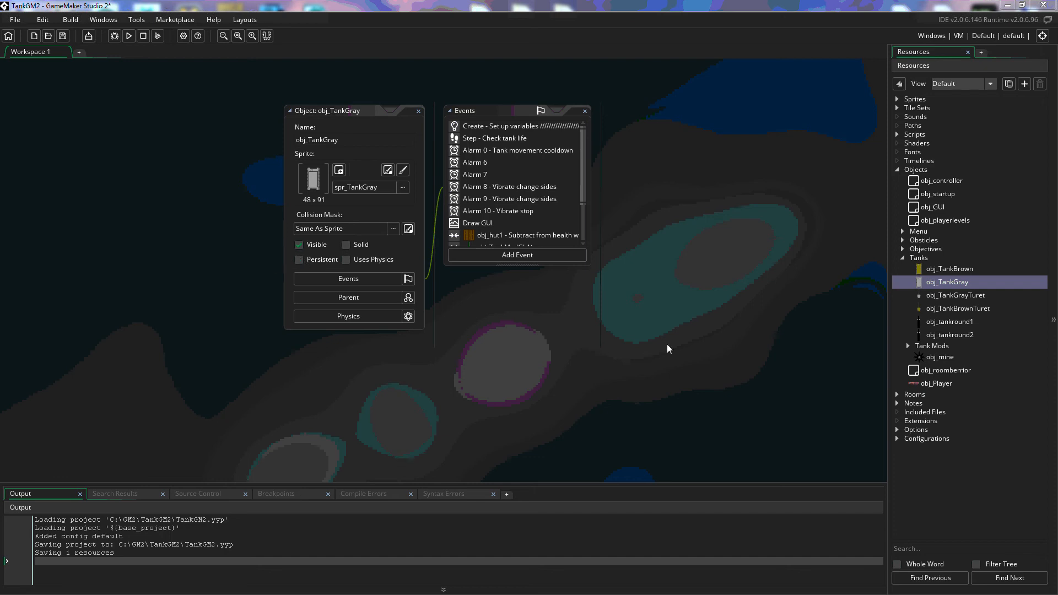
pyautogui.moveTo(673, 345)
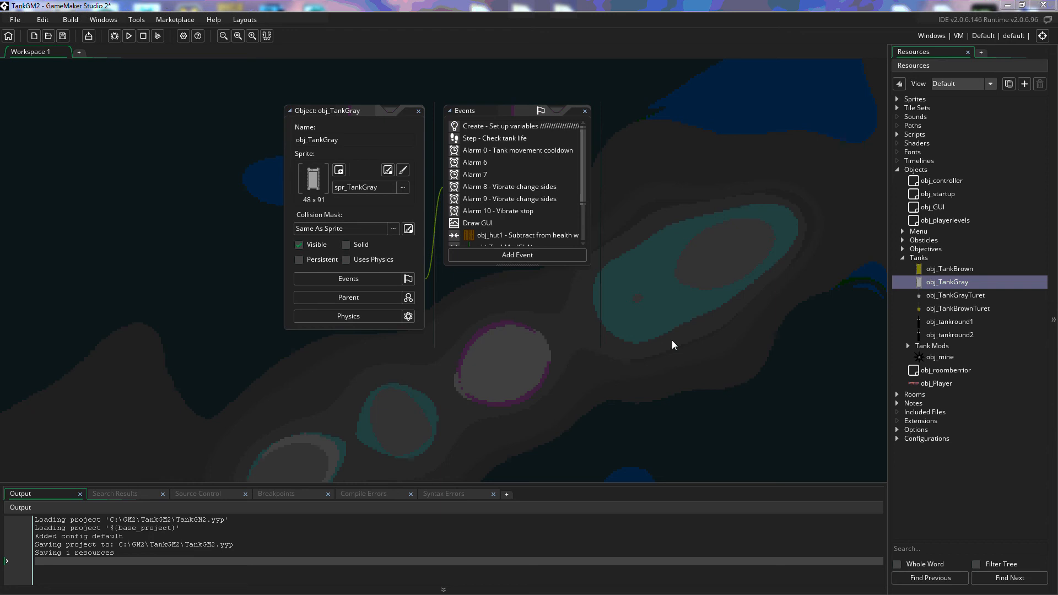
pyautogui.moveTo(718, 250)
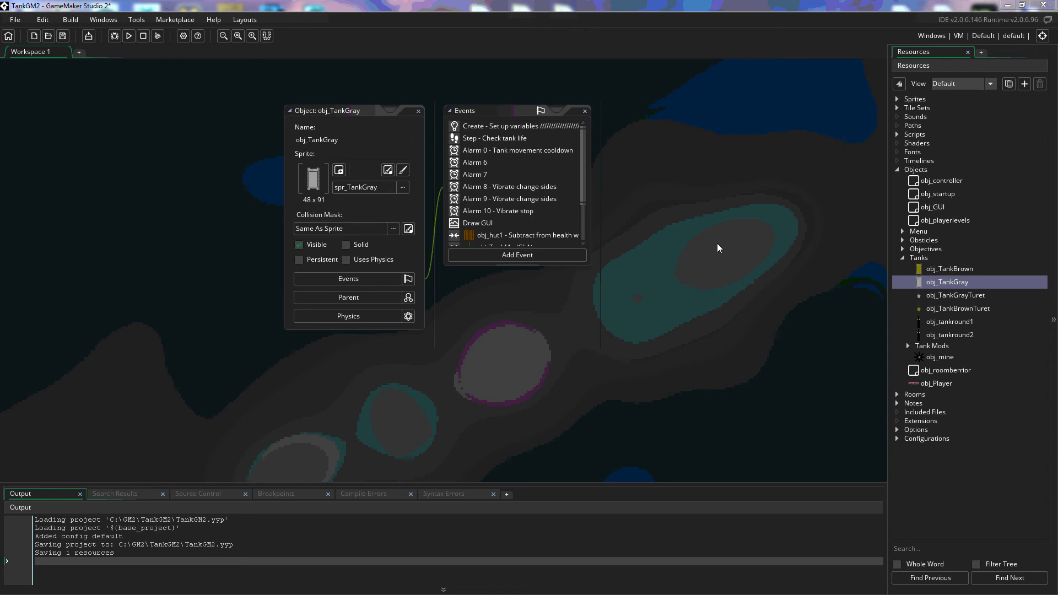
pyautogui.moveTo(688, 336)
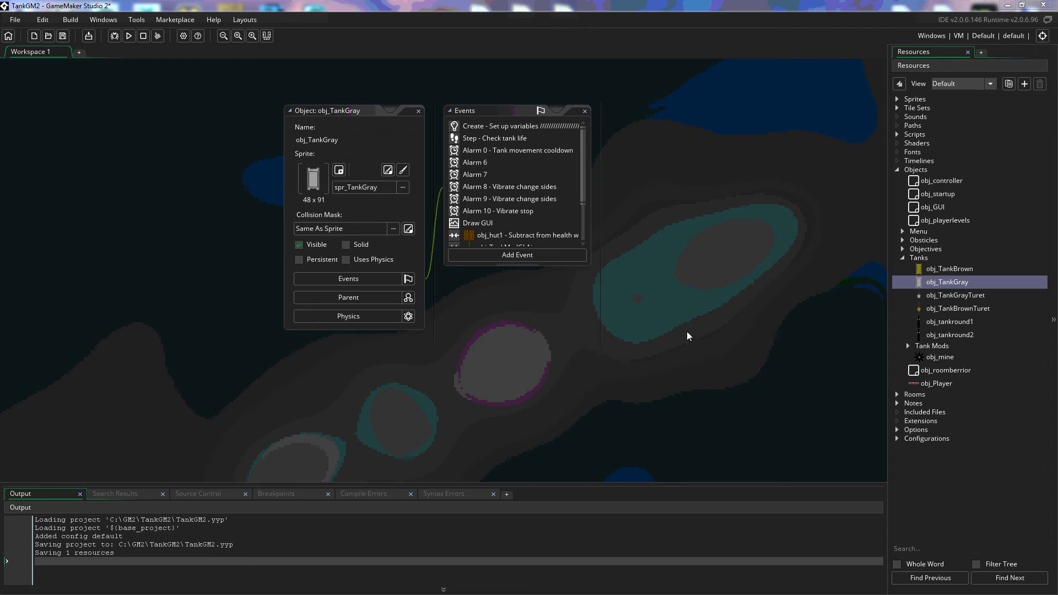
pyautogui.moveTo(687, 336)
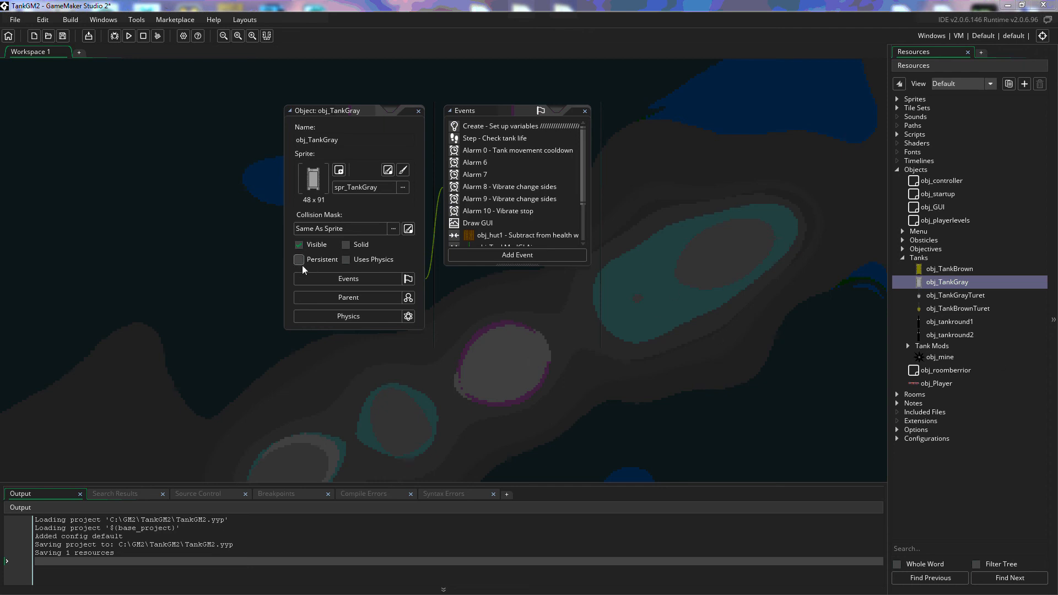
pyautogui.moveTo(586, 332)
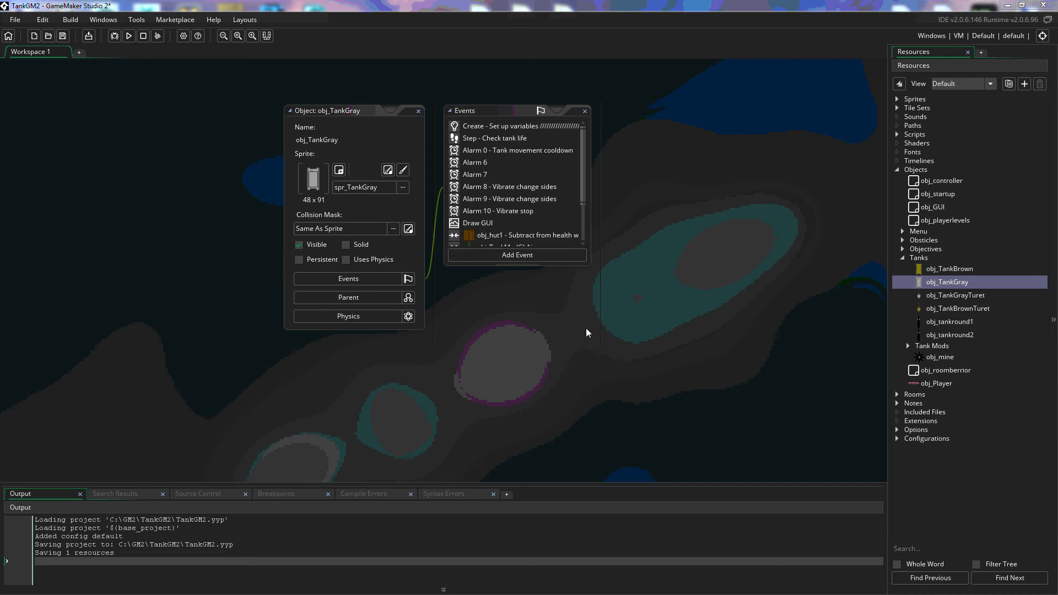
pyautogui.moveTo(426, 312)
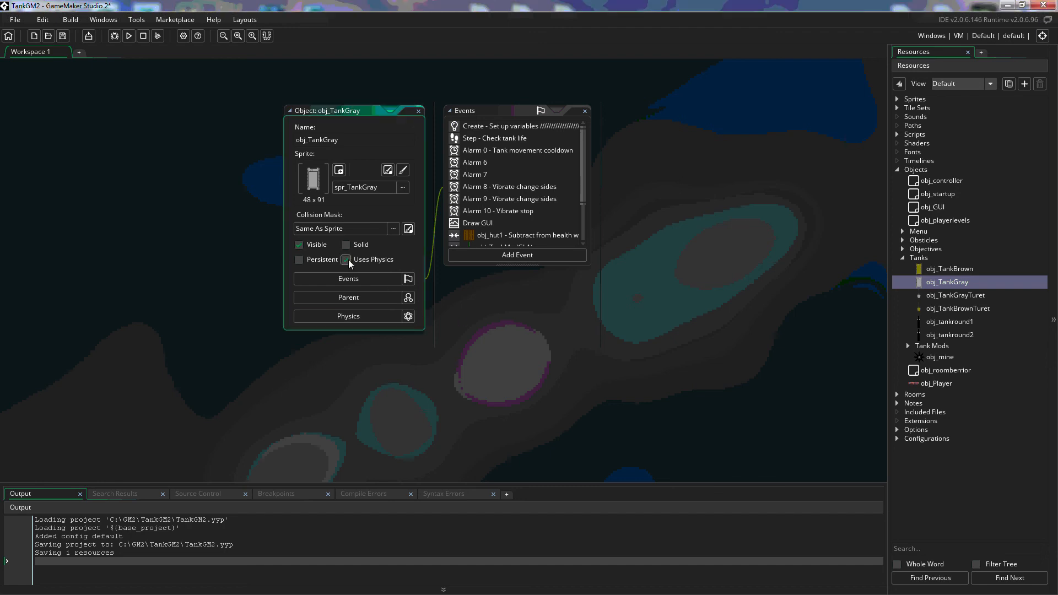
pyautogui.moveTo(346, 263)
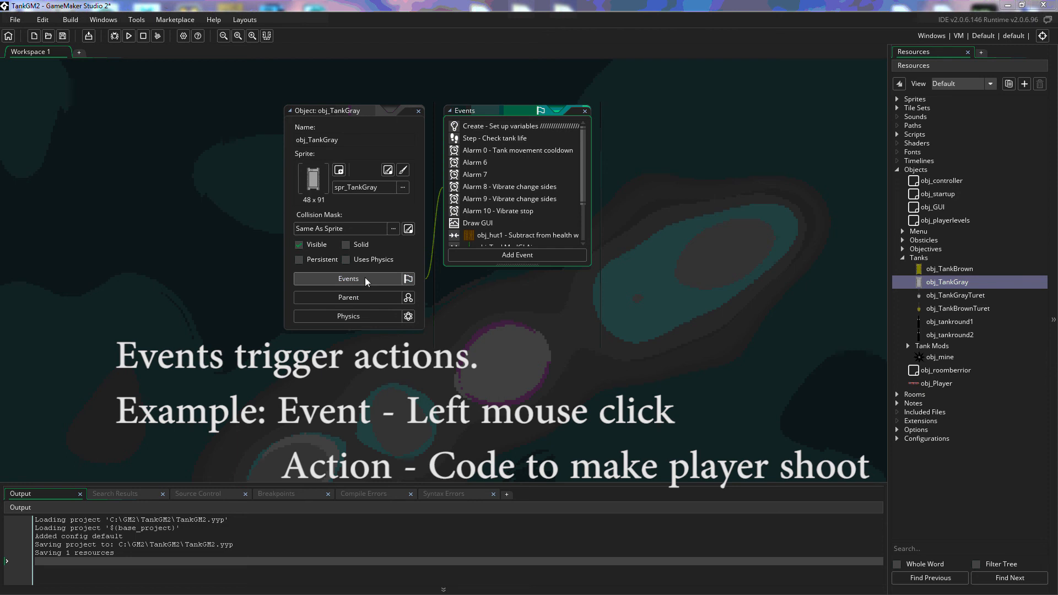
pyautogui.scroll(-3)
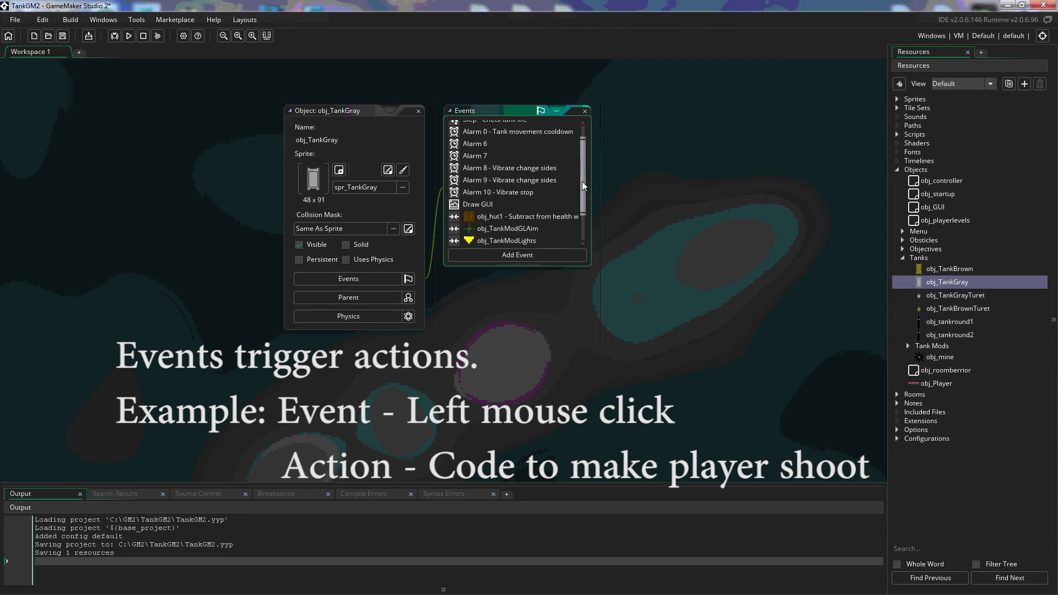
pyautogui.scroll(-3)
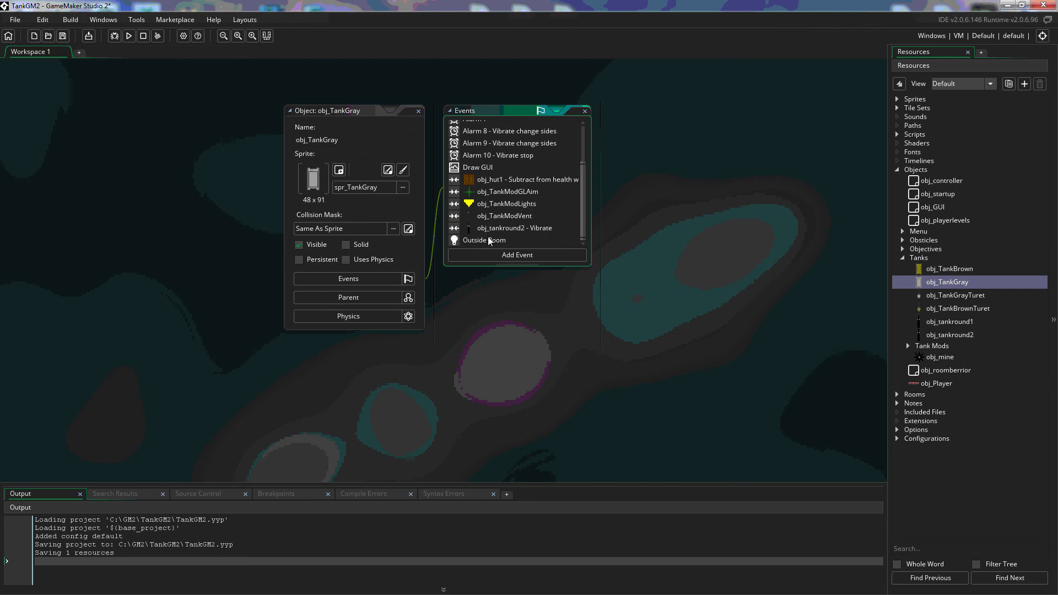
pyautogui.moveTo(483, 240)
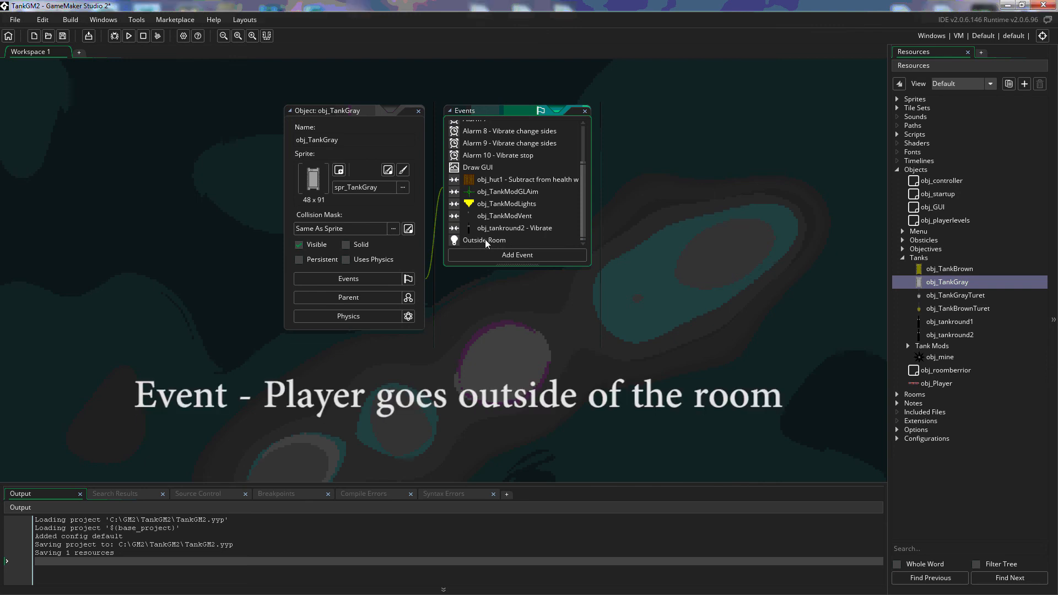
# - View obj_TankGray's Outside Room event code, which sets hp to 0
pyautogui.doubleClick(484, 240)
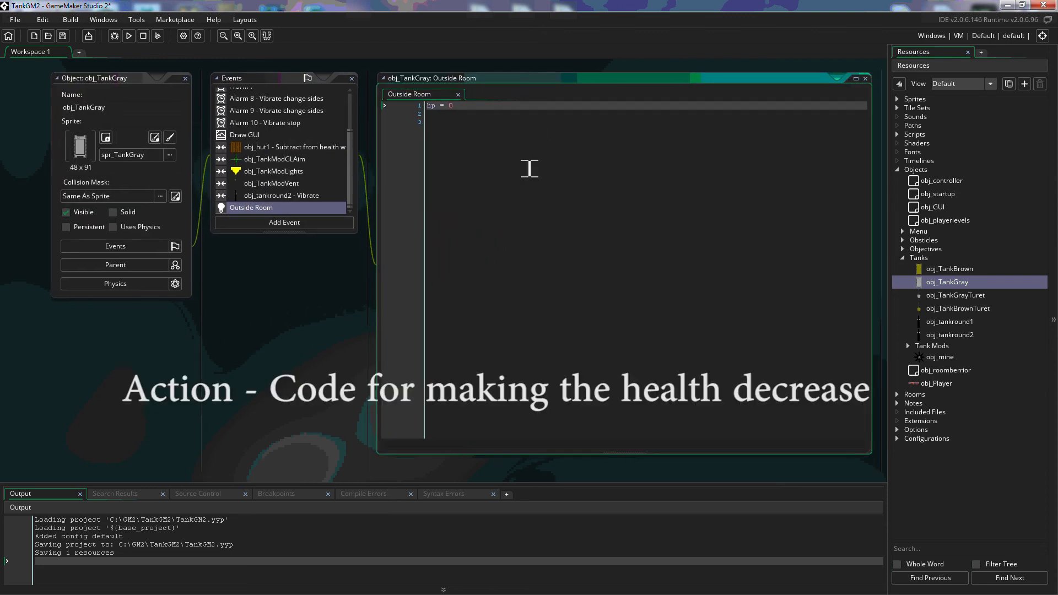
pyautogui.moveTo(453, 131)
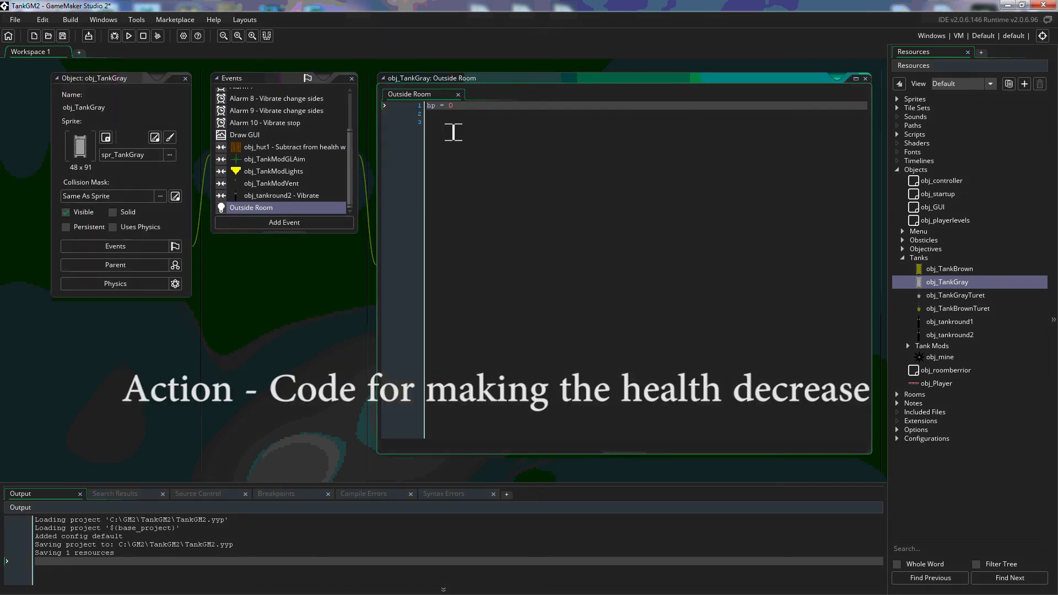
pyautogui.moveTo(242, 213)
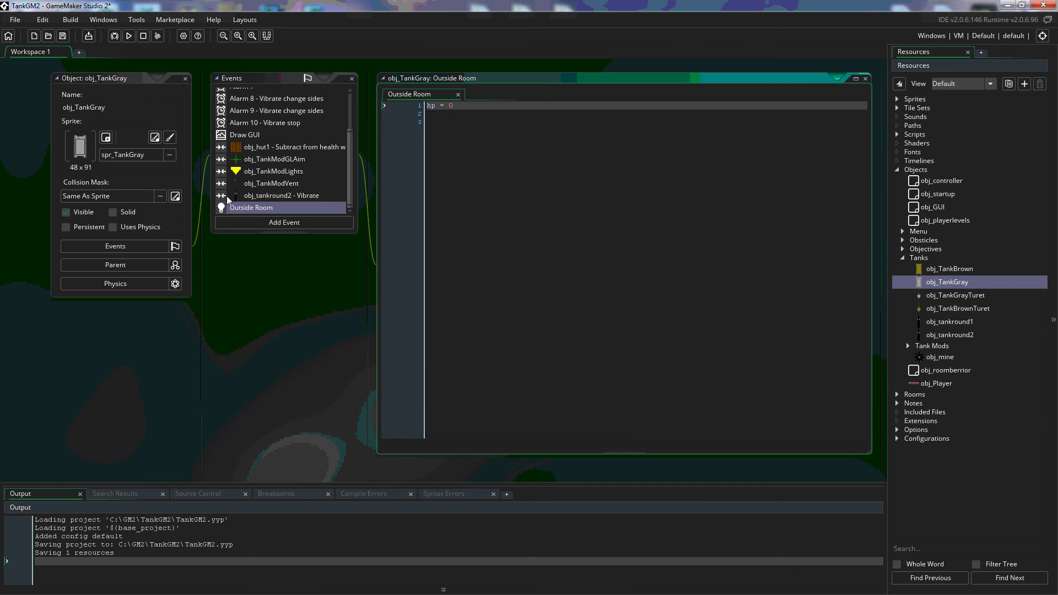
pyautogui.moveTo(465, 111)
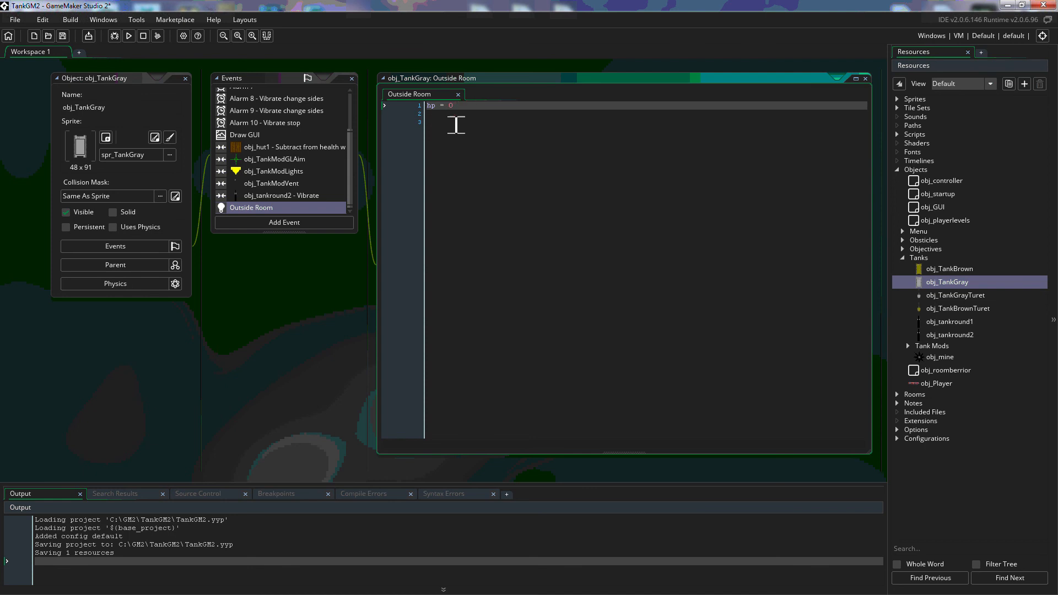
pyautogui.moveTo(328, 267)
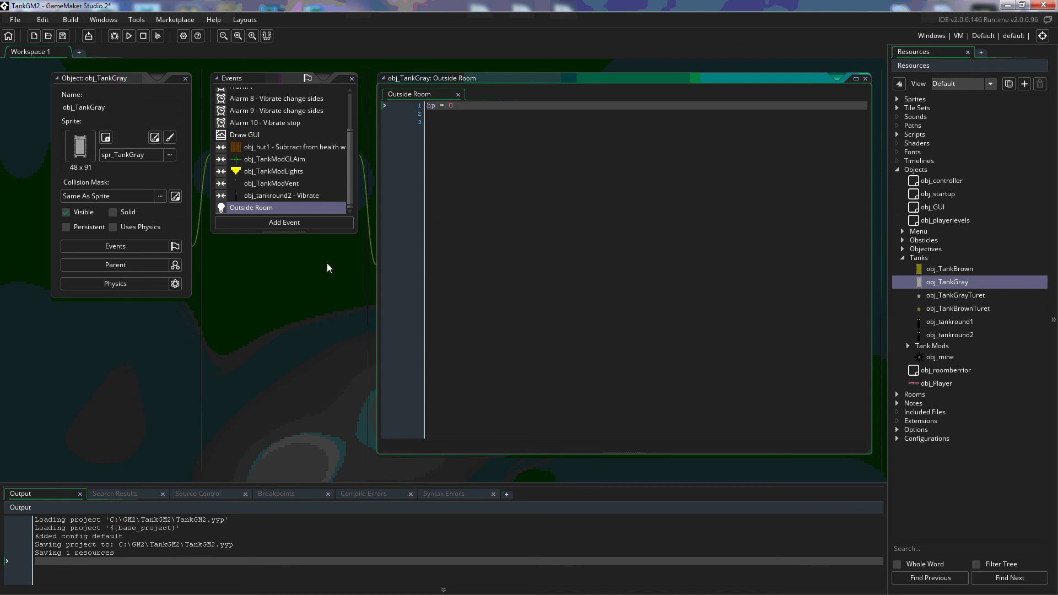
pyautogui.moveTo(114, 245)
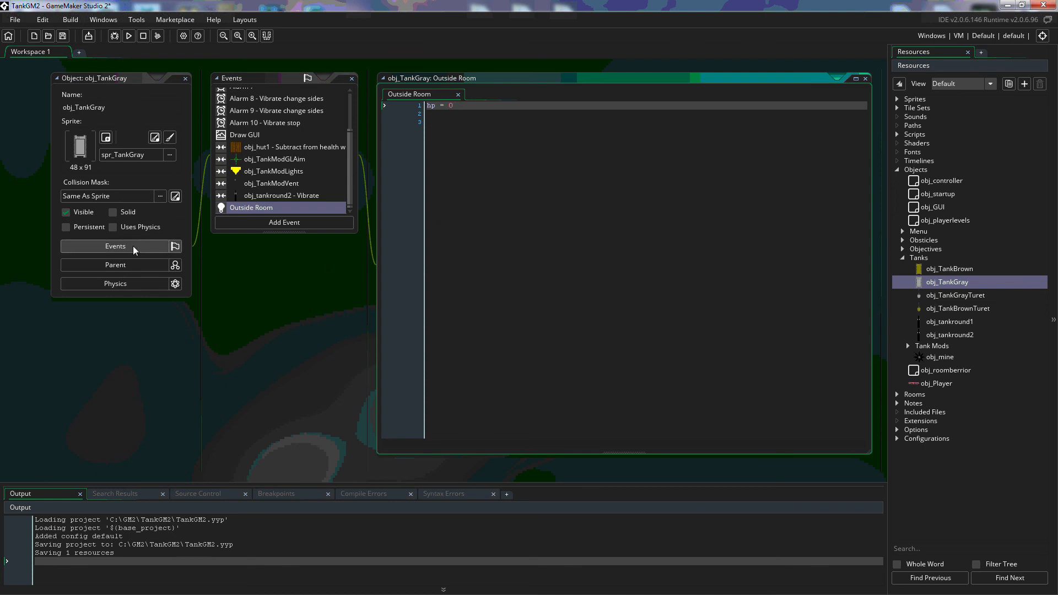
pyautogui.moveTo(540, 220)
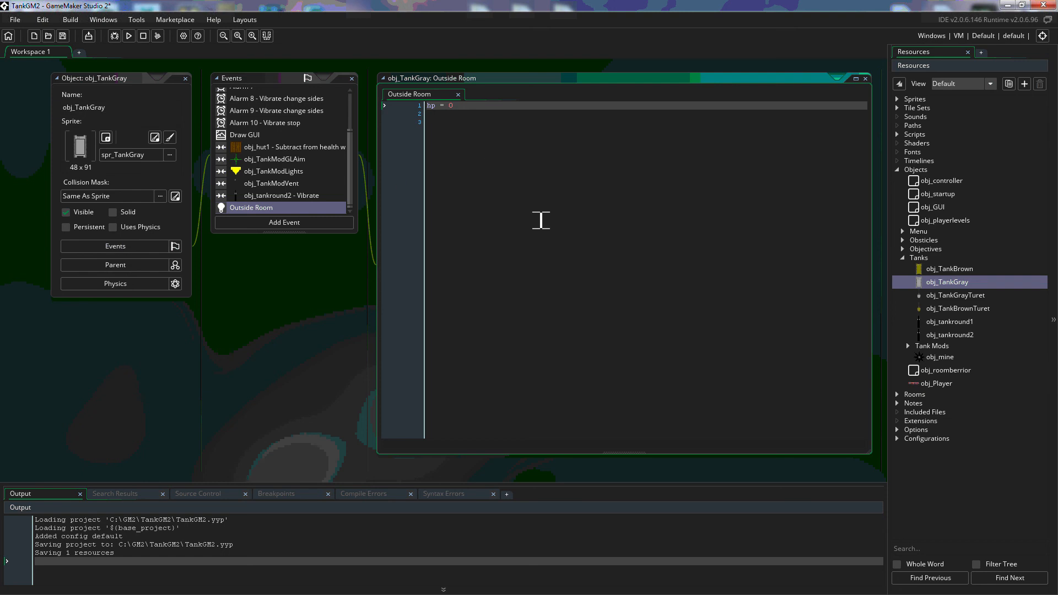
pyautogui.moveTo(401, 182)
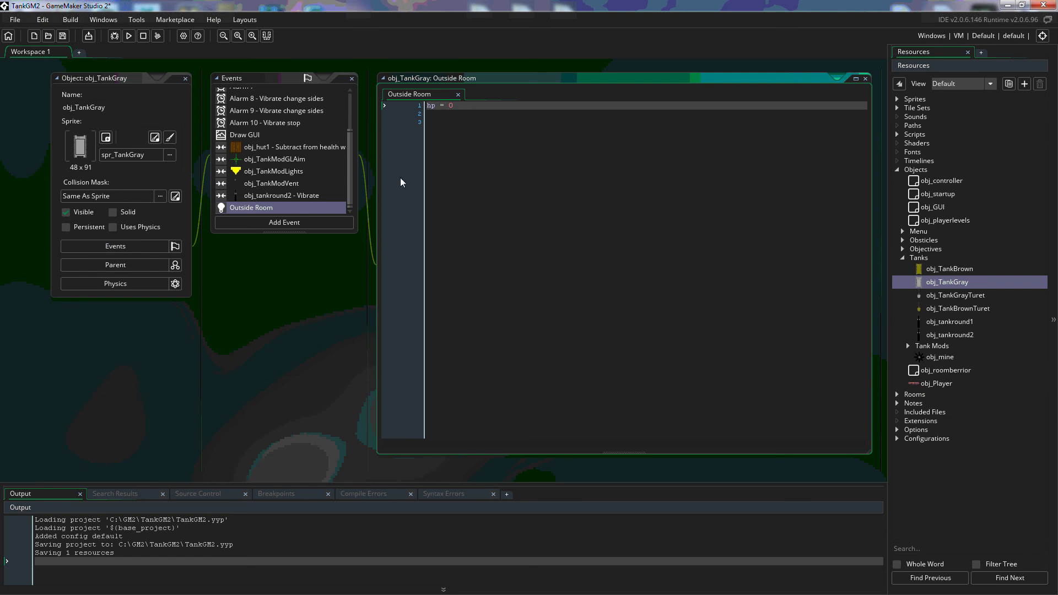
pyautogui.moveTo(513, 218)
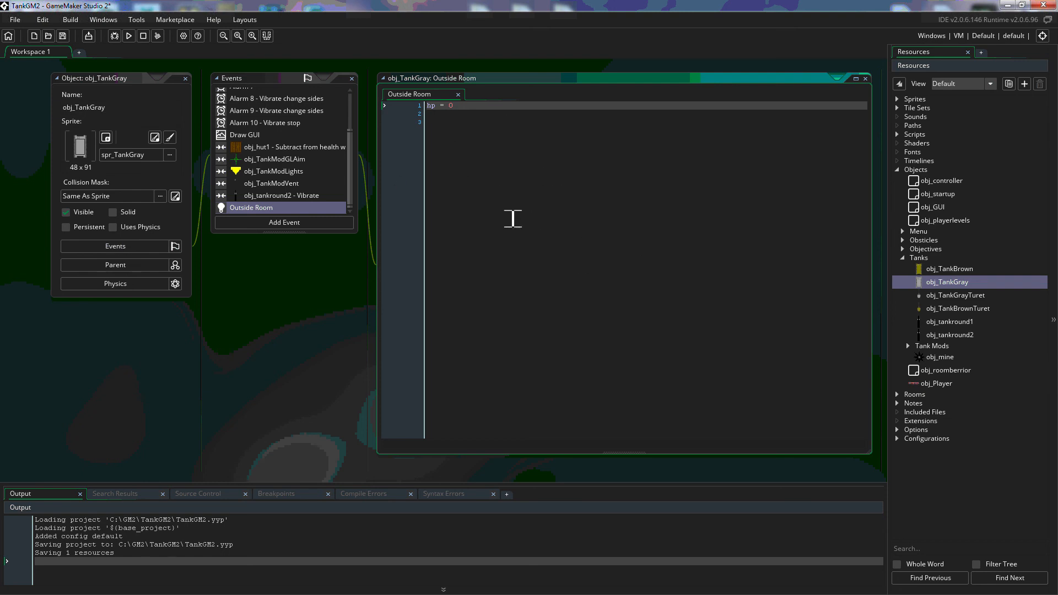
pyautogui.scroll(3)
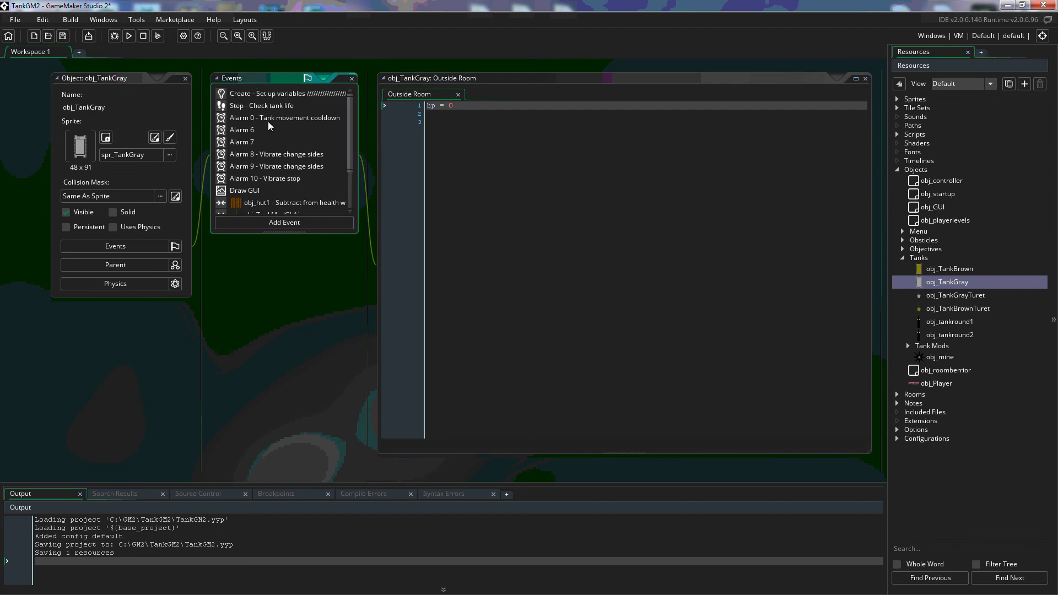
pyautogui.moveTo(250, 142)
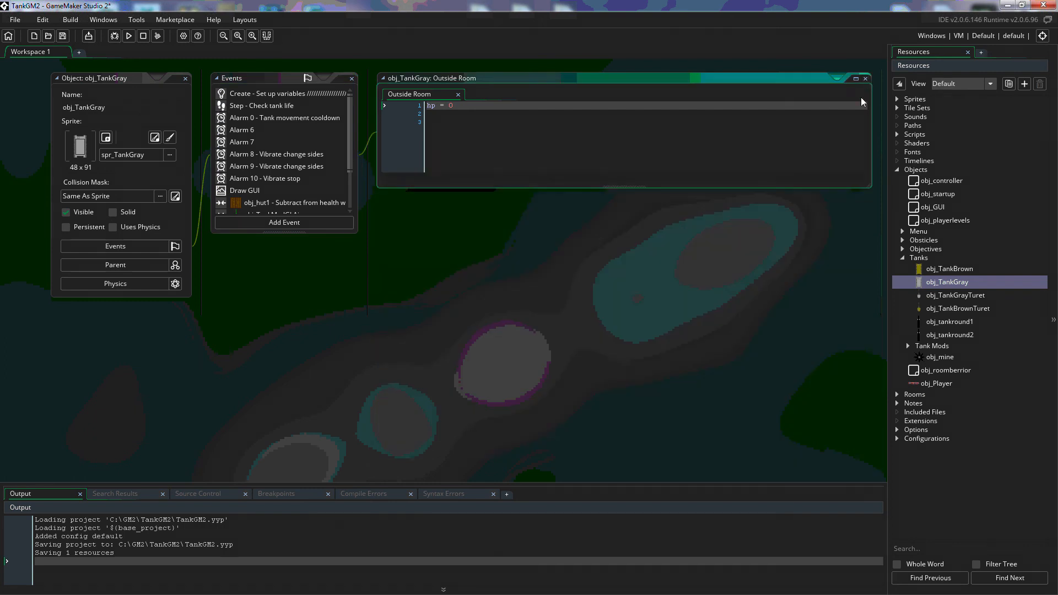
# - Close the Outside Room code editor, leaving the project resources saved
pyautogui.click(864, 77)
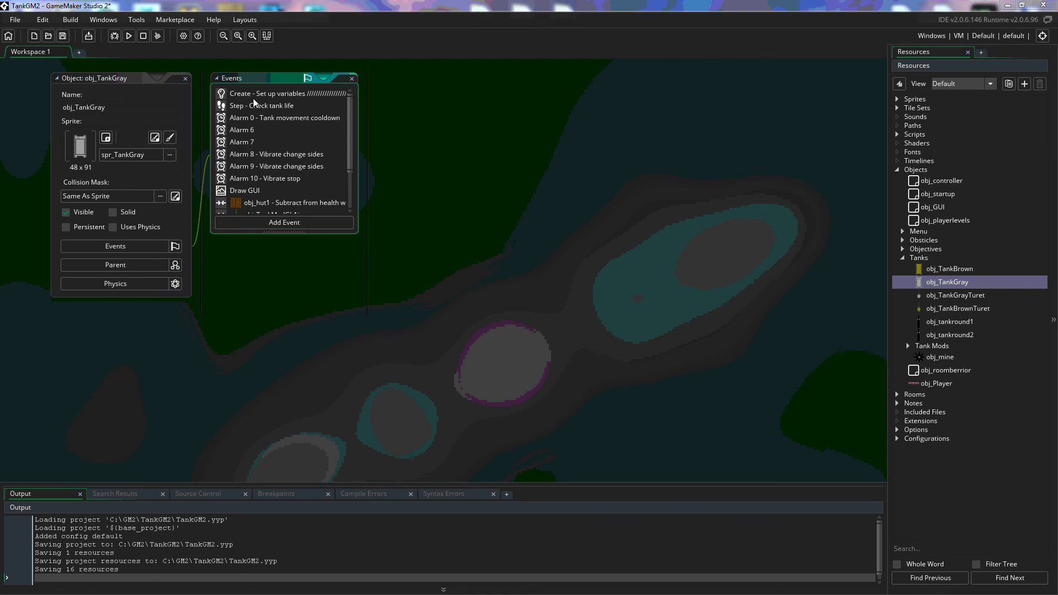
pyautogui.moveTo(250, 113)
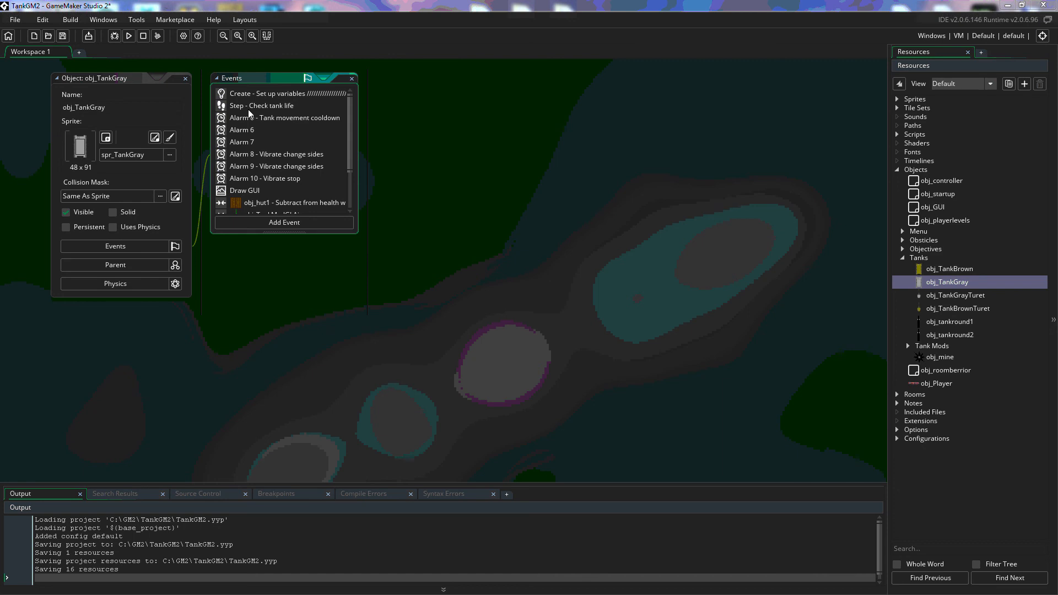
pyautogui.moveTo(261, 101)
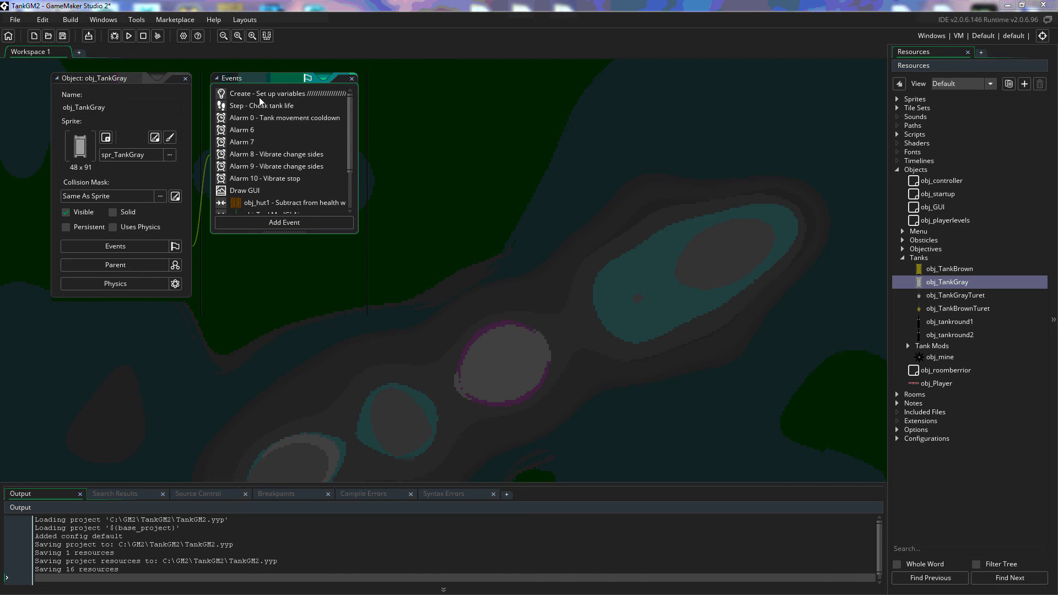
pyautogui.moveTo(239, 99)
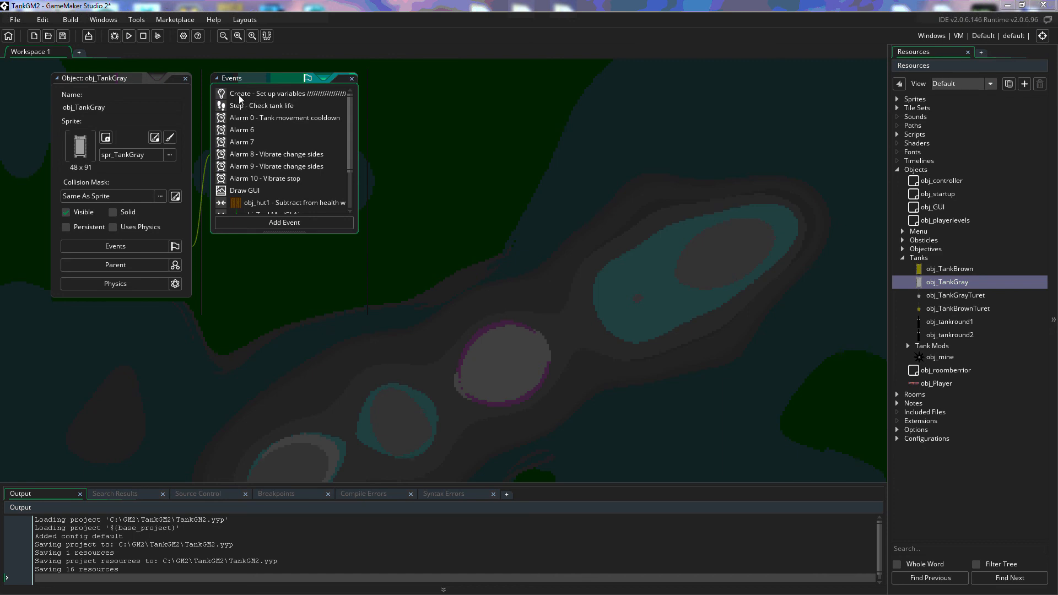
pyautogui.moveTo(238, 109)
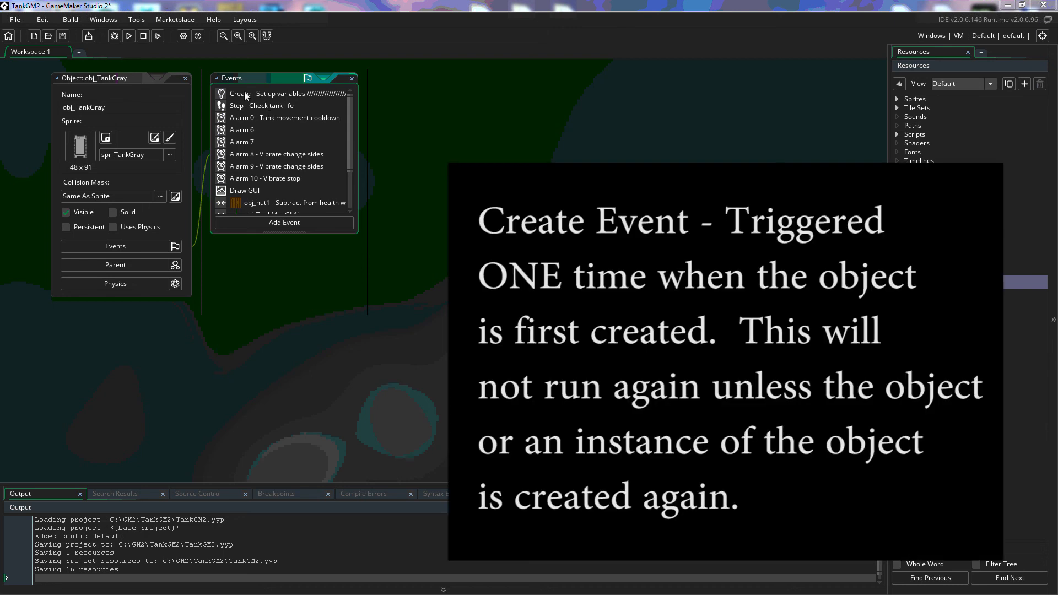
# - View the Create event code setting variables like tankname and turretname
pyautogui.doubleClick(270, 92)
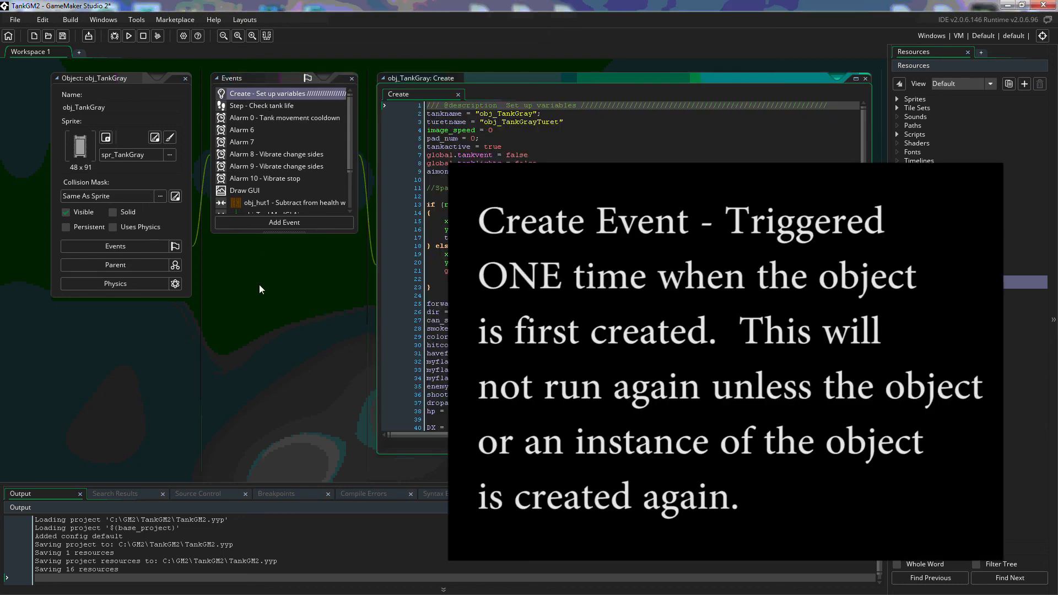
pyautogui.moveTo(264, 309)
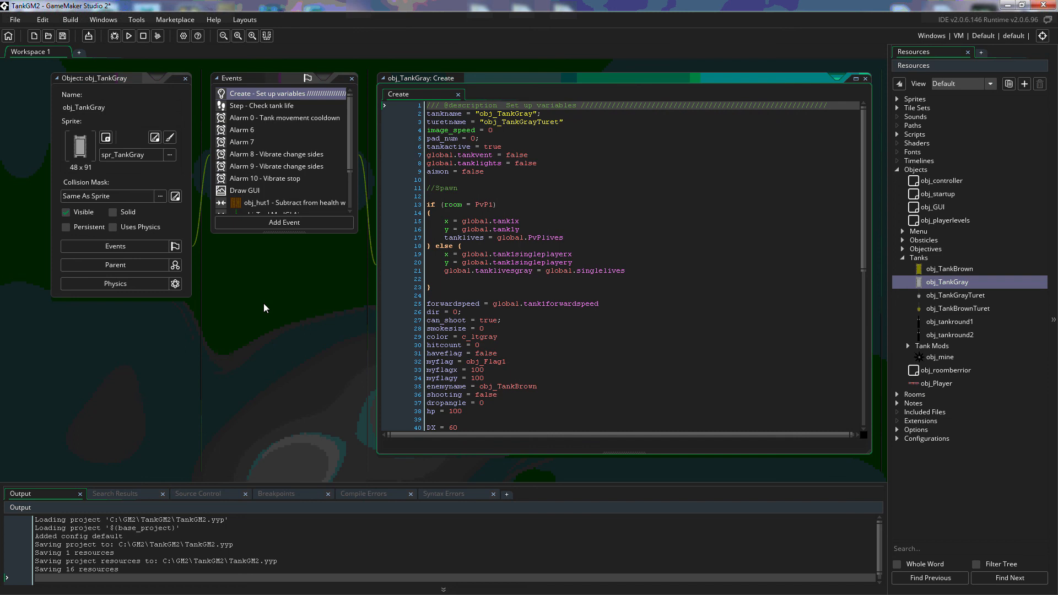
pyautogui.moveTo(442, 92)
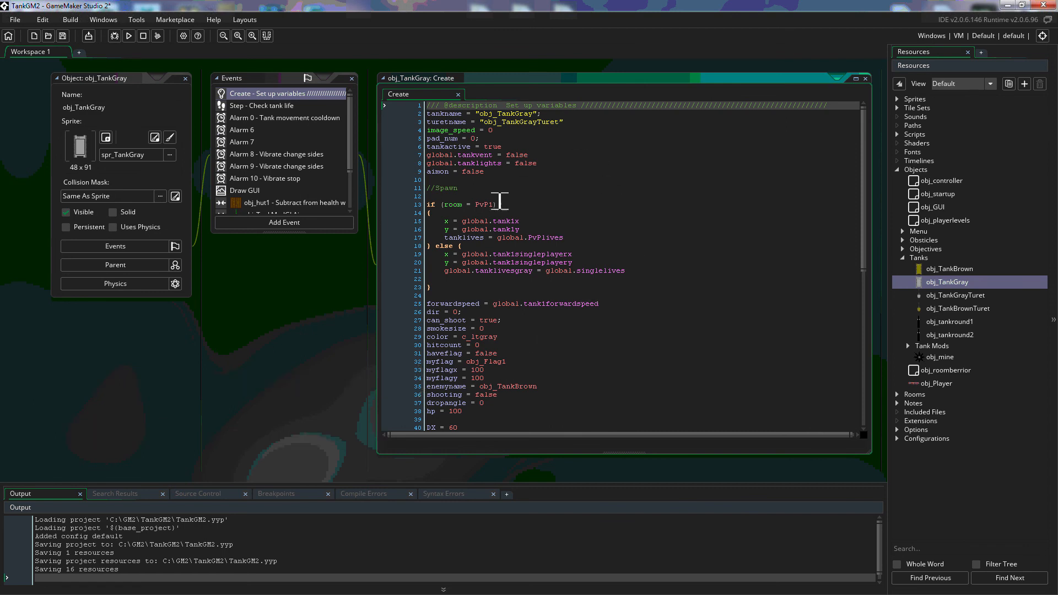
pyautogui.moveTo(520, 206)
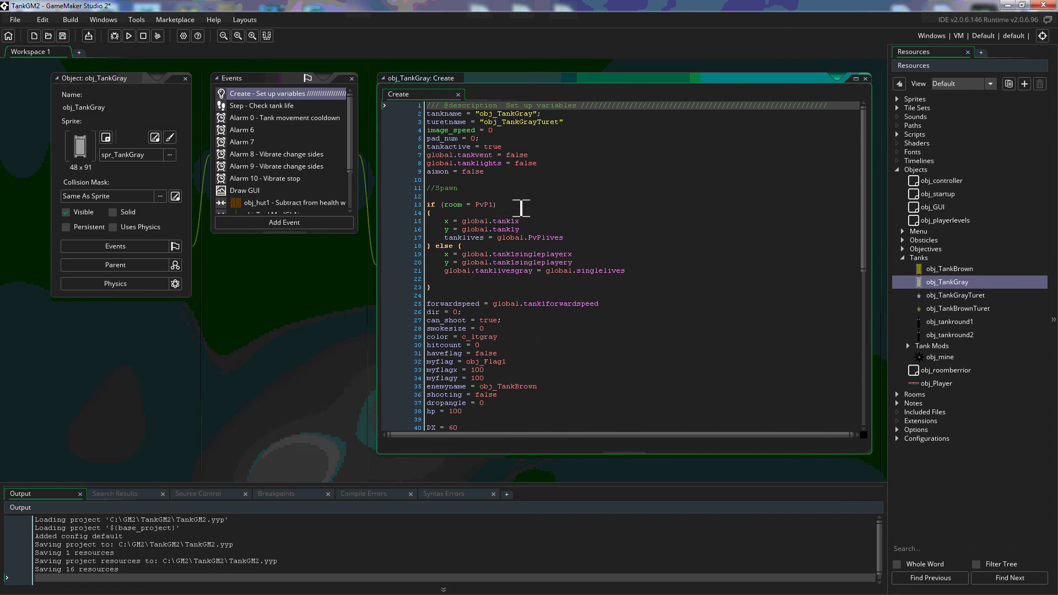
pyautogui.moveTo(242, 134)
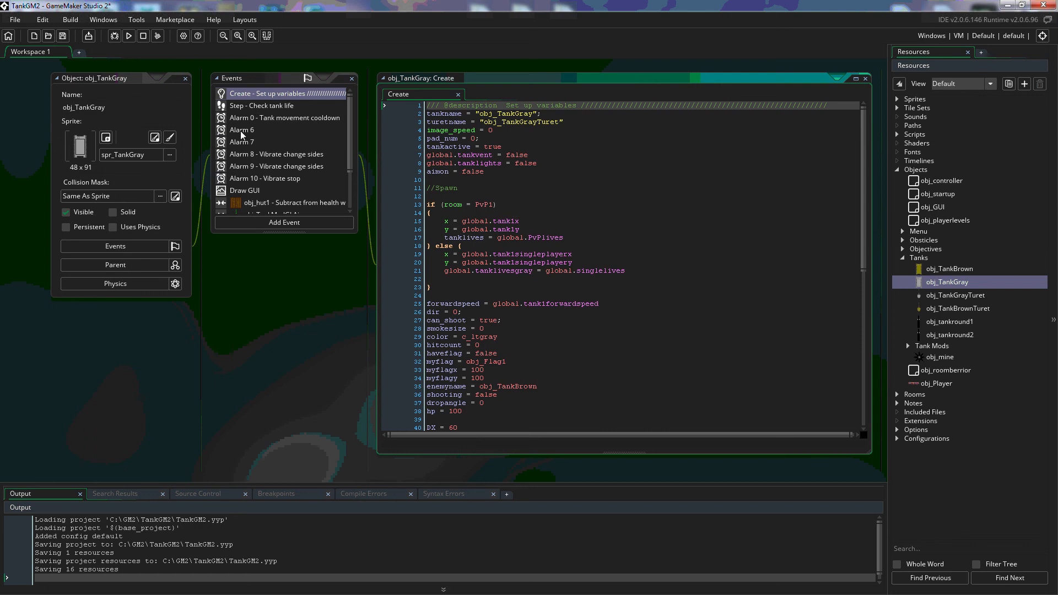
pyautogui.moveTo(293, 113)
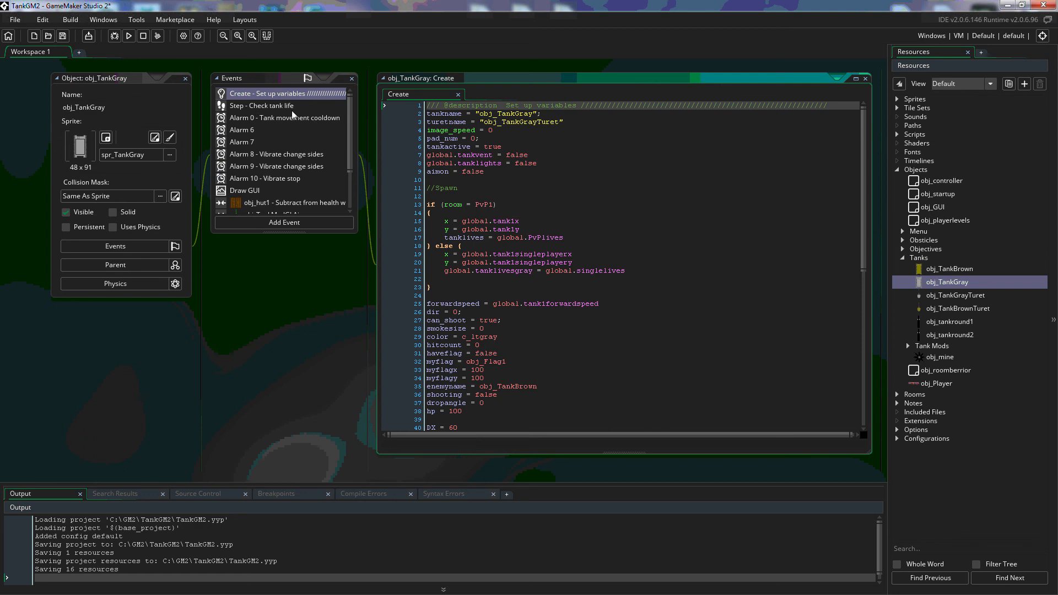
pyautogui.moveTo(266, 133)
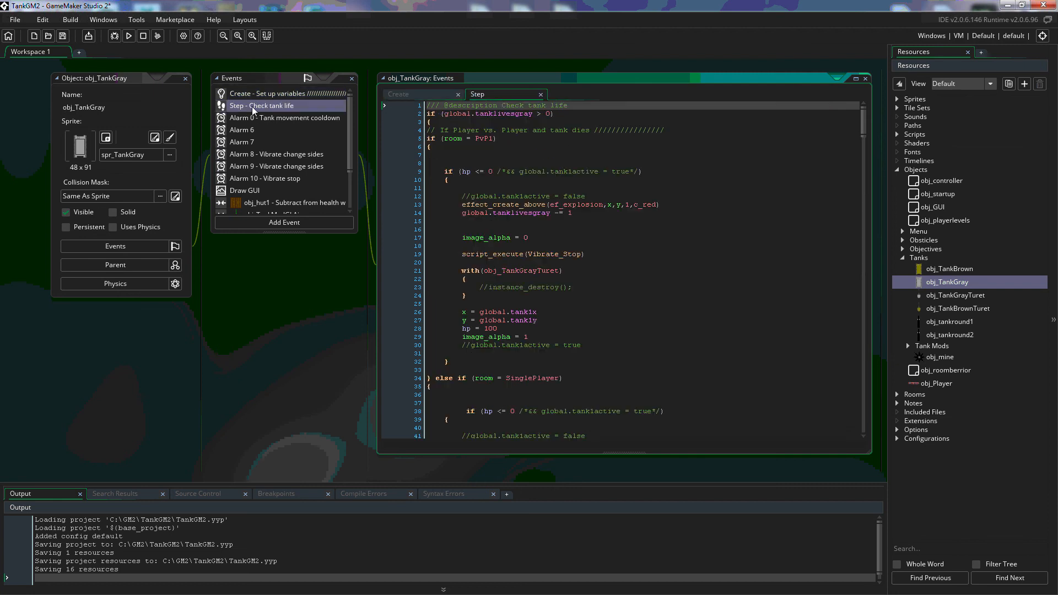
pyautogui.moveTo(263, 106)
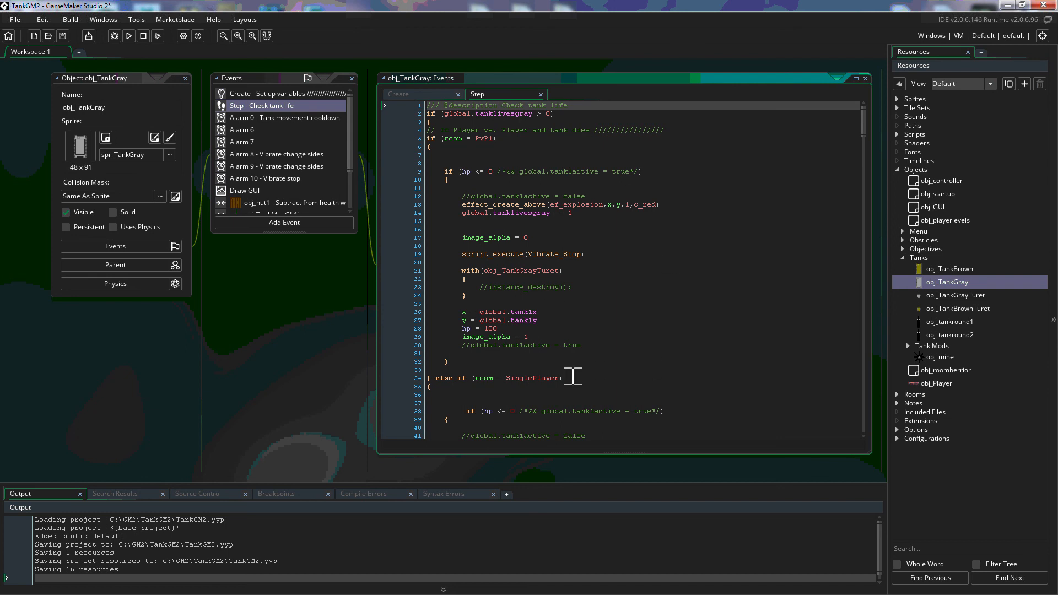
pyautogui.moveTo(636, 271)
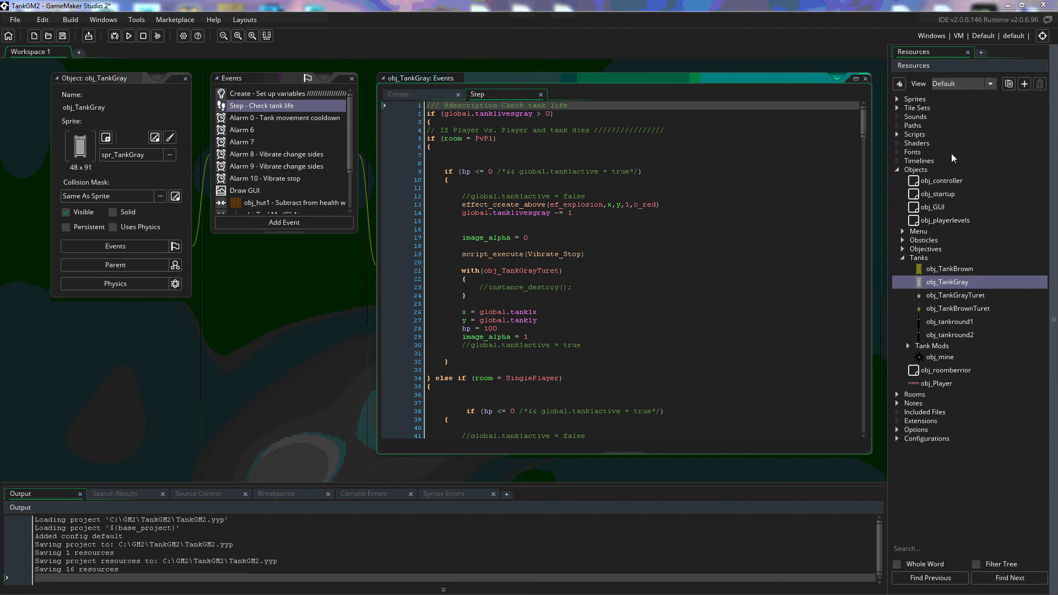
# - Close the Step event's tank-life code editor, leaving the object editor and events
pyautogui.click(866, 77)
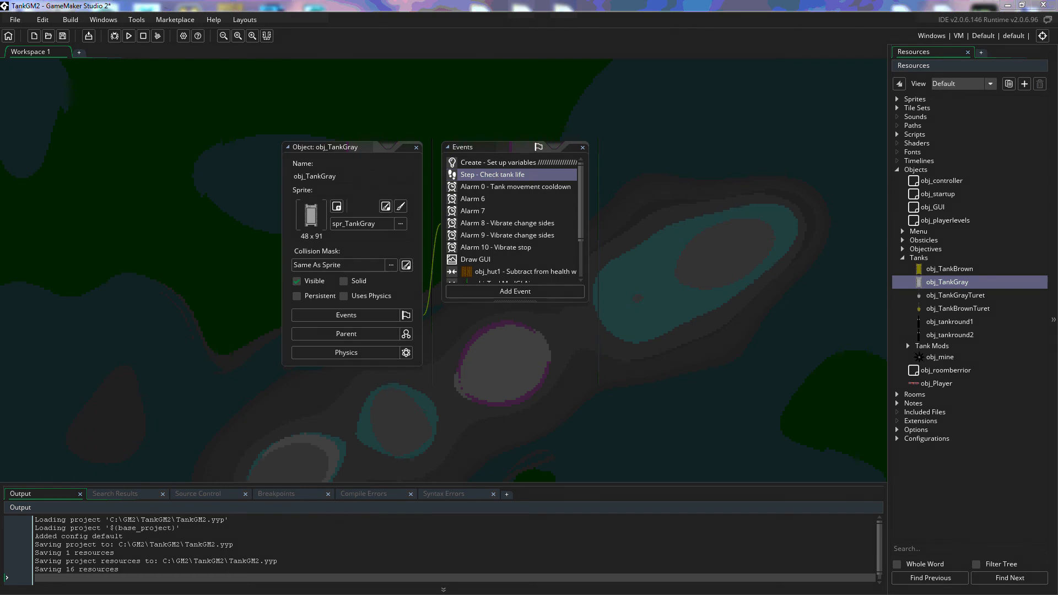
# - View obj_TankGray's Parent panel showing No Object as parent and no children
pyautogui.click(345, 333)
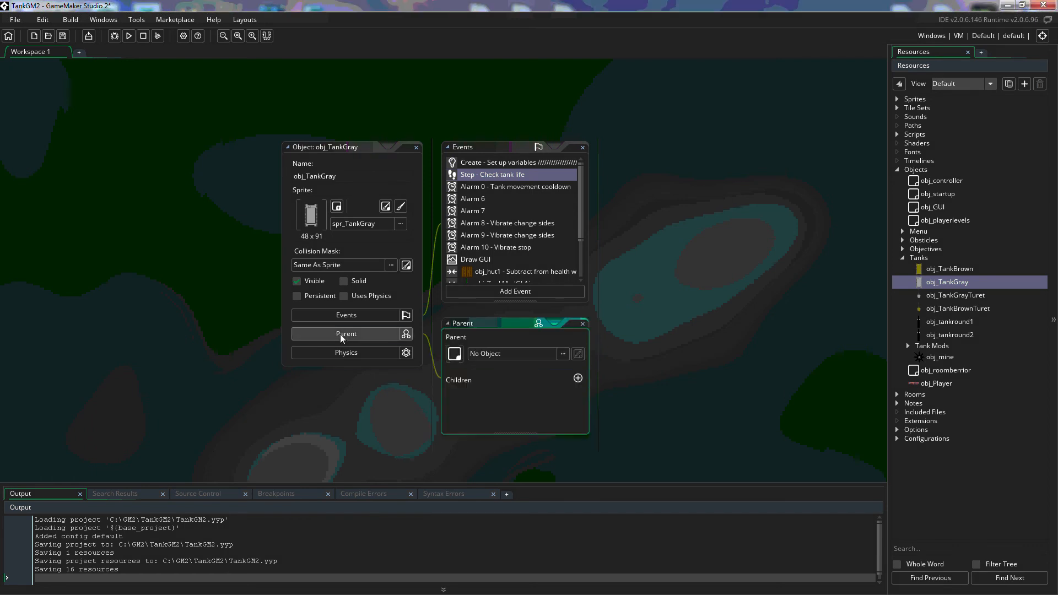
pyautogui.moveTo(711, 326)
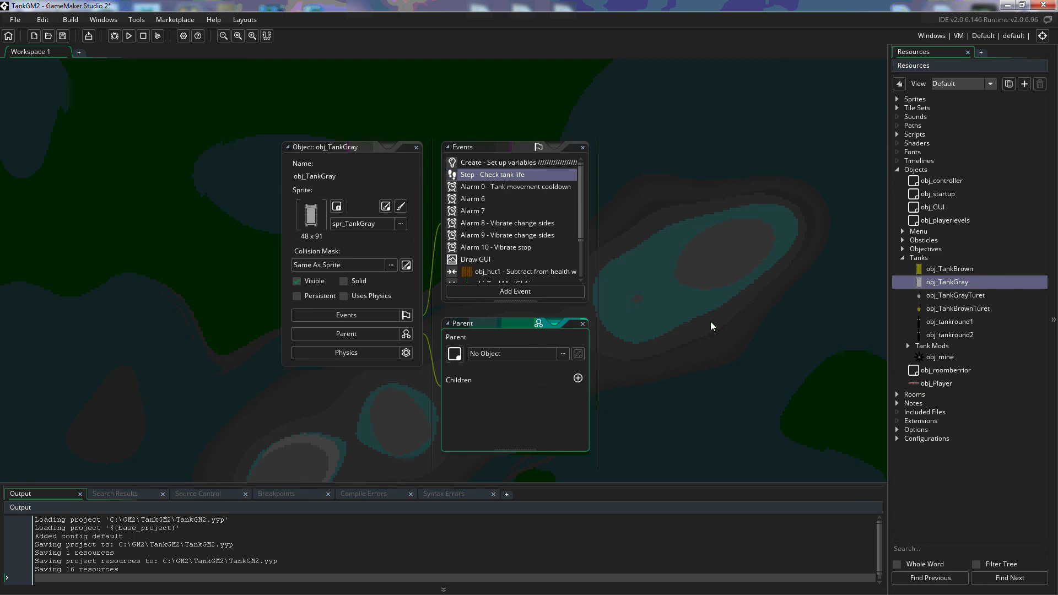
pyautogui.moveTo(511, 203)
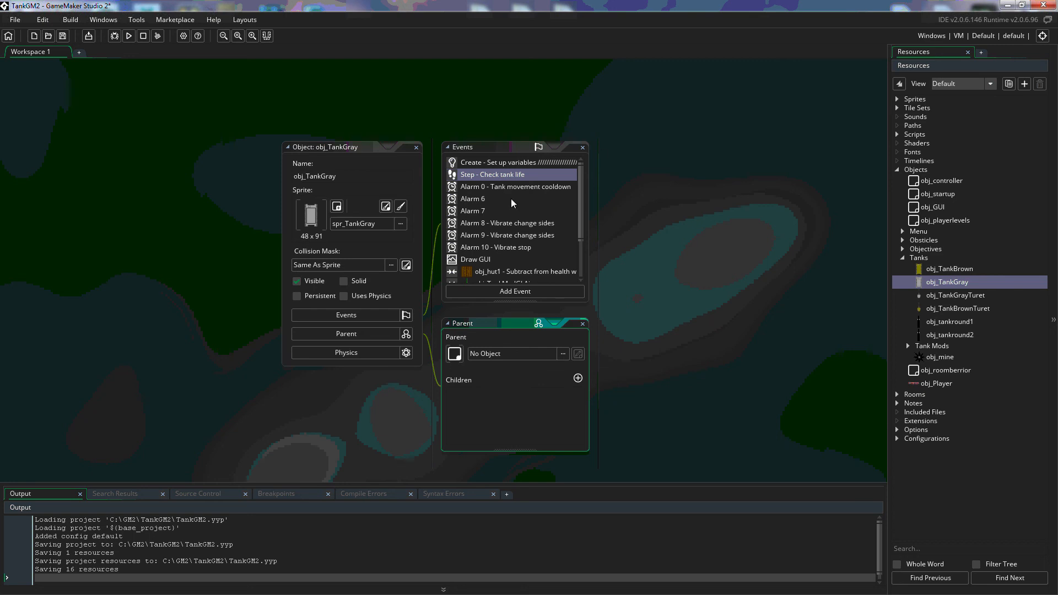
pyautogui.moveTo(505, 236)
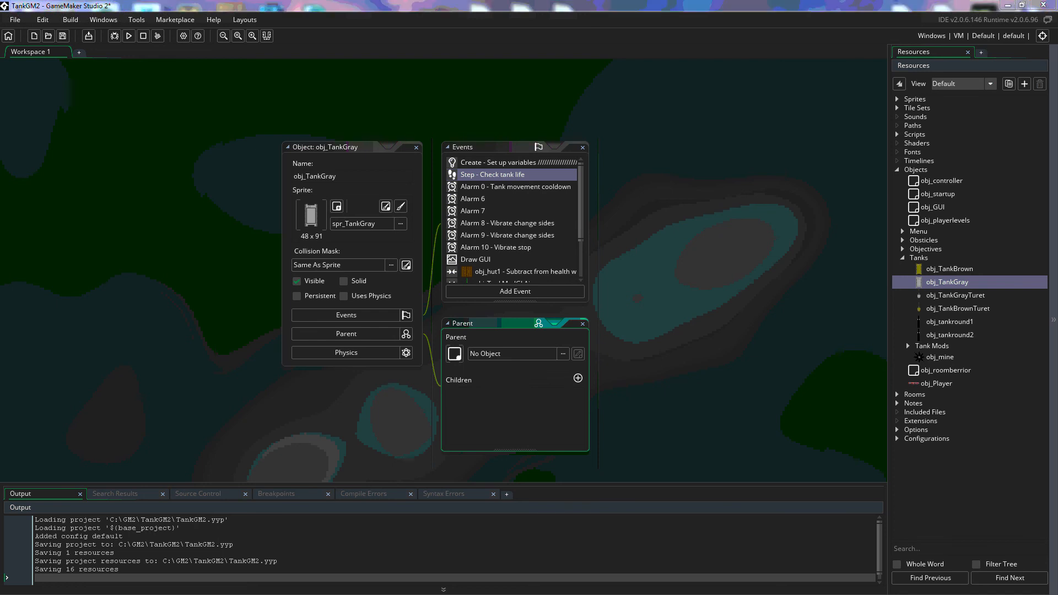
pyautogui.moveTo(508, 338)
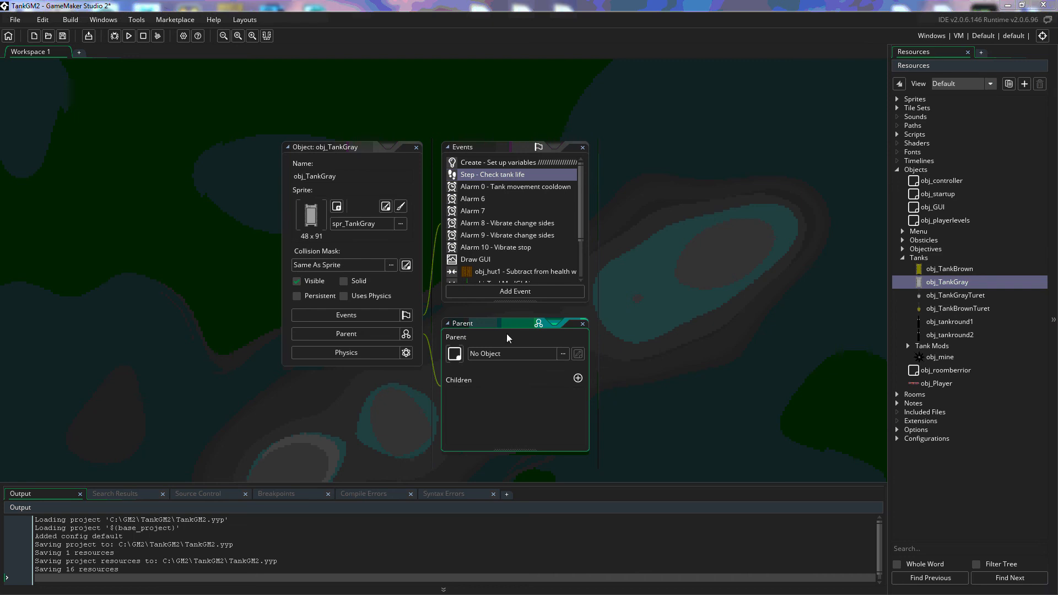
pyautogui.moveTo(666, 311)
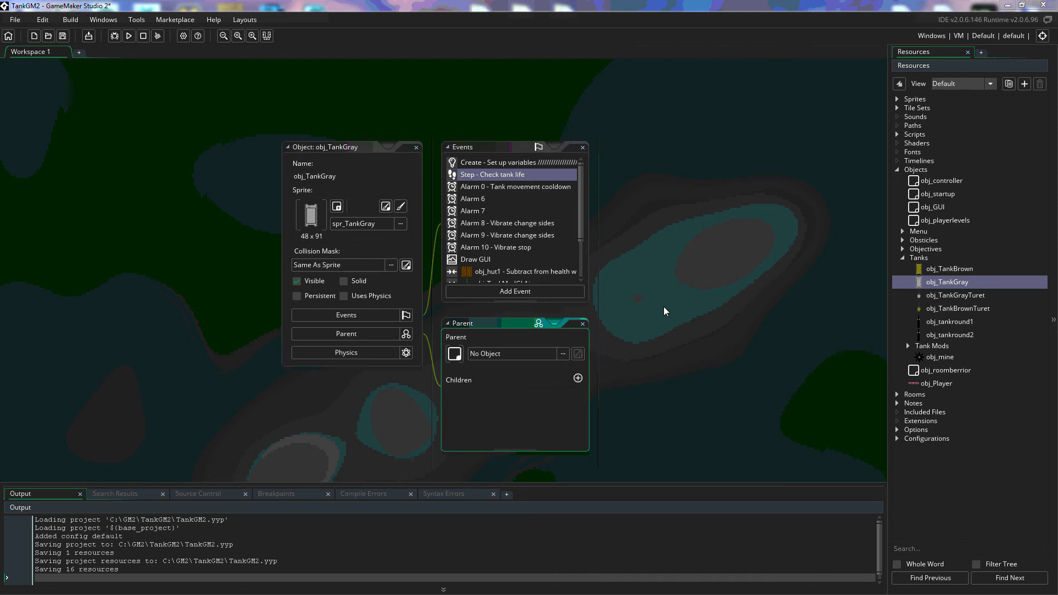
pyautogui.moveTo(472, 352)
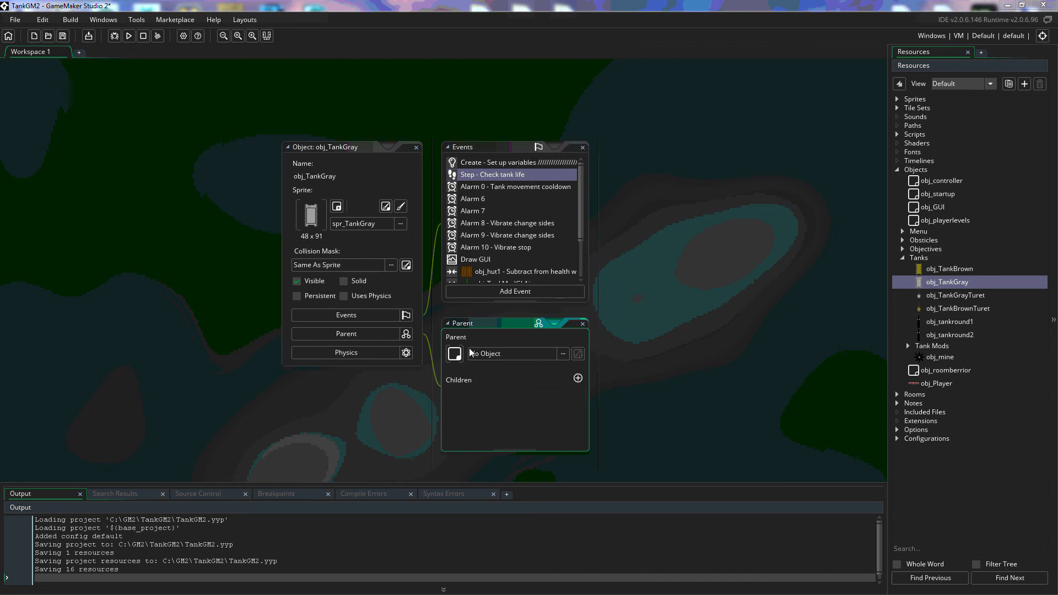
pyautogui.moveTo(472, 351)
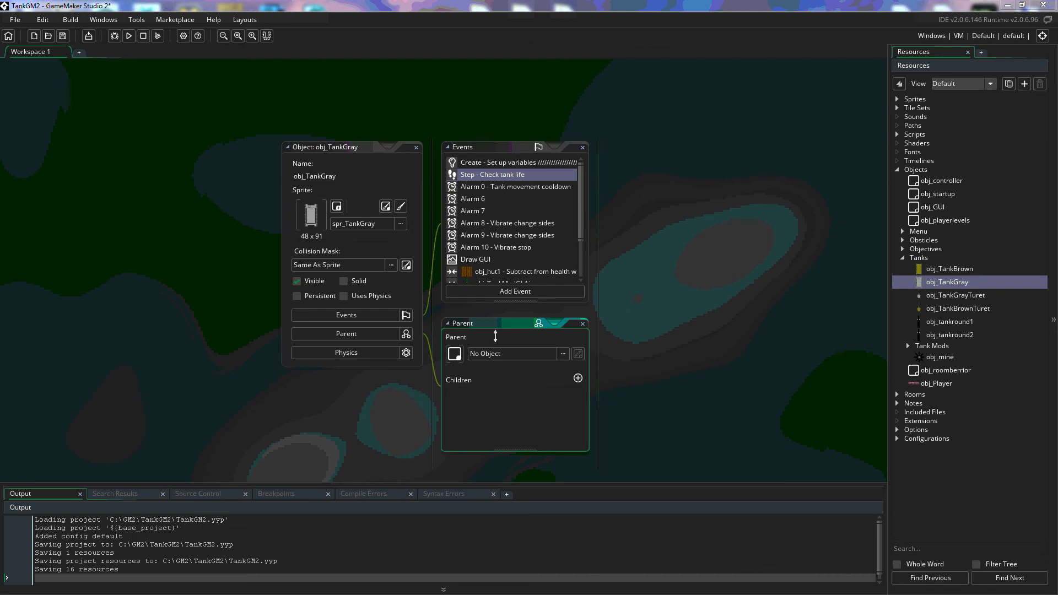
pyautogui.moveTo(602, 328)
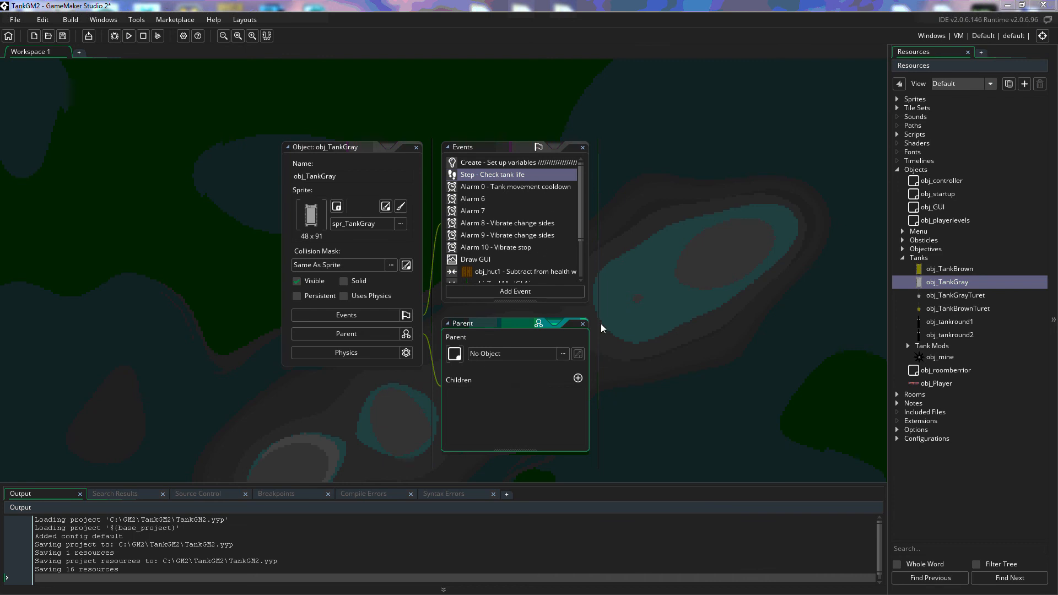
pyautogui.moveTo(617, 329)
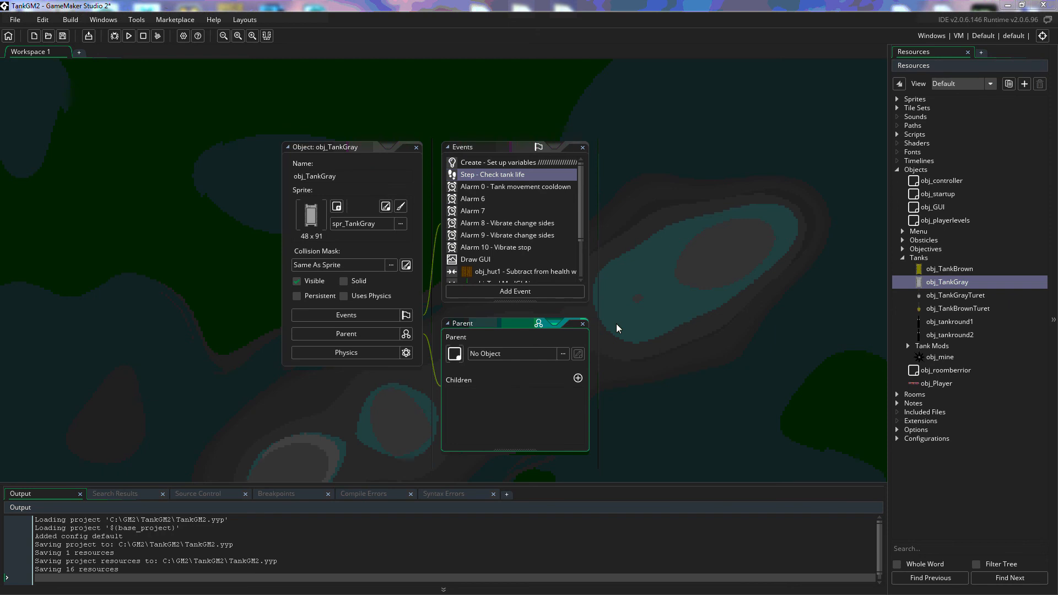
pyautogui.moveTo(582, 323)
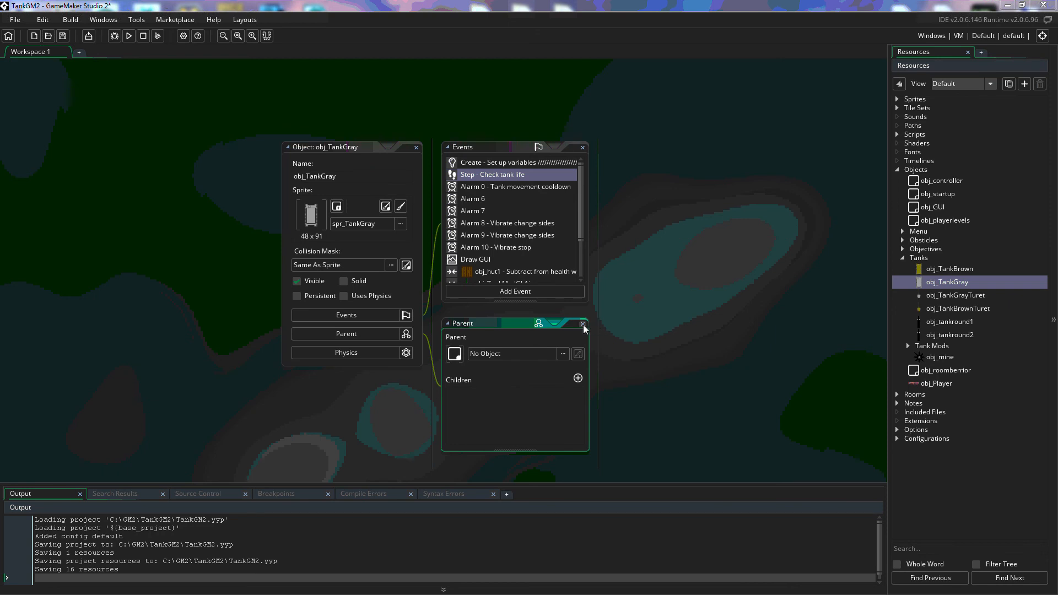
# - Close the Parent panel, review Physics settings (density 0.5, friction 0.2), and close them
pyautogui.click(581, 324)
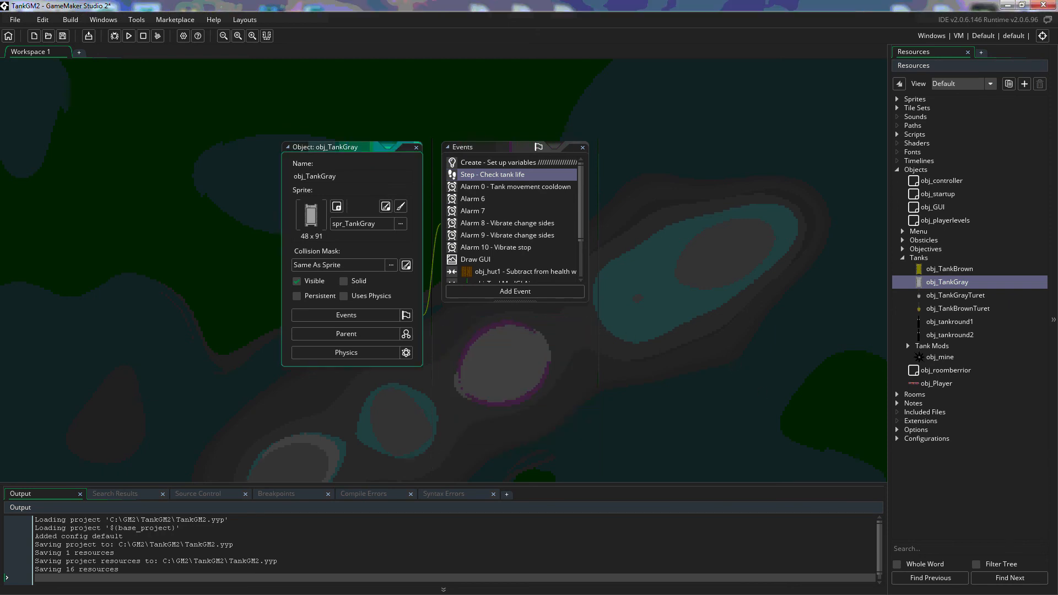
pyautogui.click(346, 352)
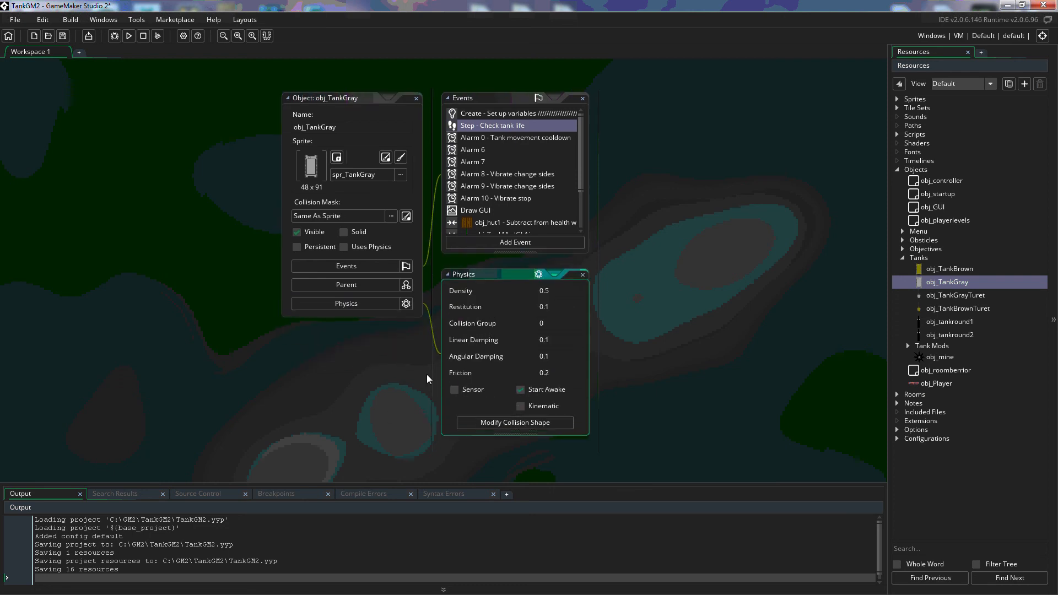
pyautogui.moveTo(453, 296)
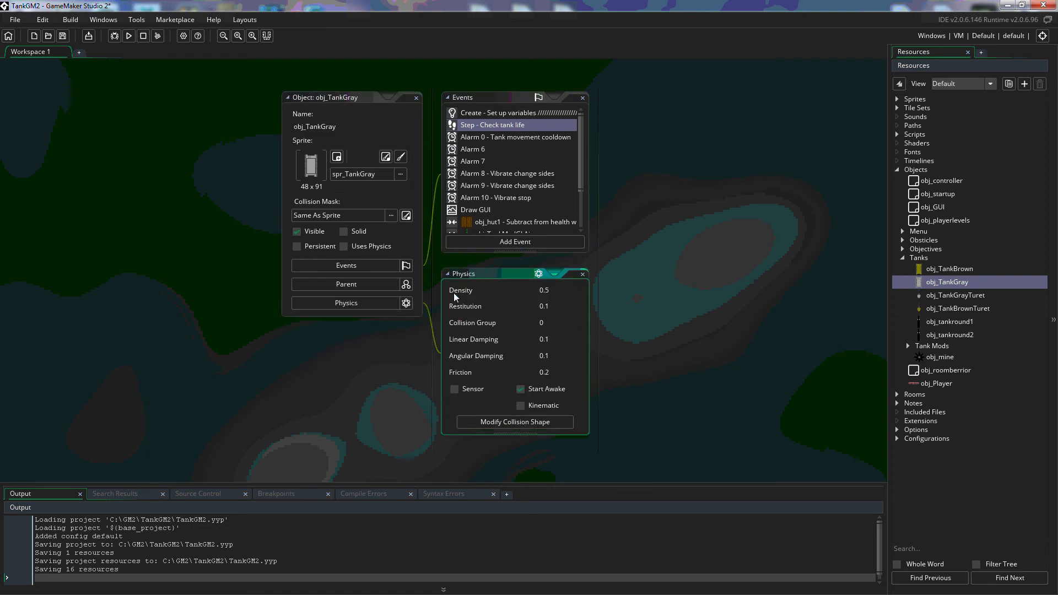
pyautogui.moveTo(470, 292)
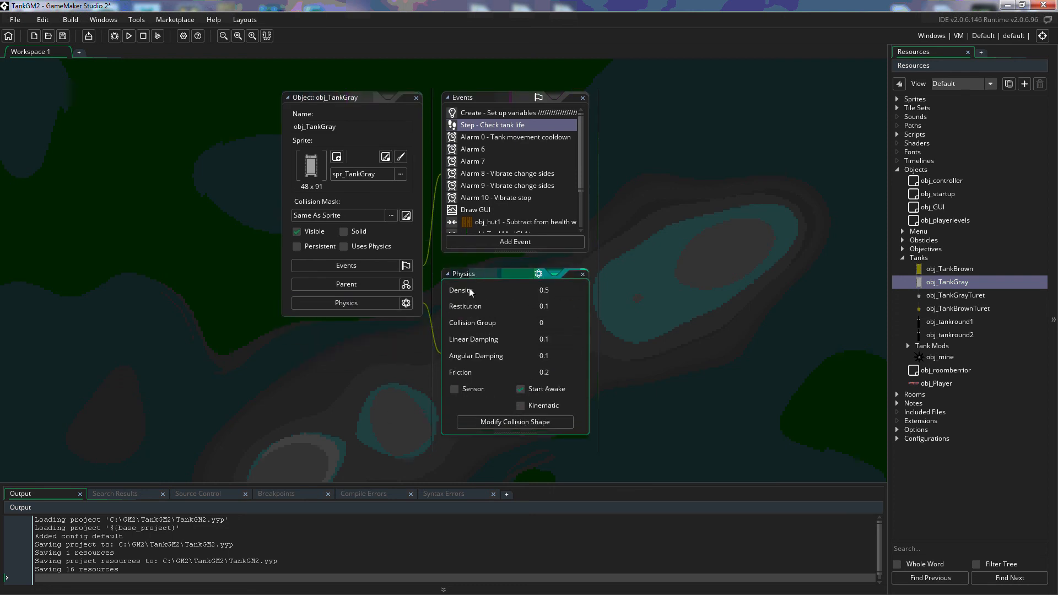
pyautogui.moveTo(443, 368)
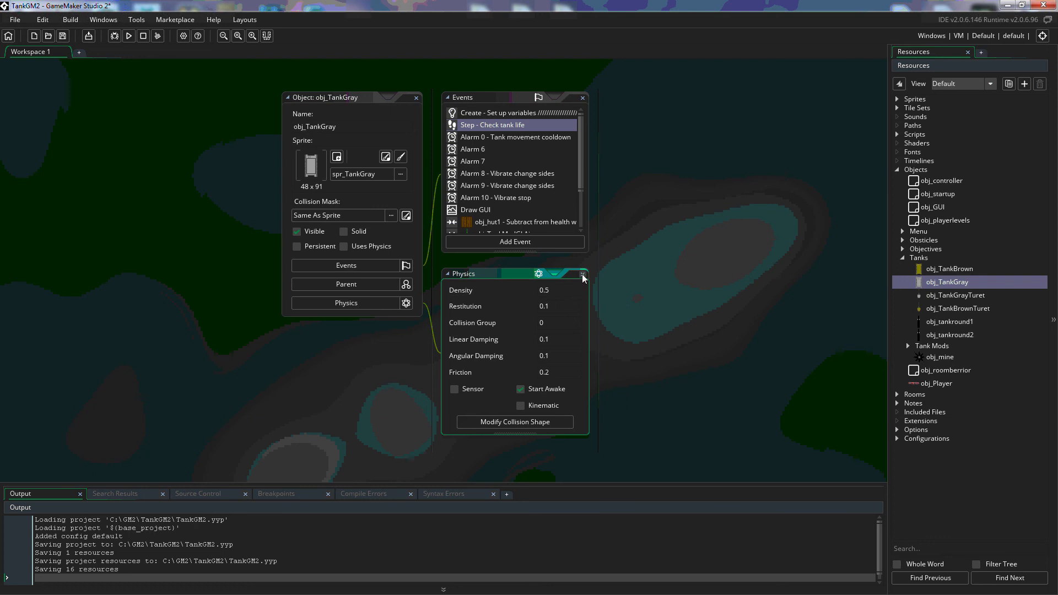
pyautogui.click(582, 274)
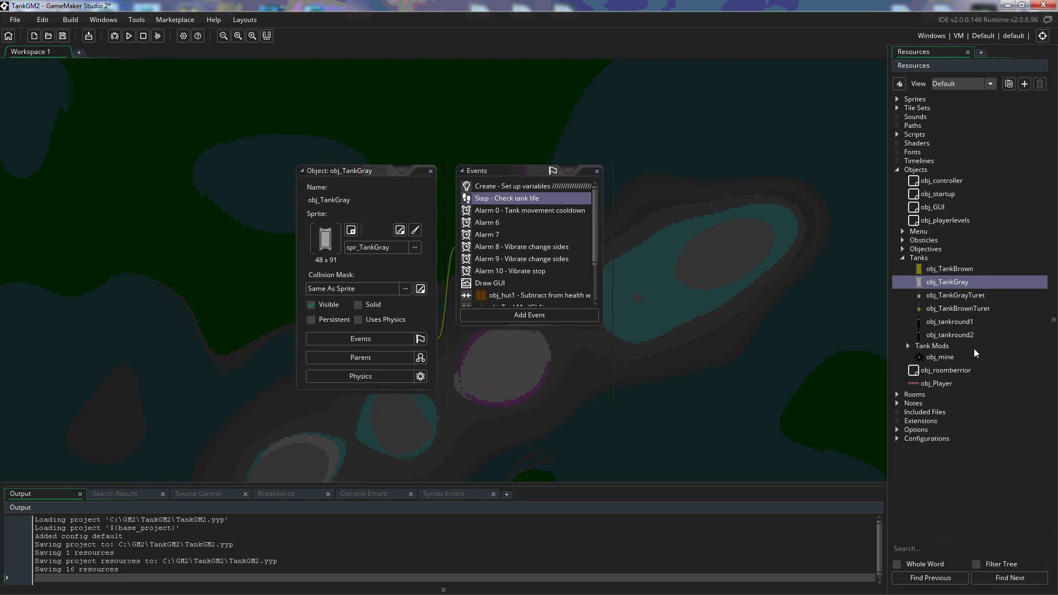